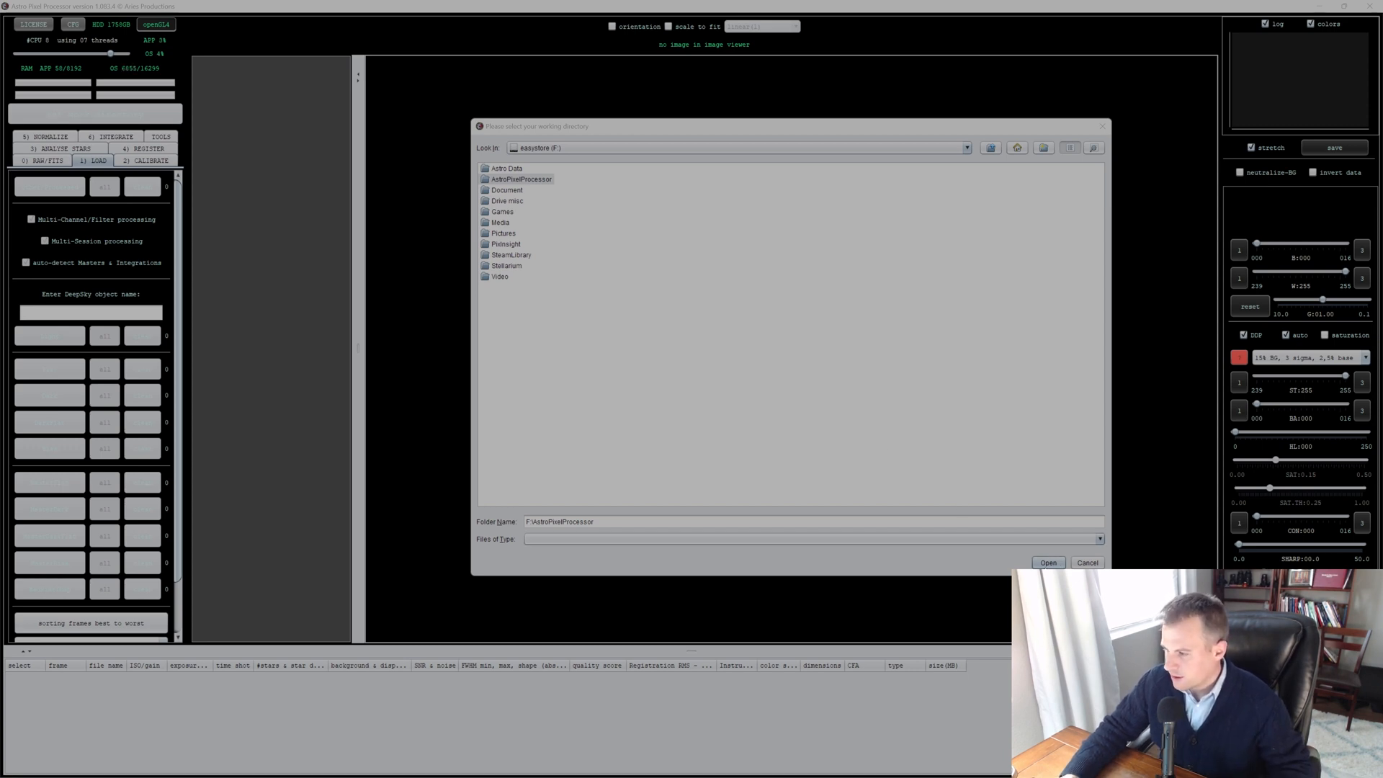
# Step: Confirm F:\AstroPixelProcessor as the working directory
pyautogui.click(1047, 563)
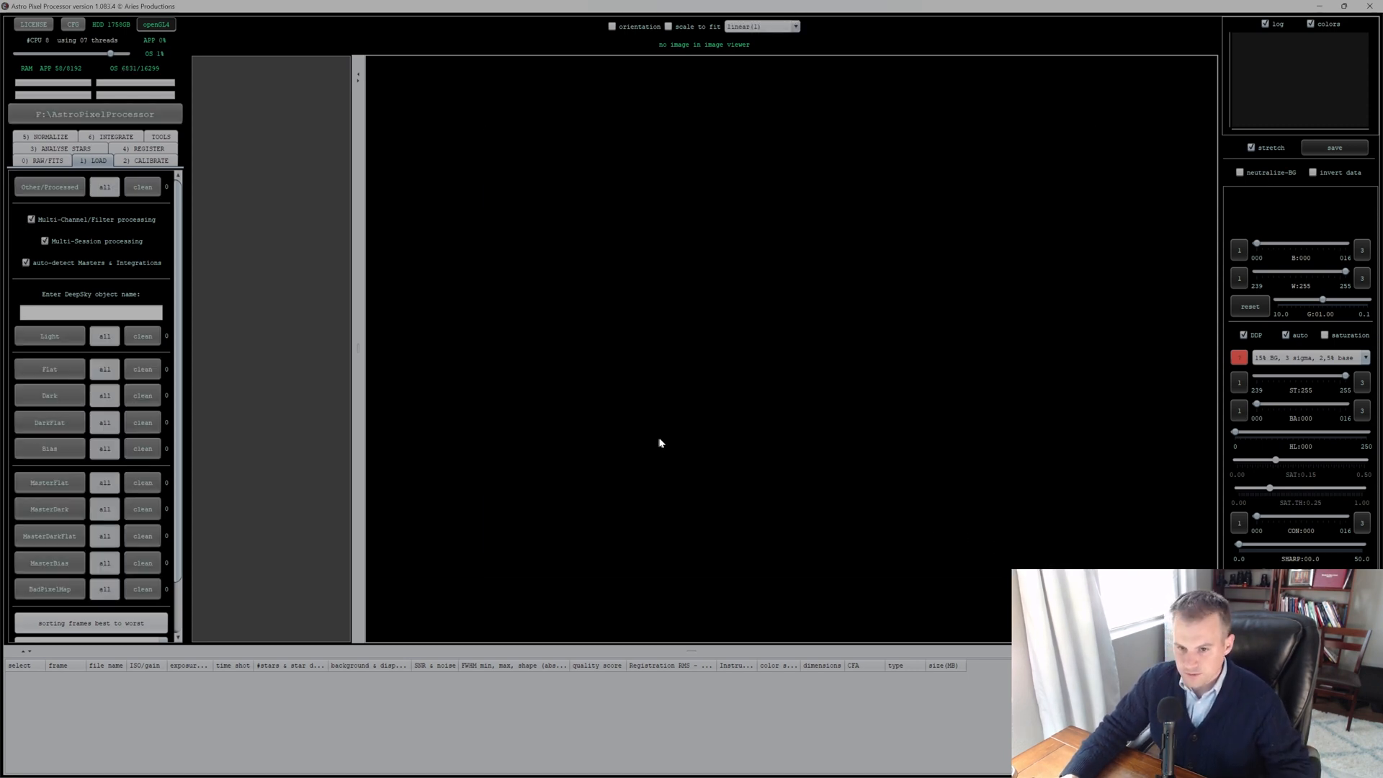
pyautogui.moveTo(620, 427)
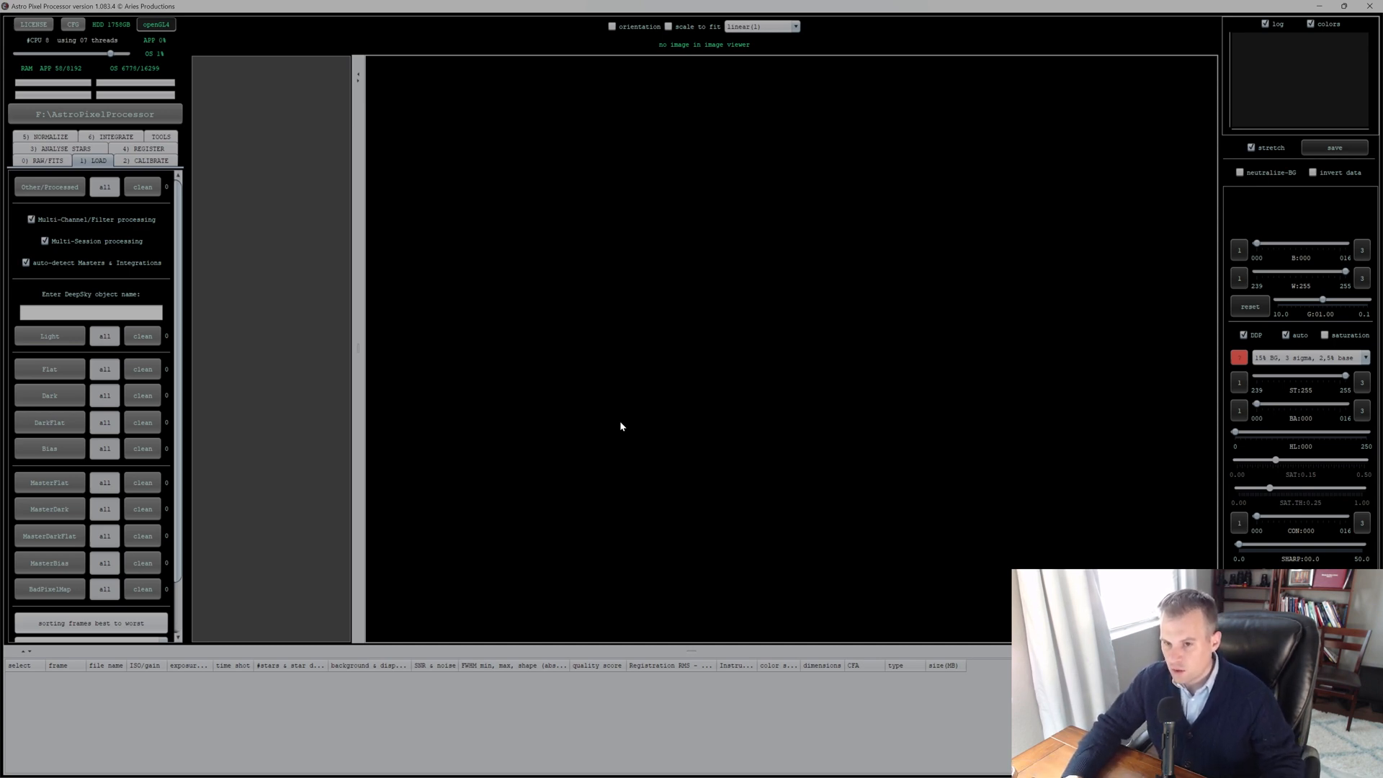
pyautogui.moveTo(383, 369)
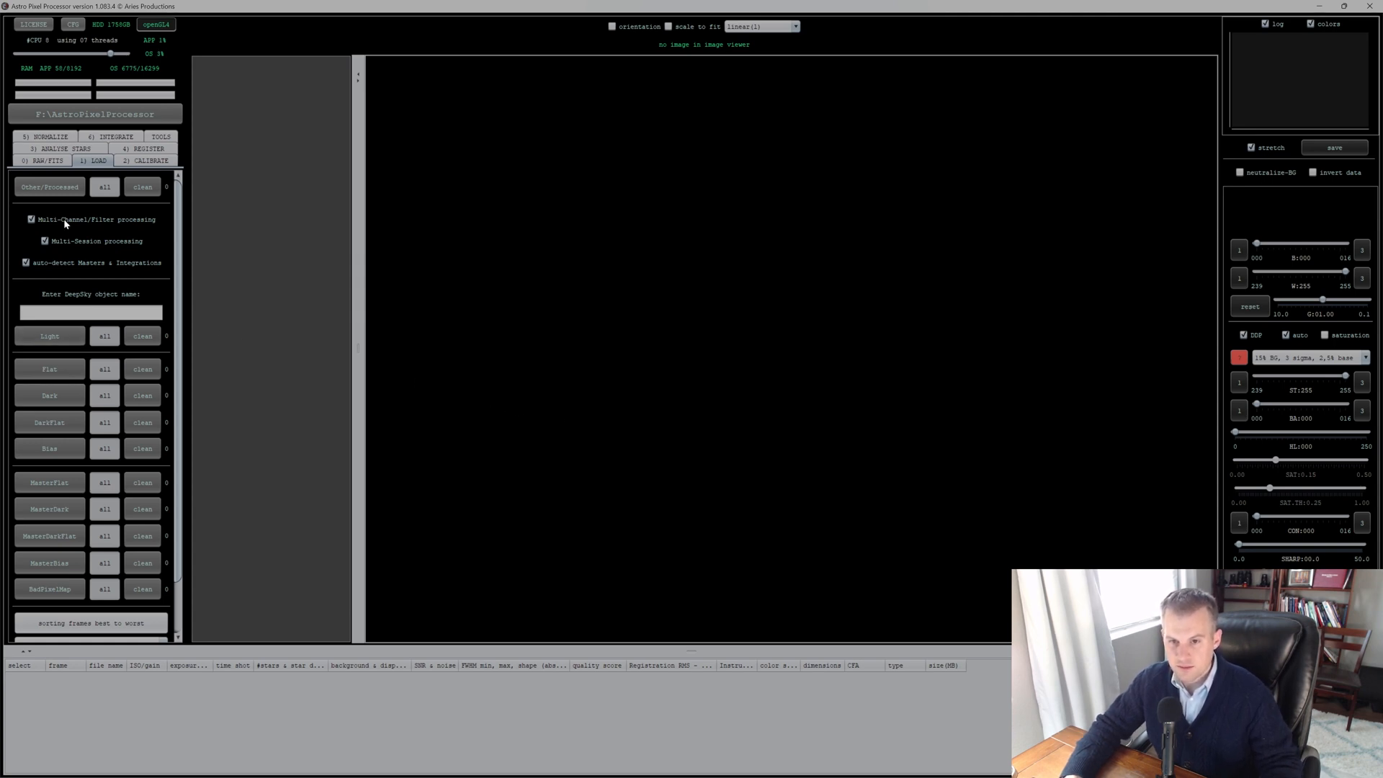
pyautogui.moveTo(63, 223)
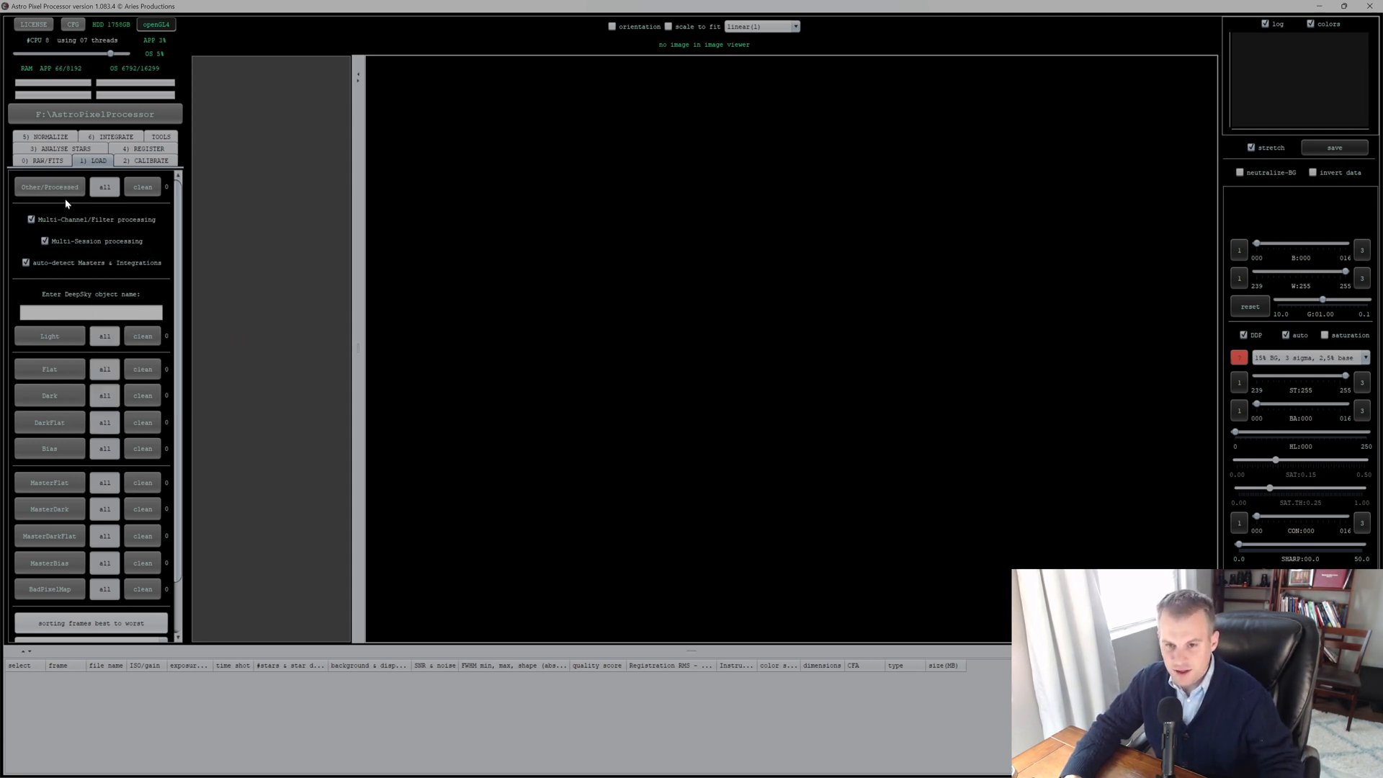
pyautogui.moveTo(75, 128)
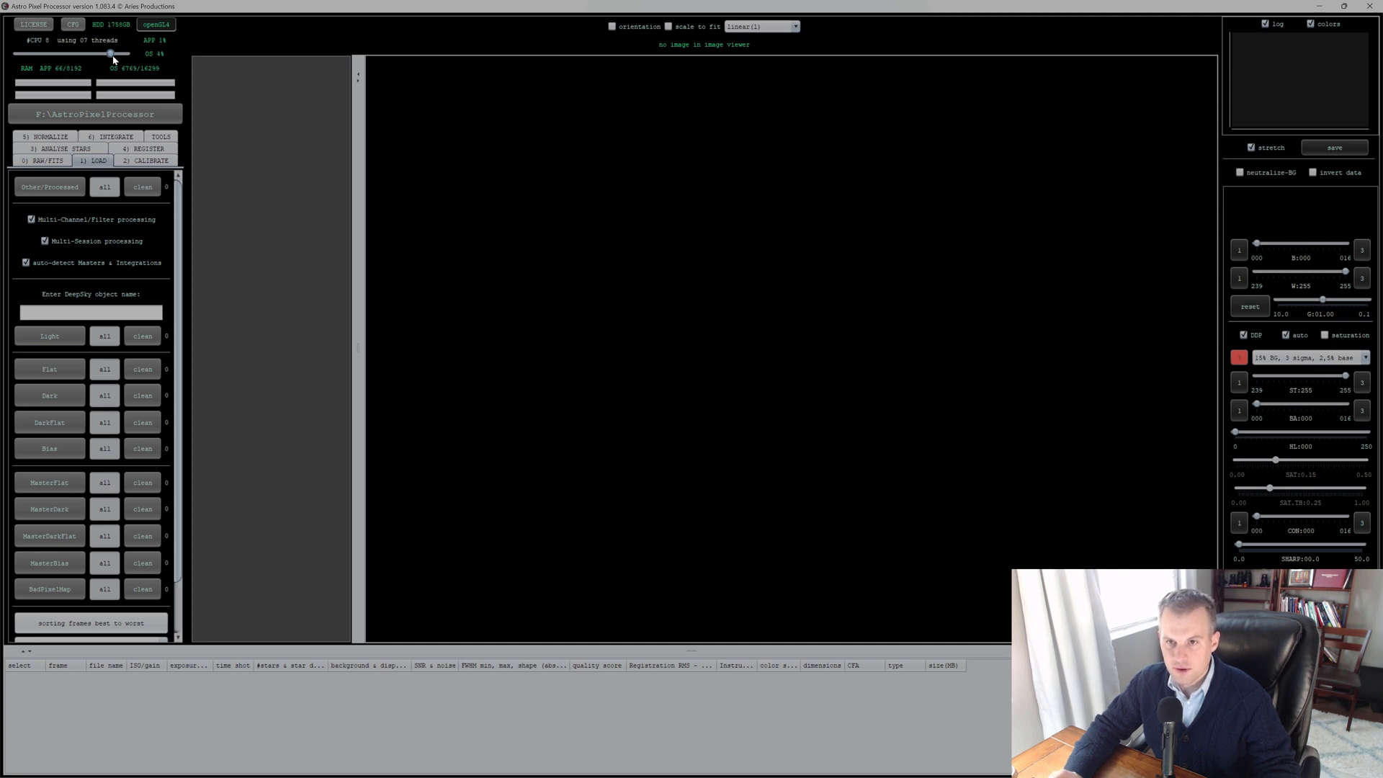
pyautogui.moveTo(52, 88)
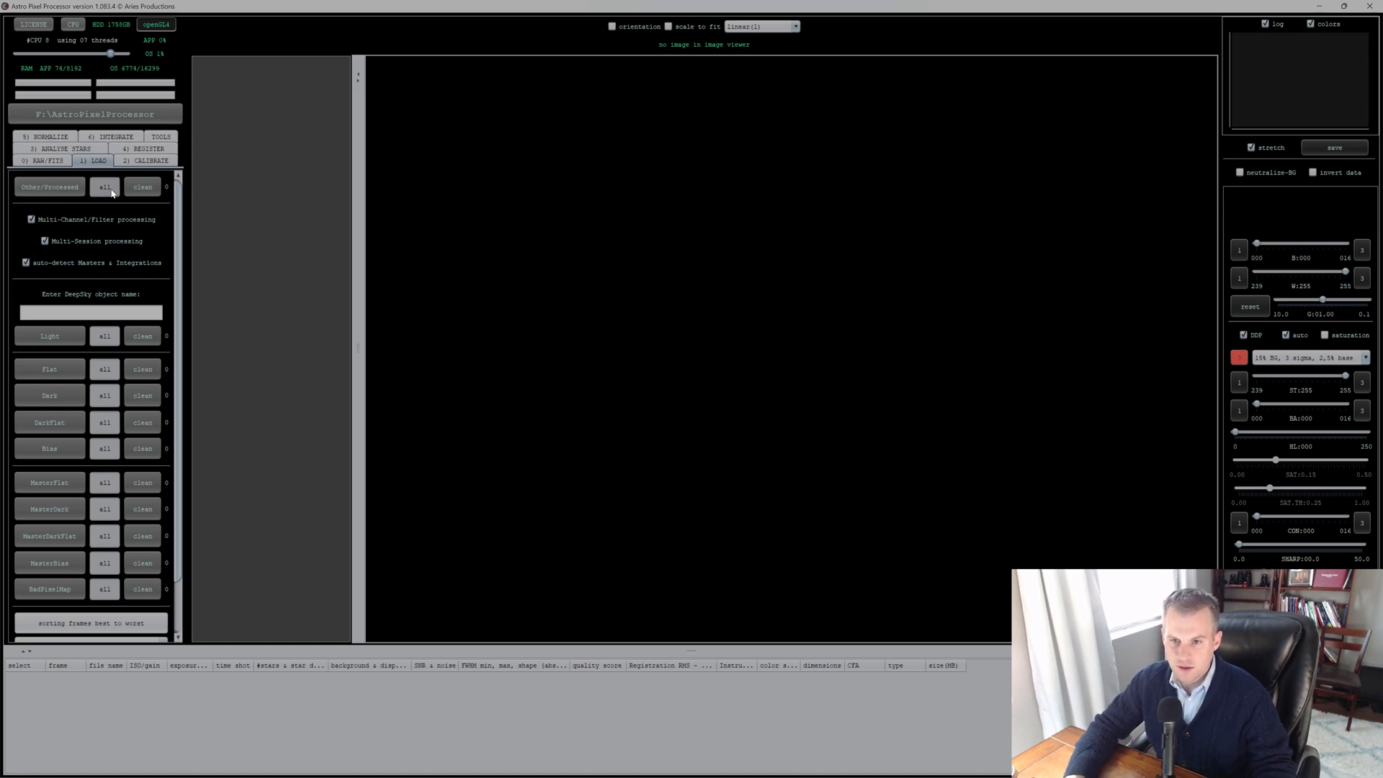
pyautogui.moveTo(81, 226)
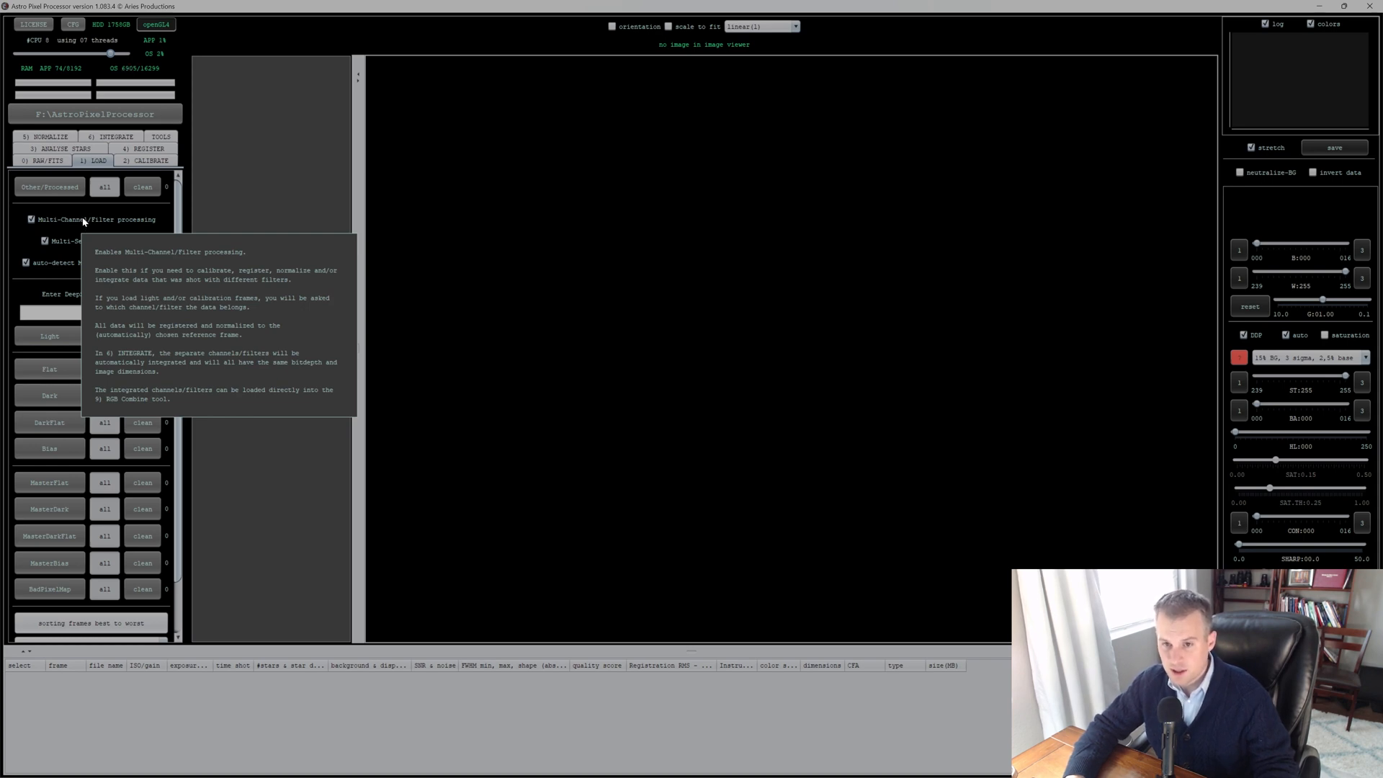
pyautogui.moveTo(167, 219)
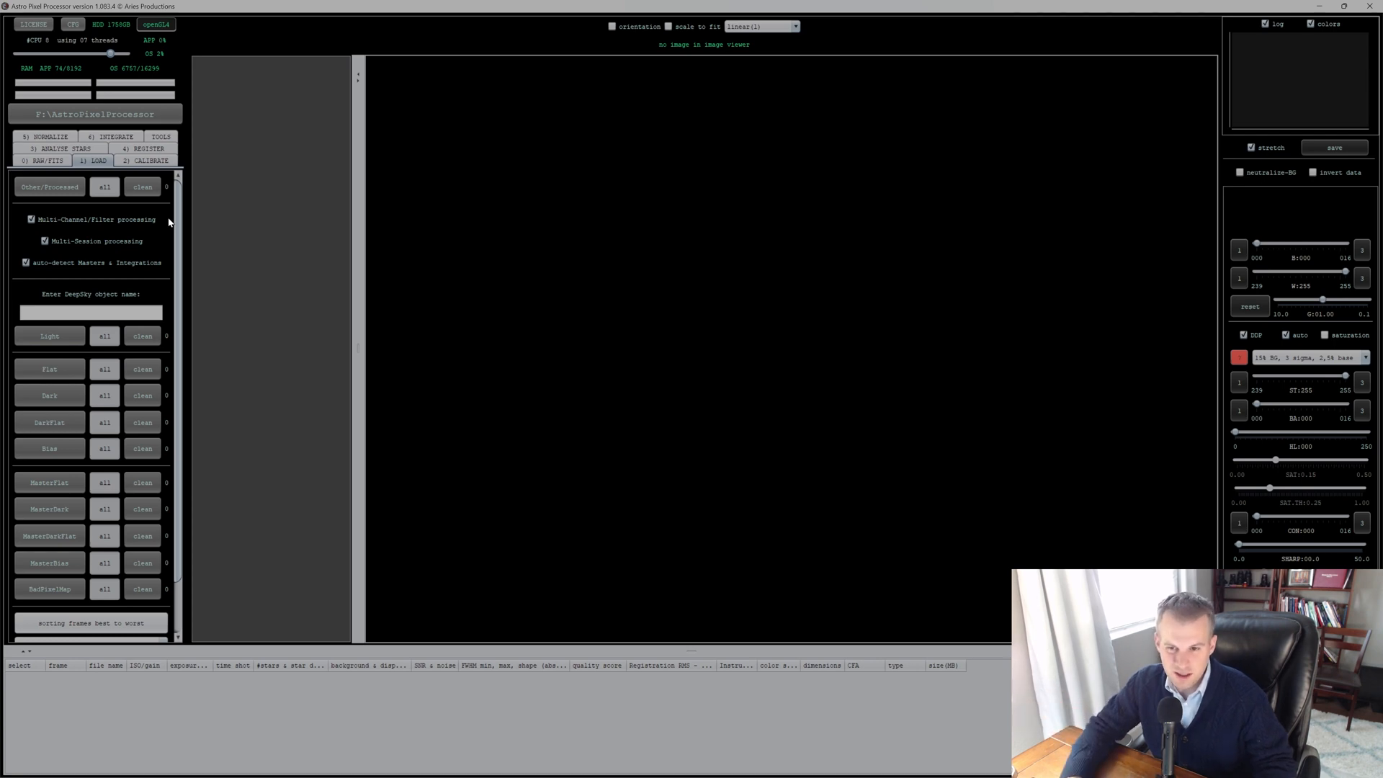
pyautogui.moveTo(101, 219)
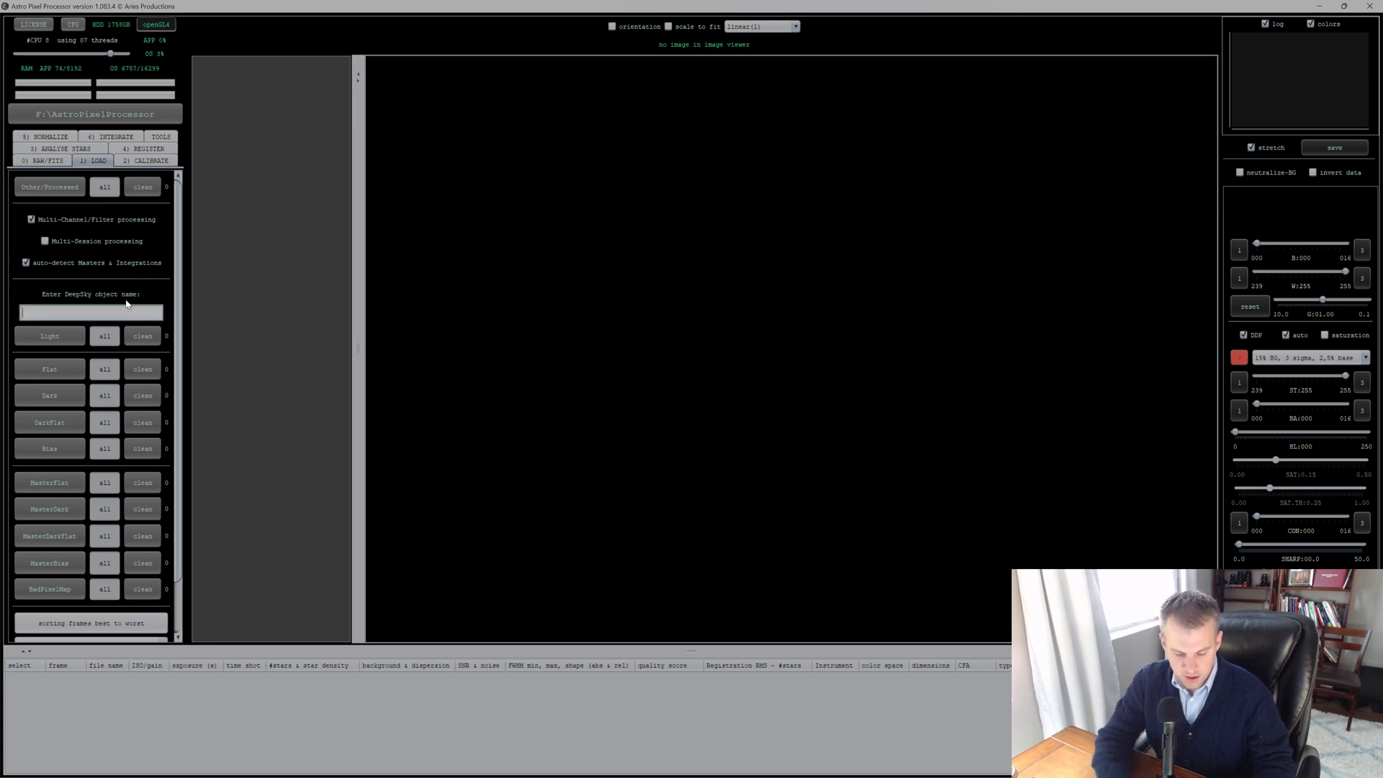
# Step: Enter M42 as the deep-sky object name
pyautogui.write('M421')
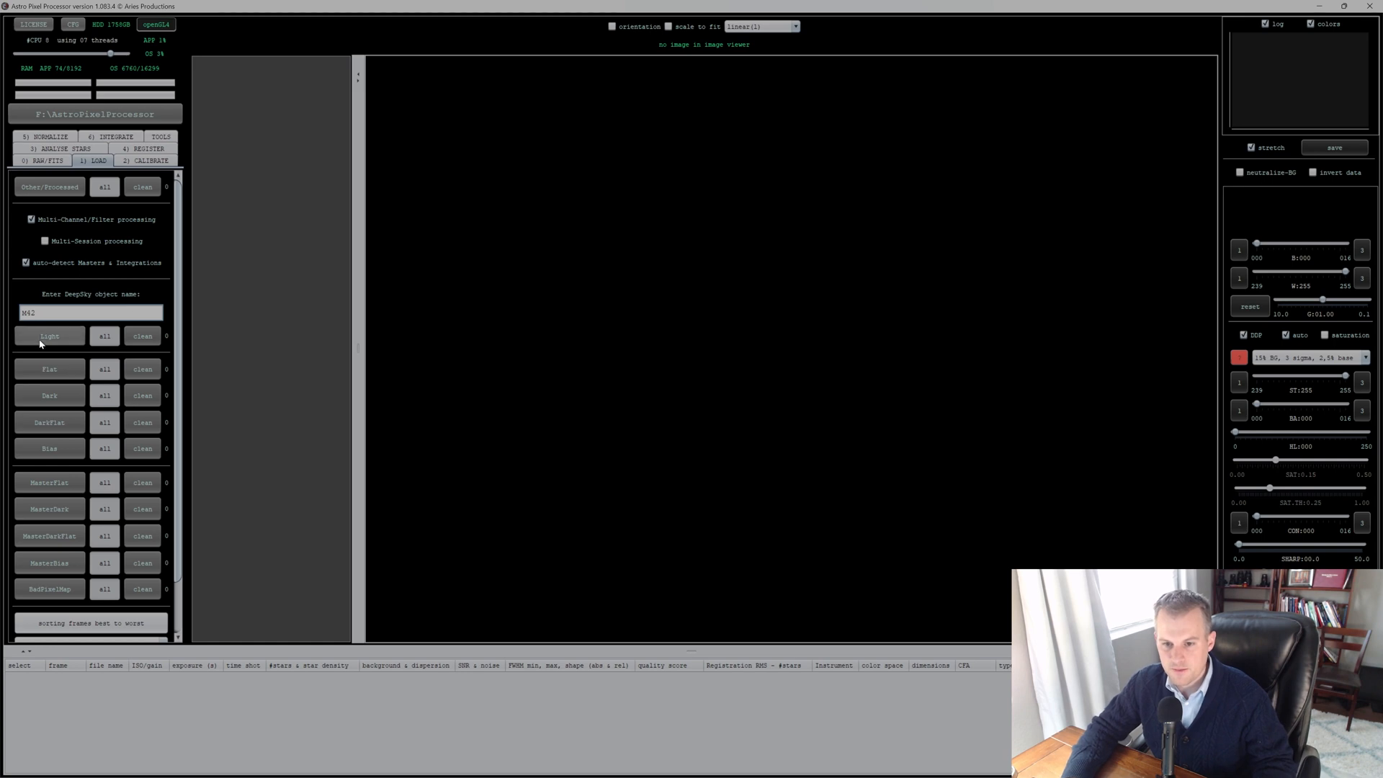
pyautogui.moveTo(49, 336)
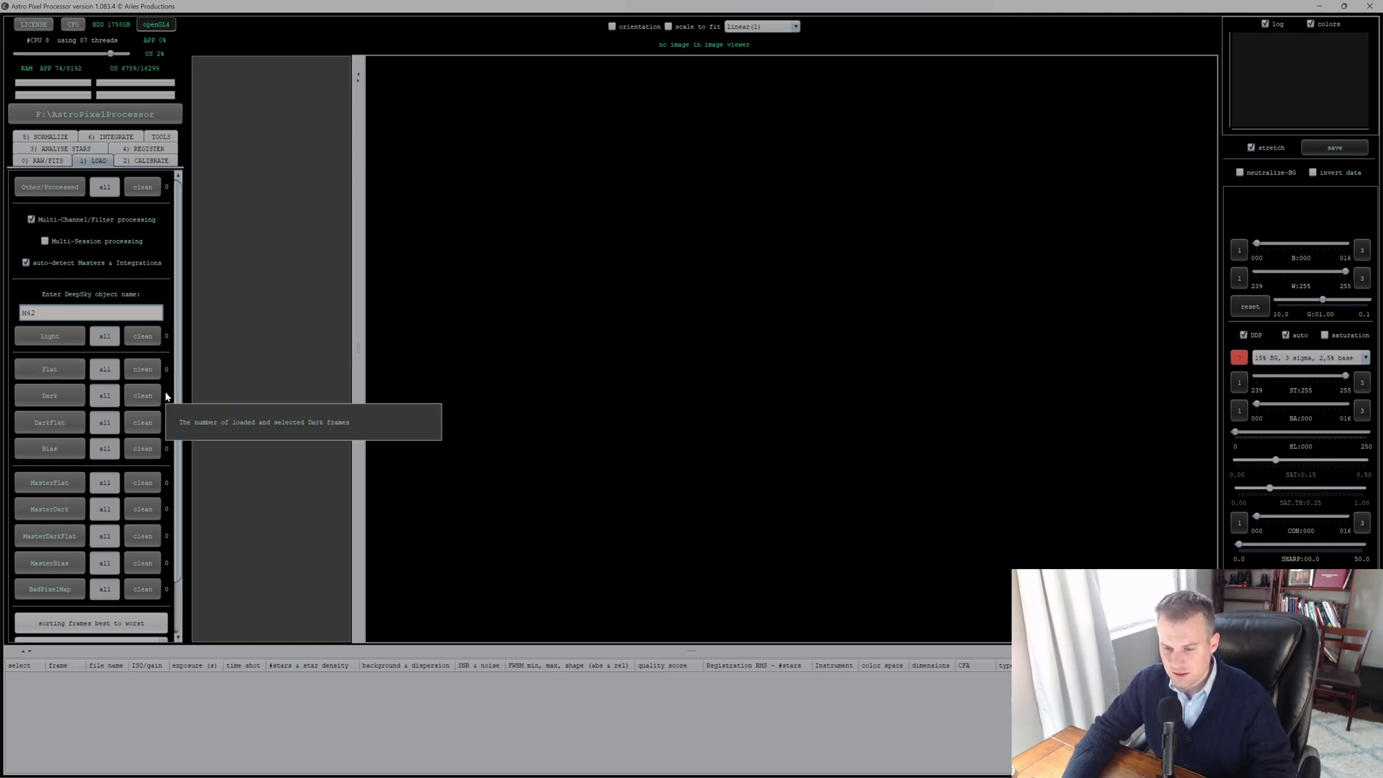
pyautogui.moveTo(49, 336)
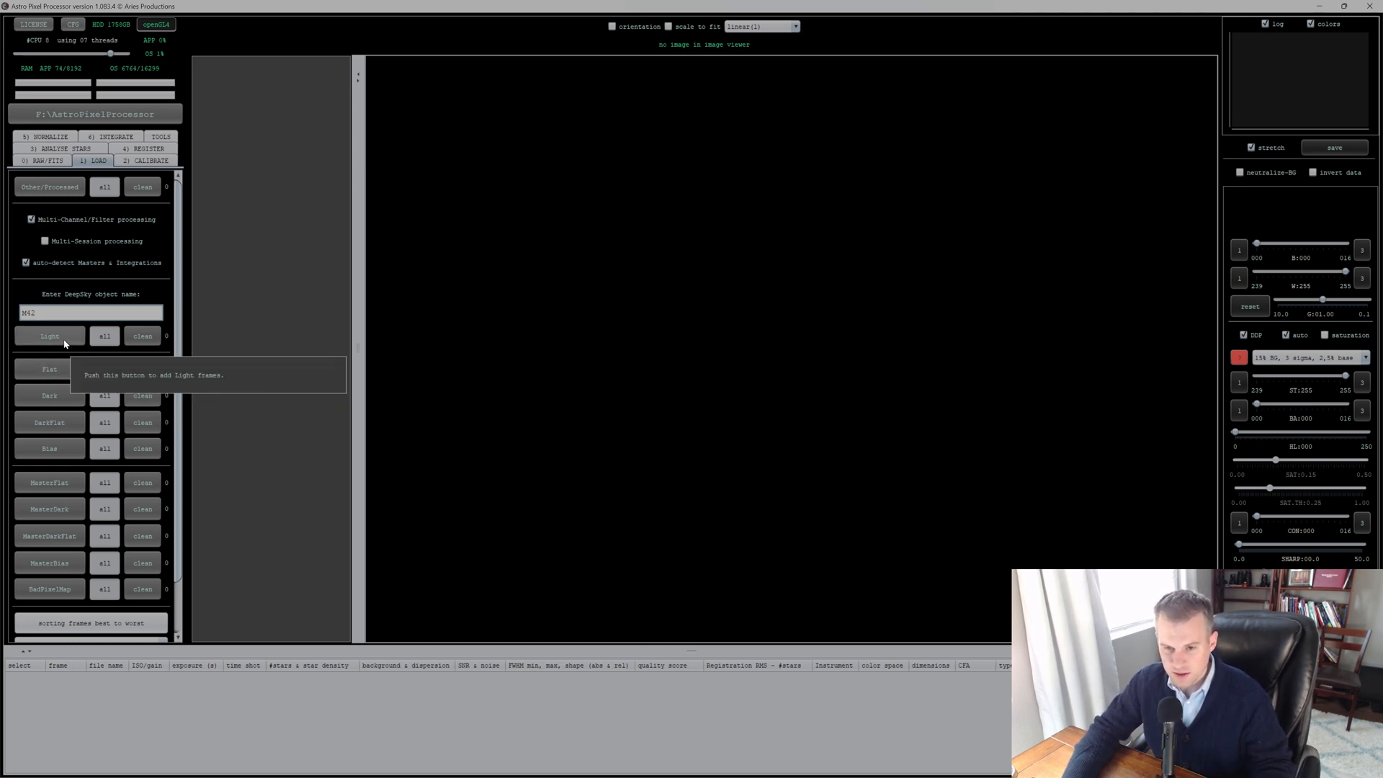
# Step: Add all M42 light frames from the 2600MM Pro > M42 > 10 feb 2023 folder
pyautogui.click(49, 335)
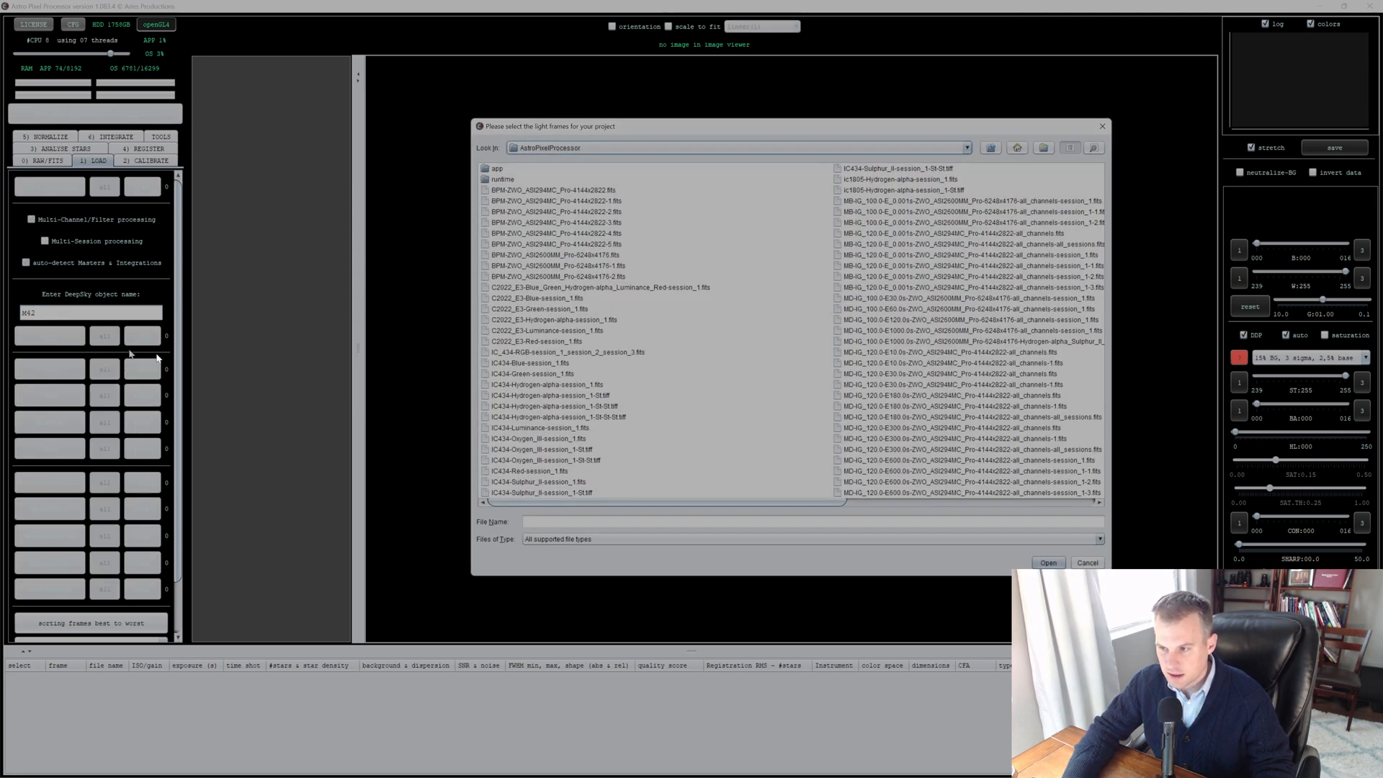
pyautogui.moveTo(585, 241)
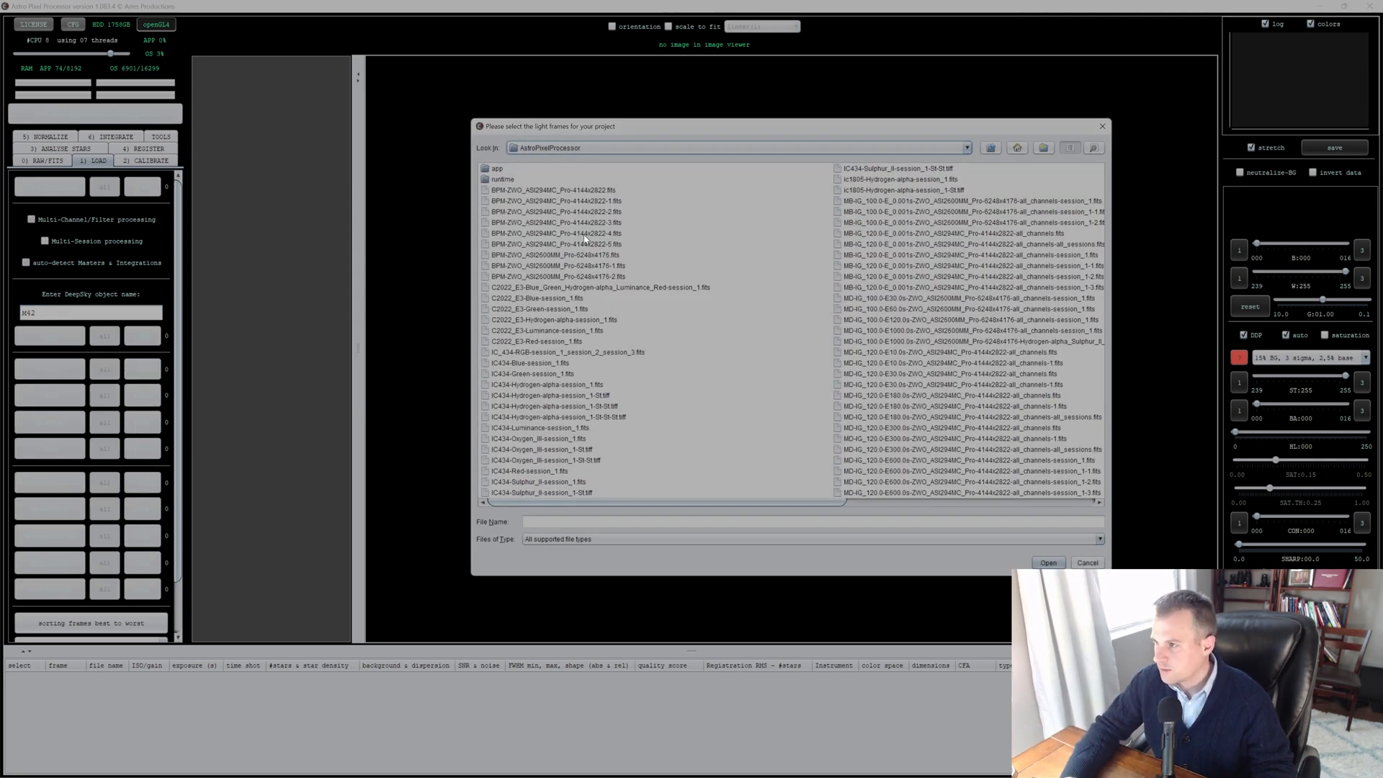
pyautogui.click(1016, 147)
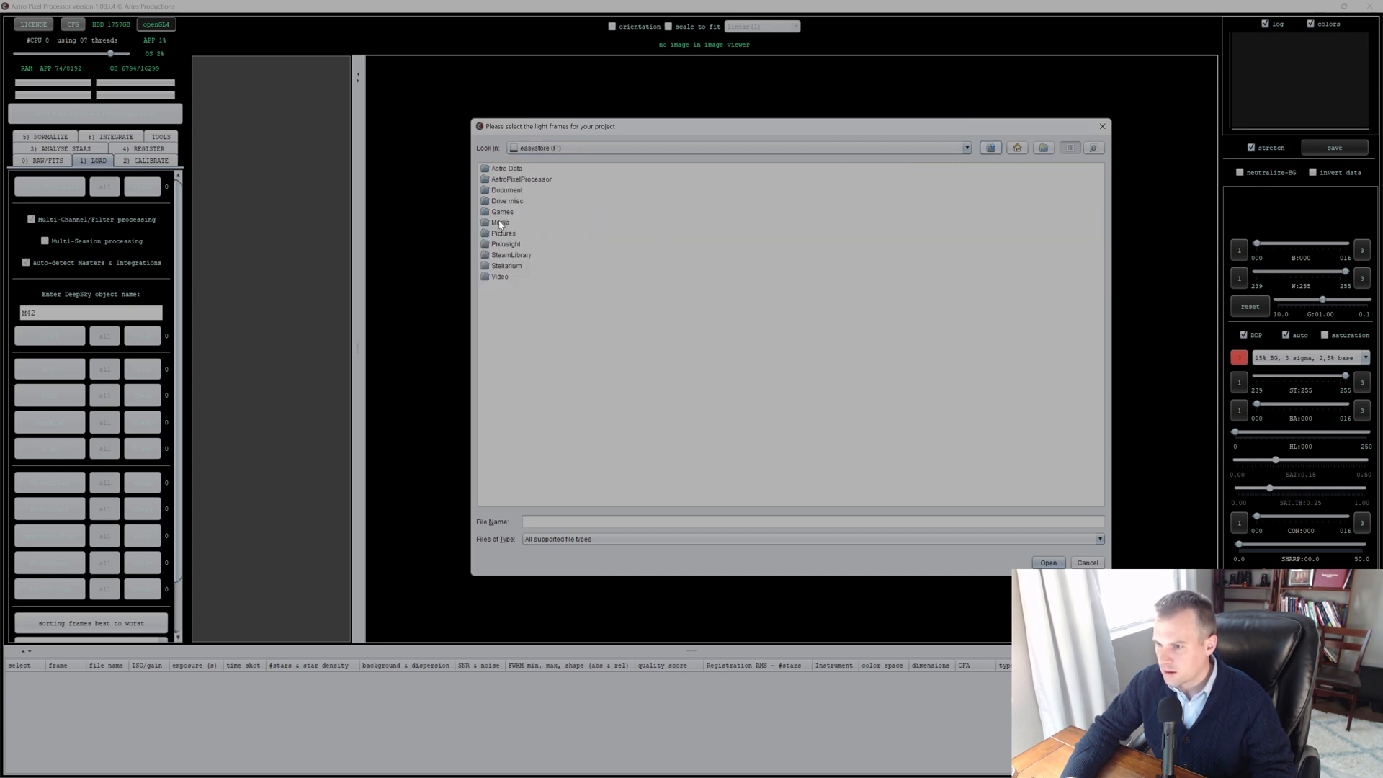
pyautogui.moveTo(496, 231)
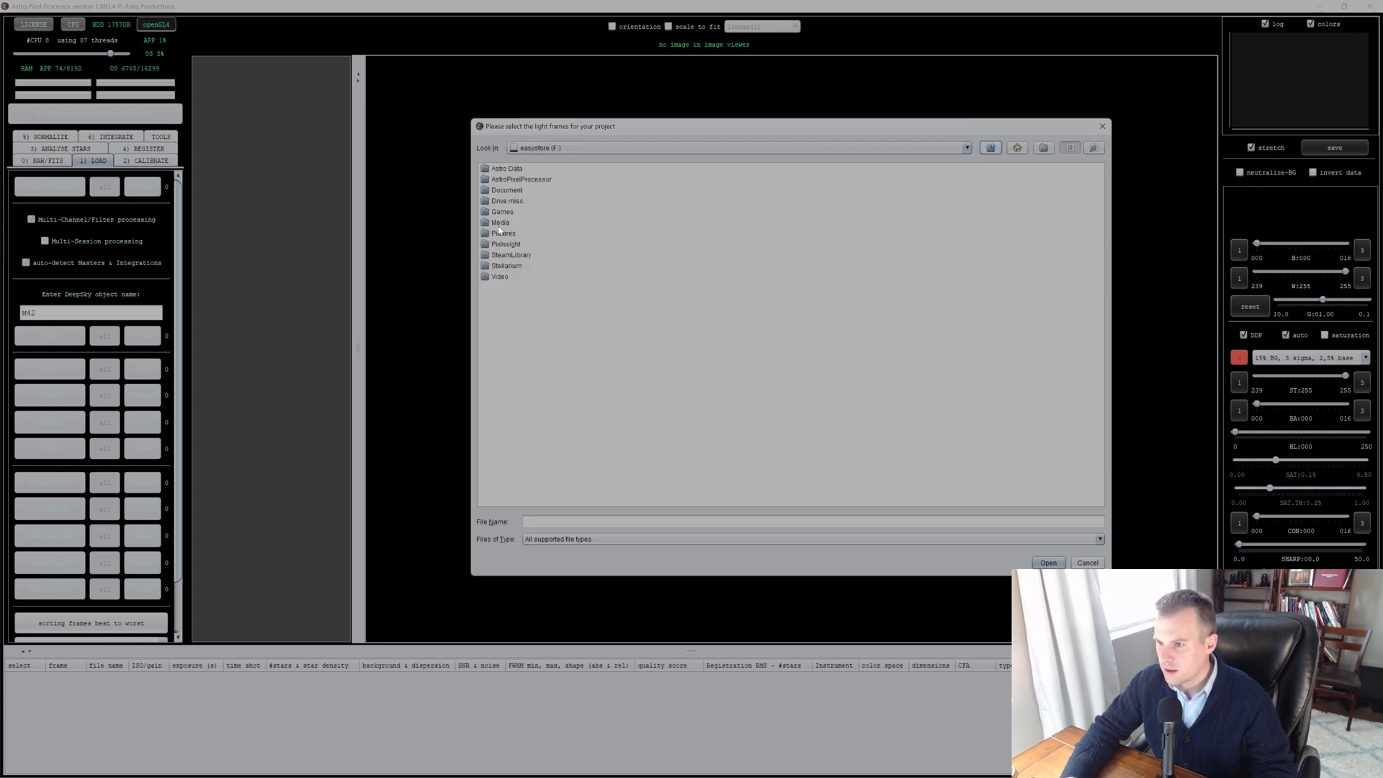
pyautogui.doubleClick(505, 168)
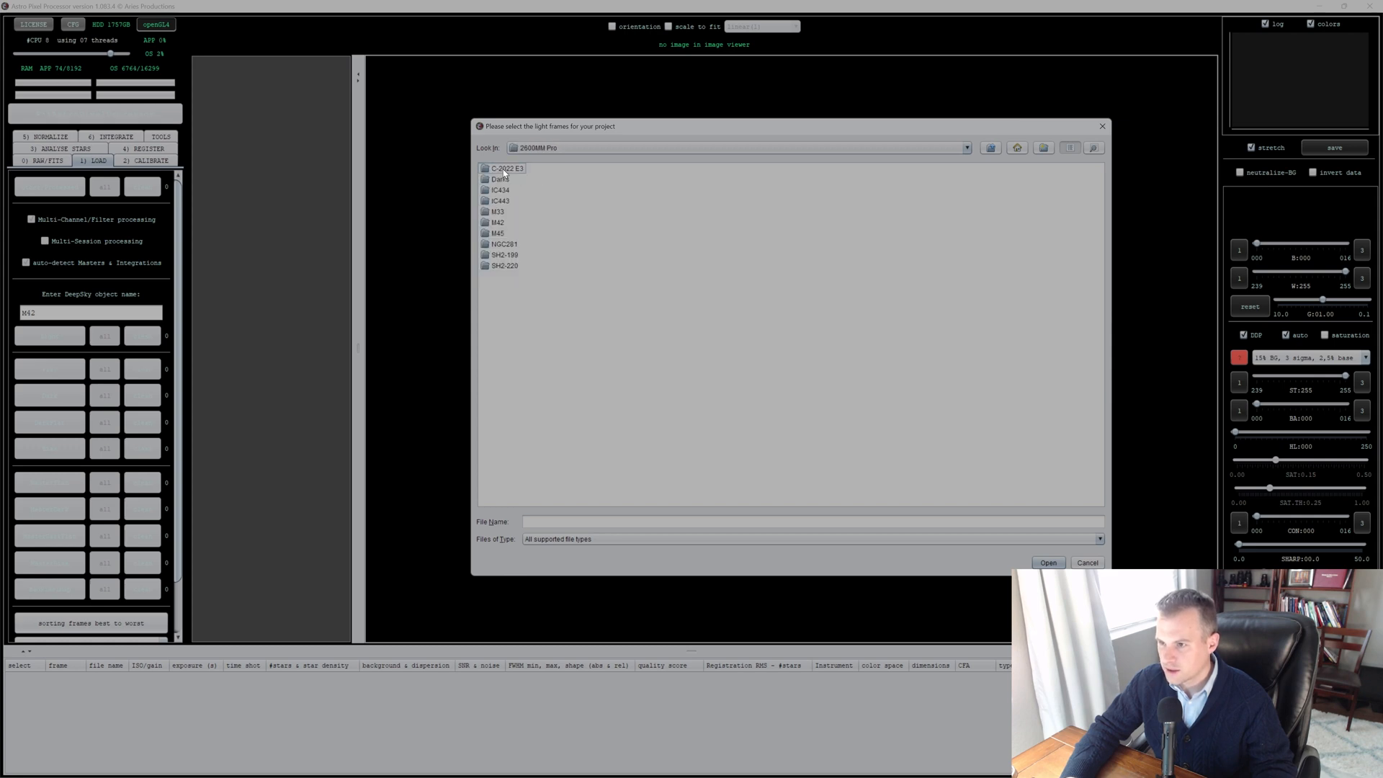
pyautogui.doubleClick(497, 222)
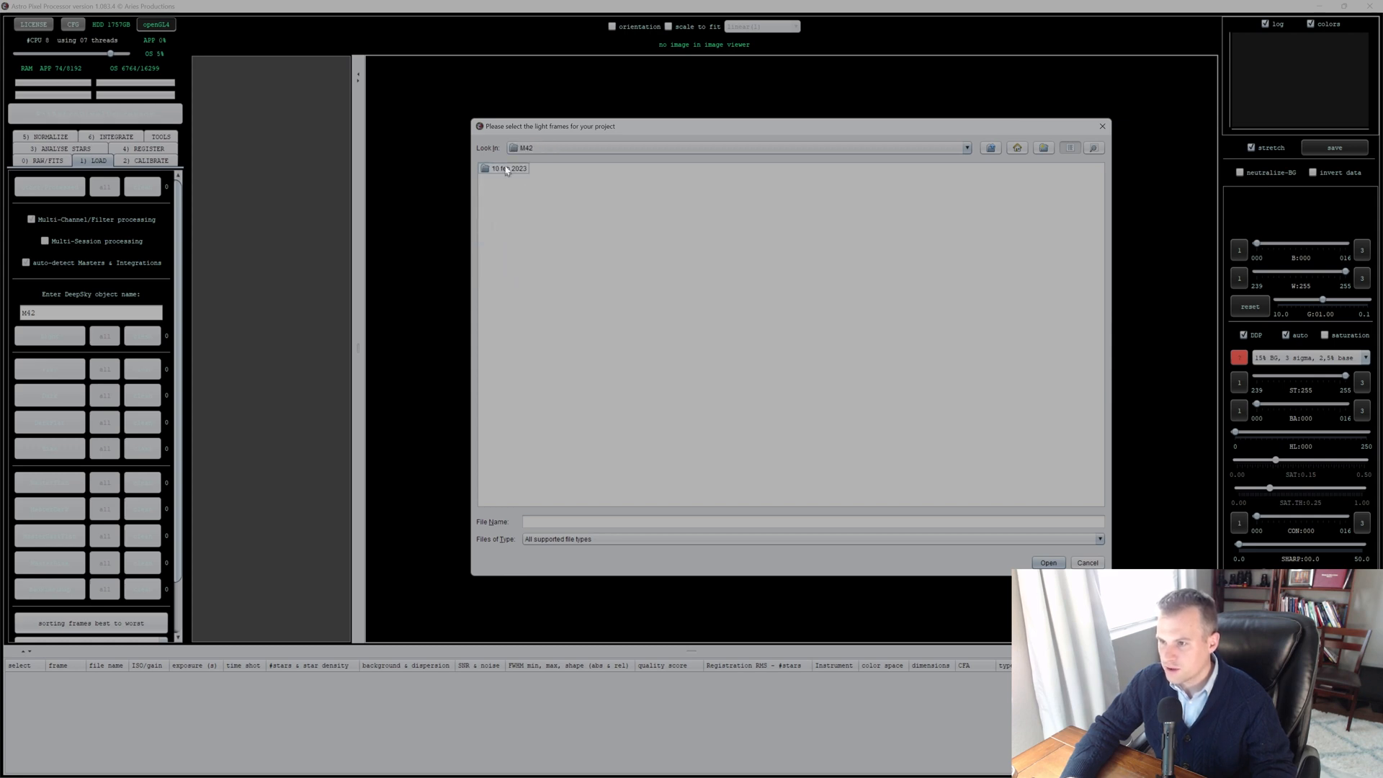
pyautogui.doubleClick(508, 169)
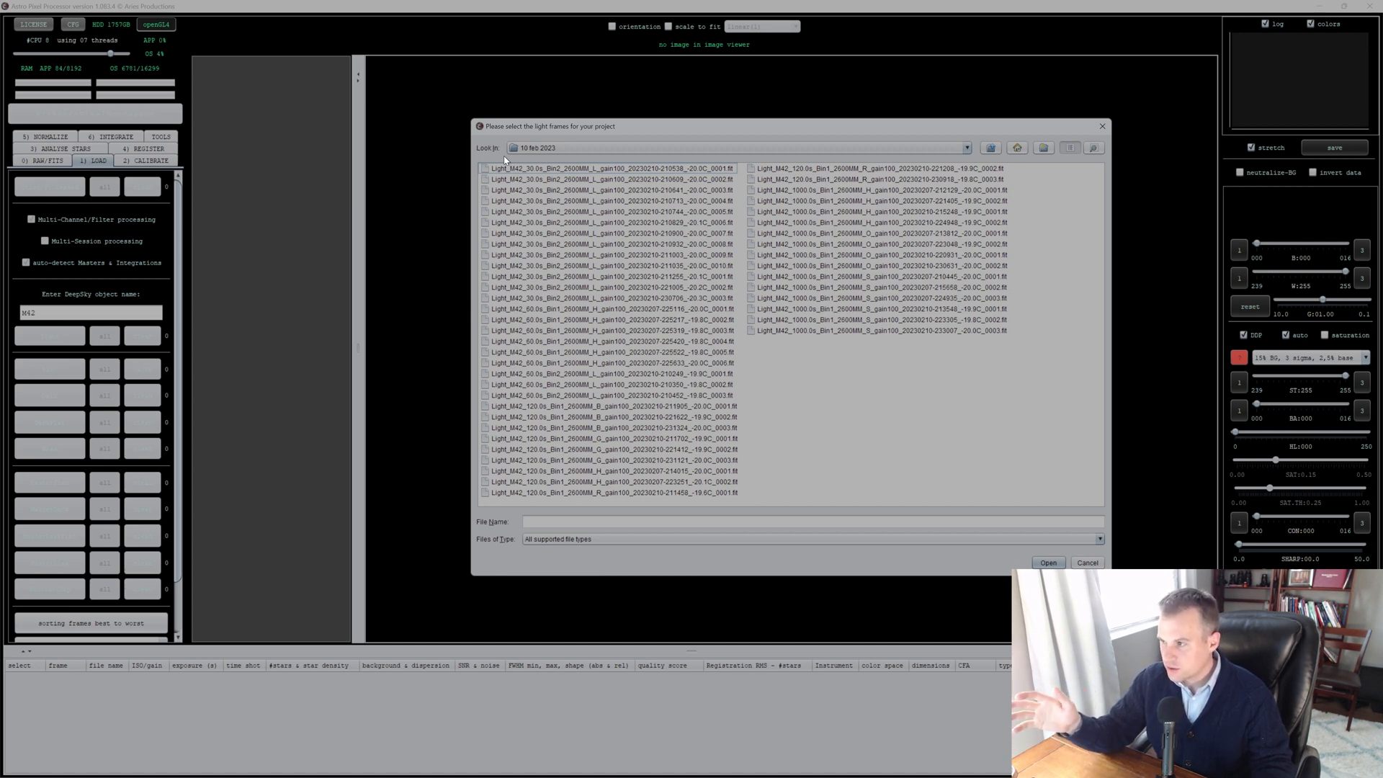
pyautogui.click(608, 169)
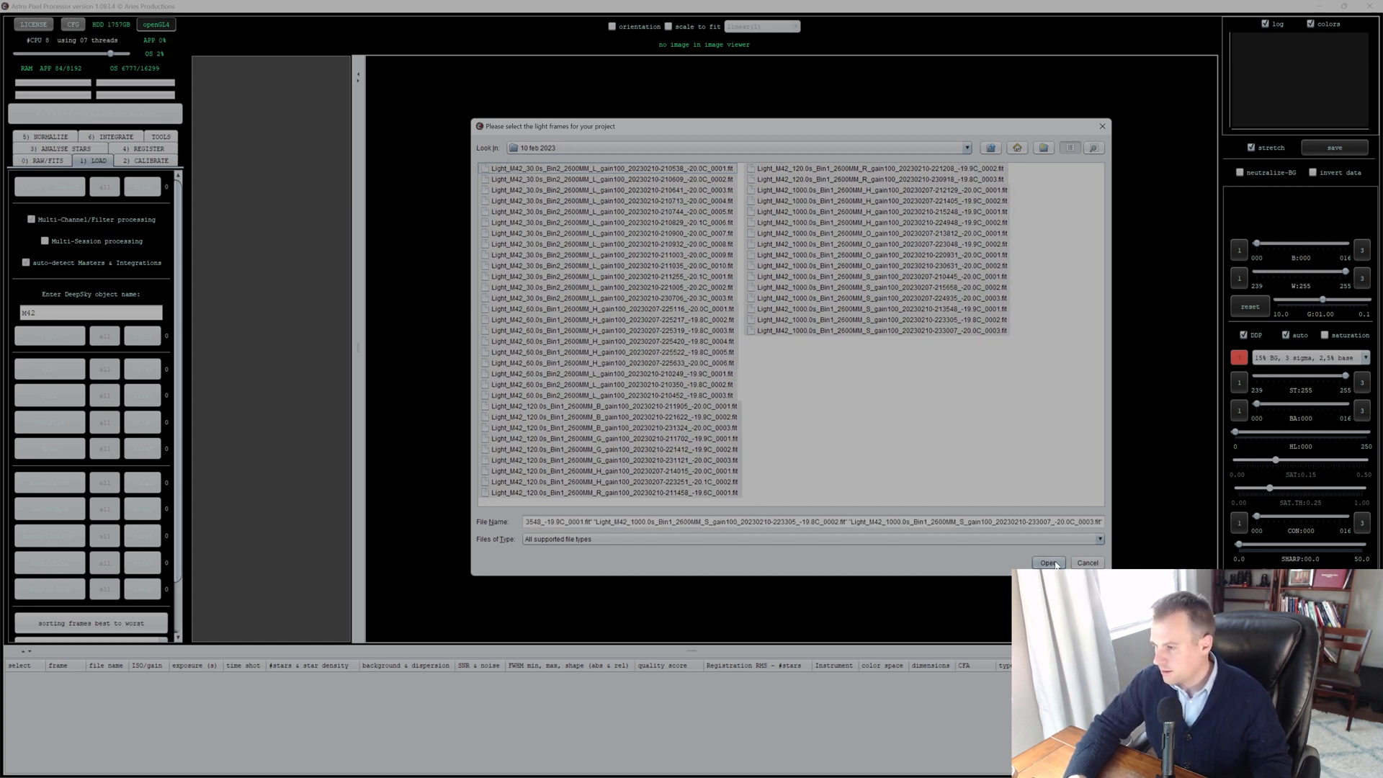
pyautogui.click(1048, 564)
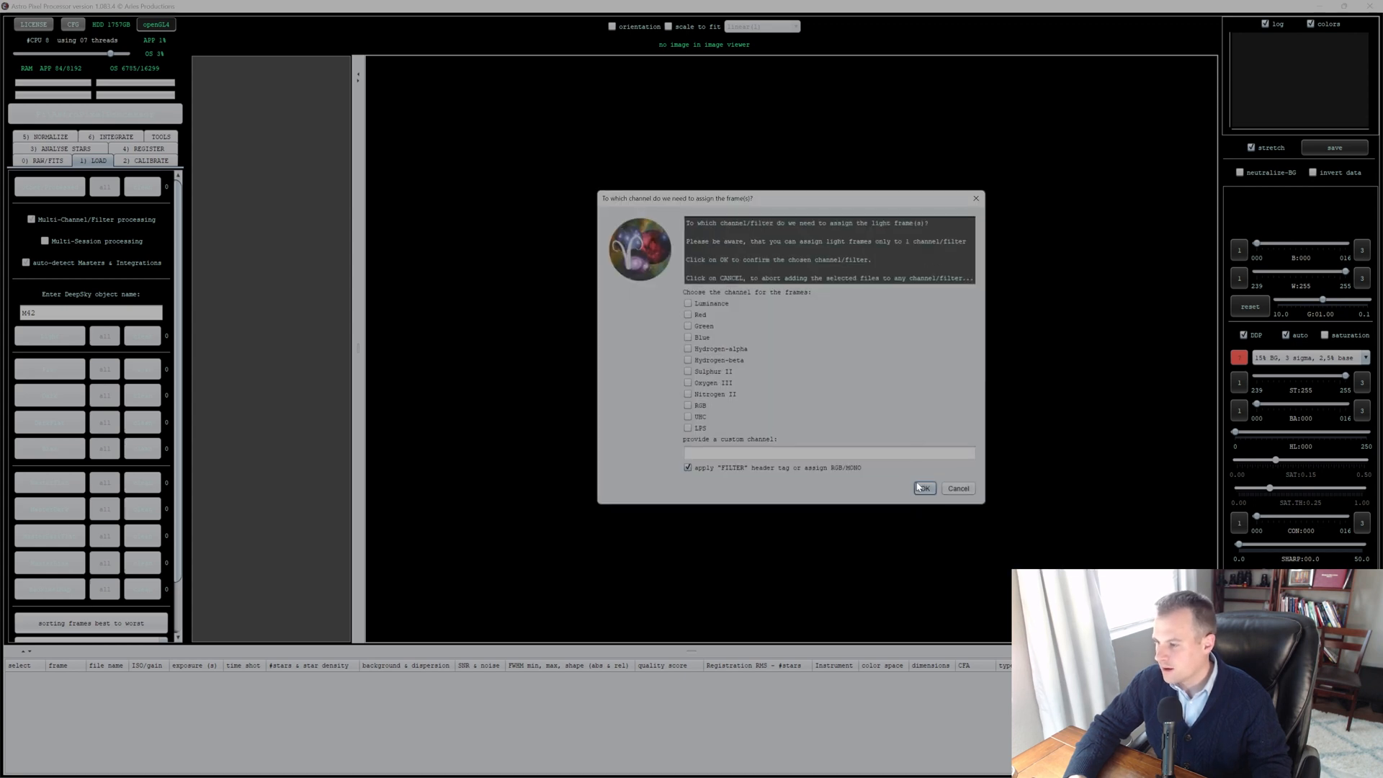
pyautogui.moveTo(754, 474)
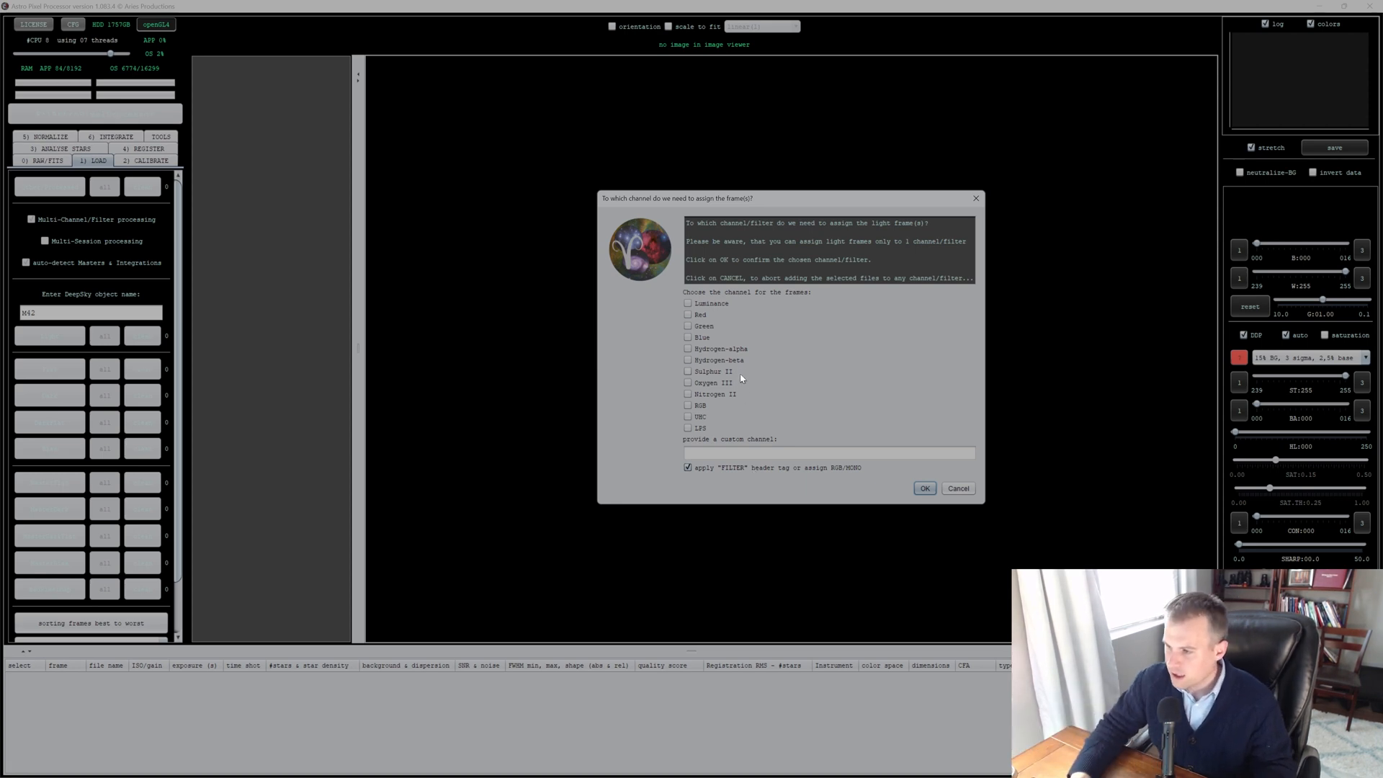
pyautogui.moveTo(696, 379)
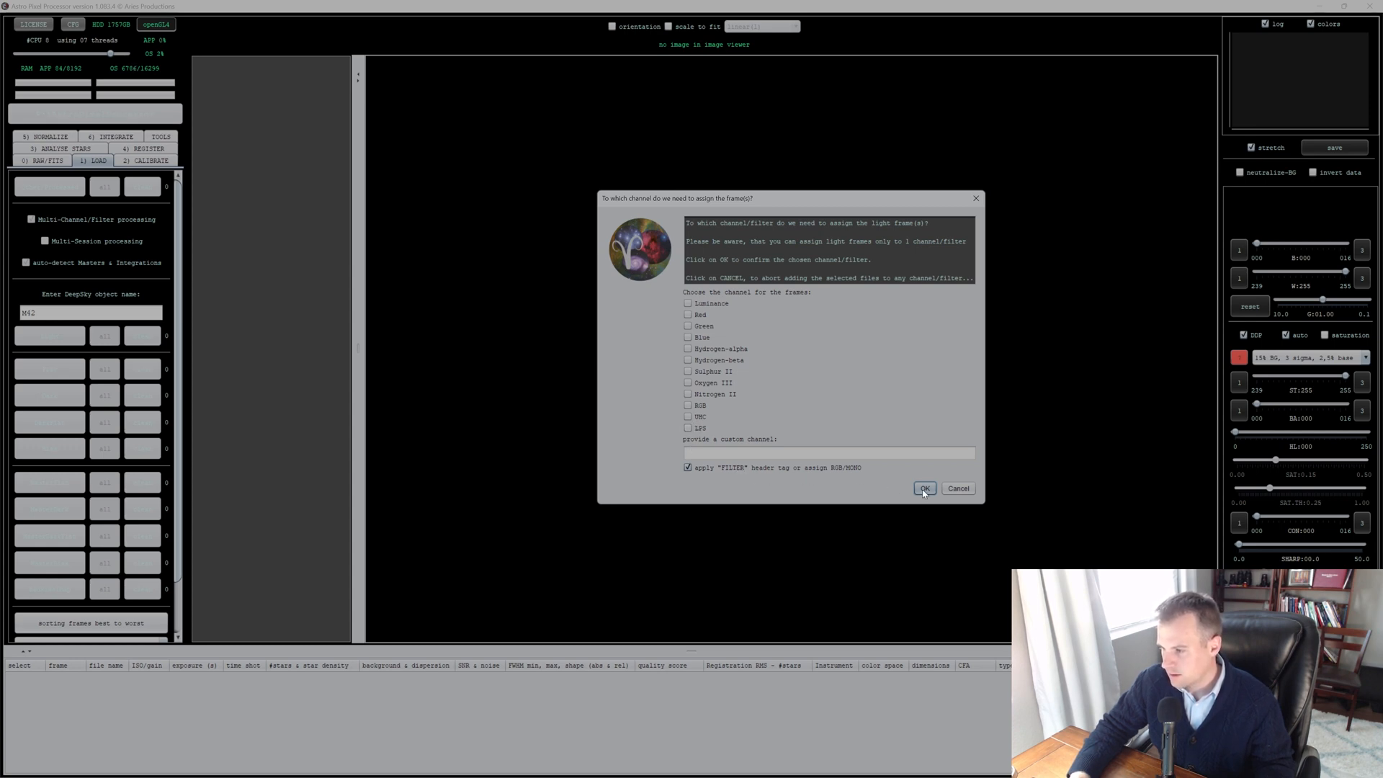
# Step: Accept channel assignment of the lights from the FILTER header tag
pyautogui.click(924, 488)
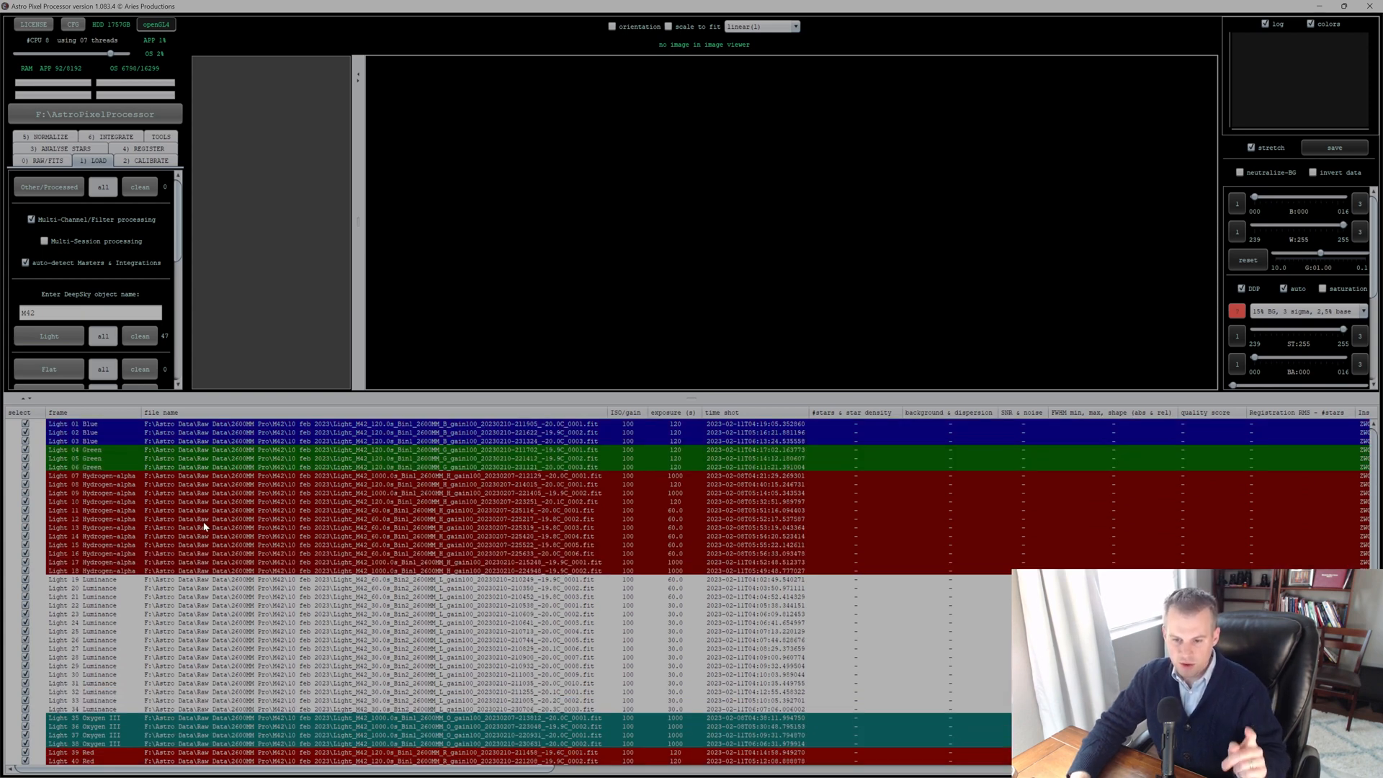
# Step: Scroll through the 47 loaded light frames grouped by filter channel
pyautogui.scroll(-3)
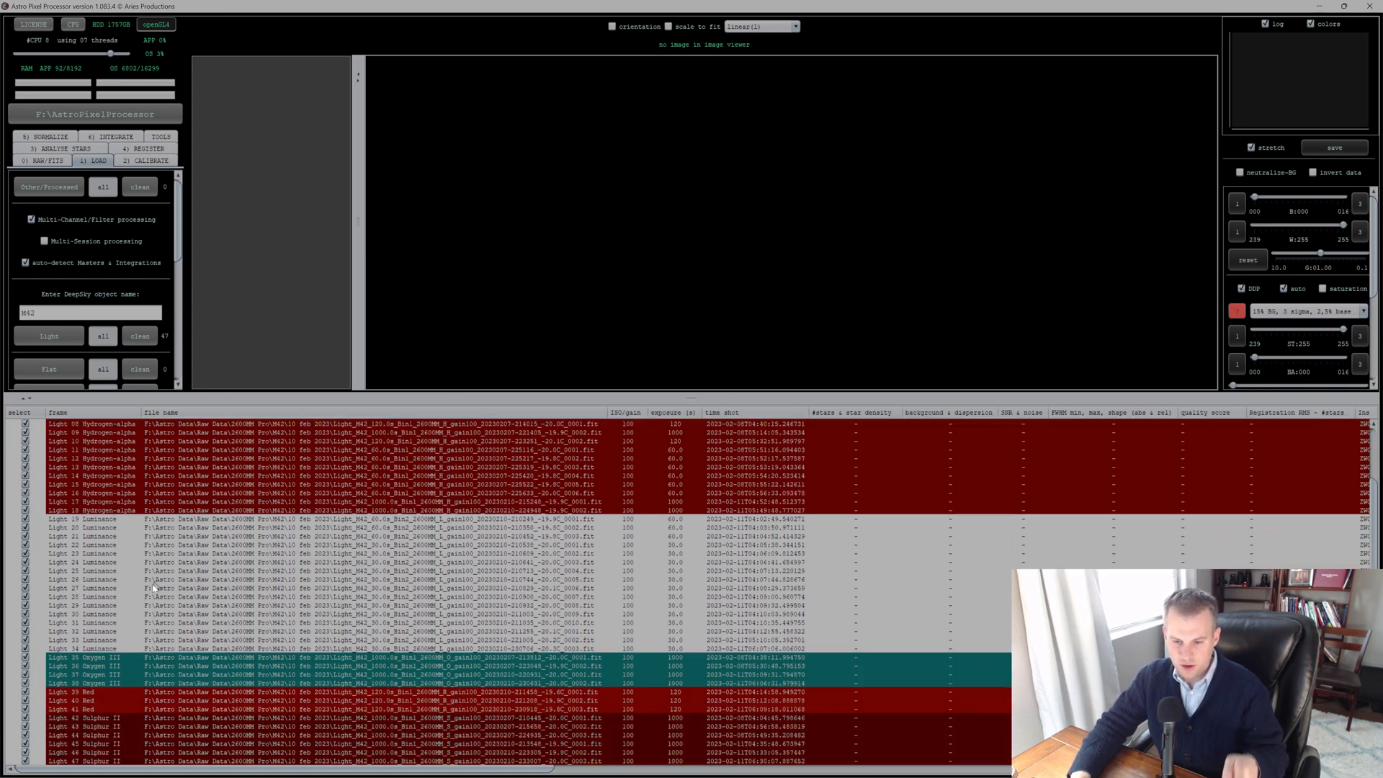
pyautogui.scroll(3)
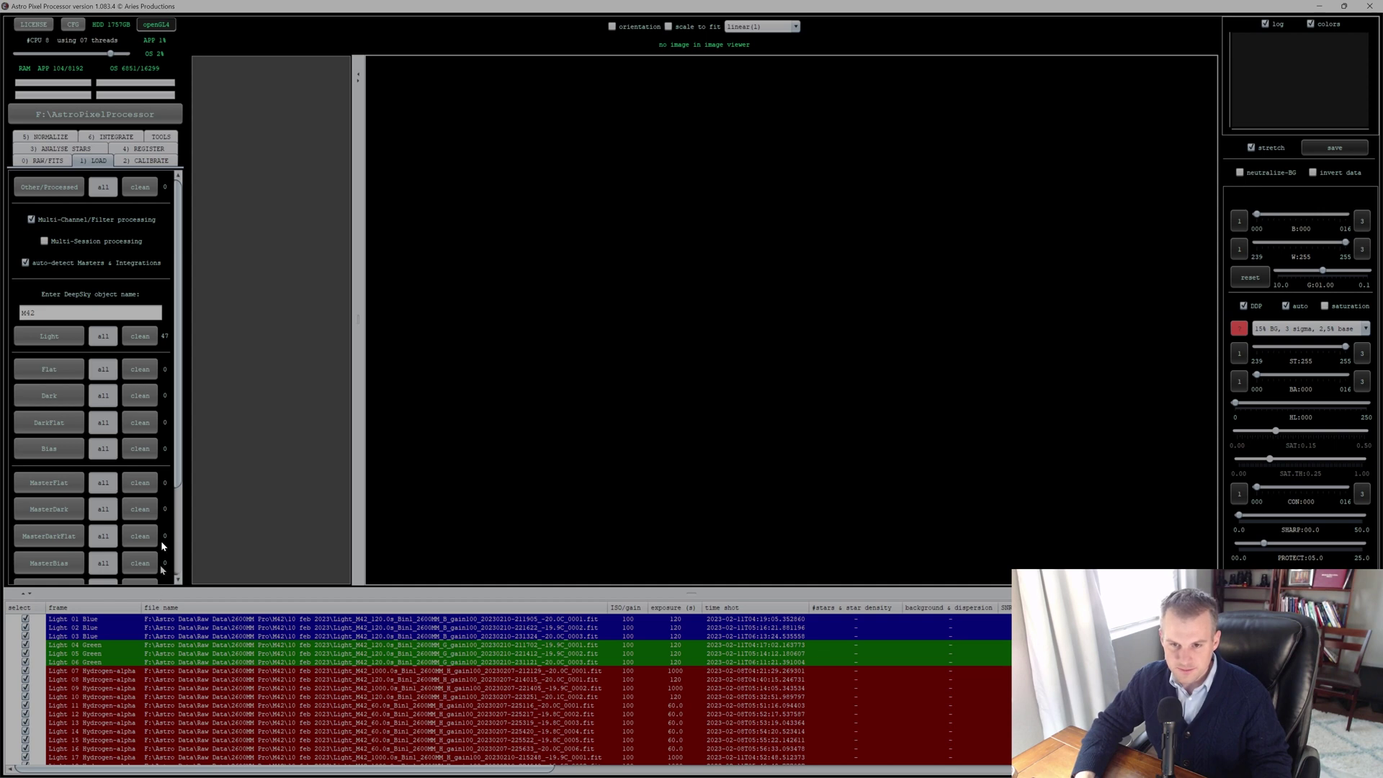
pyautogui.moveTo(104, 329)
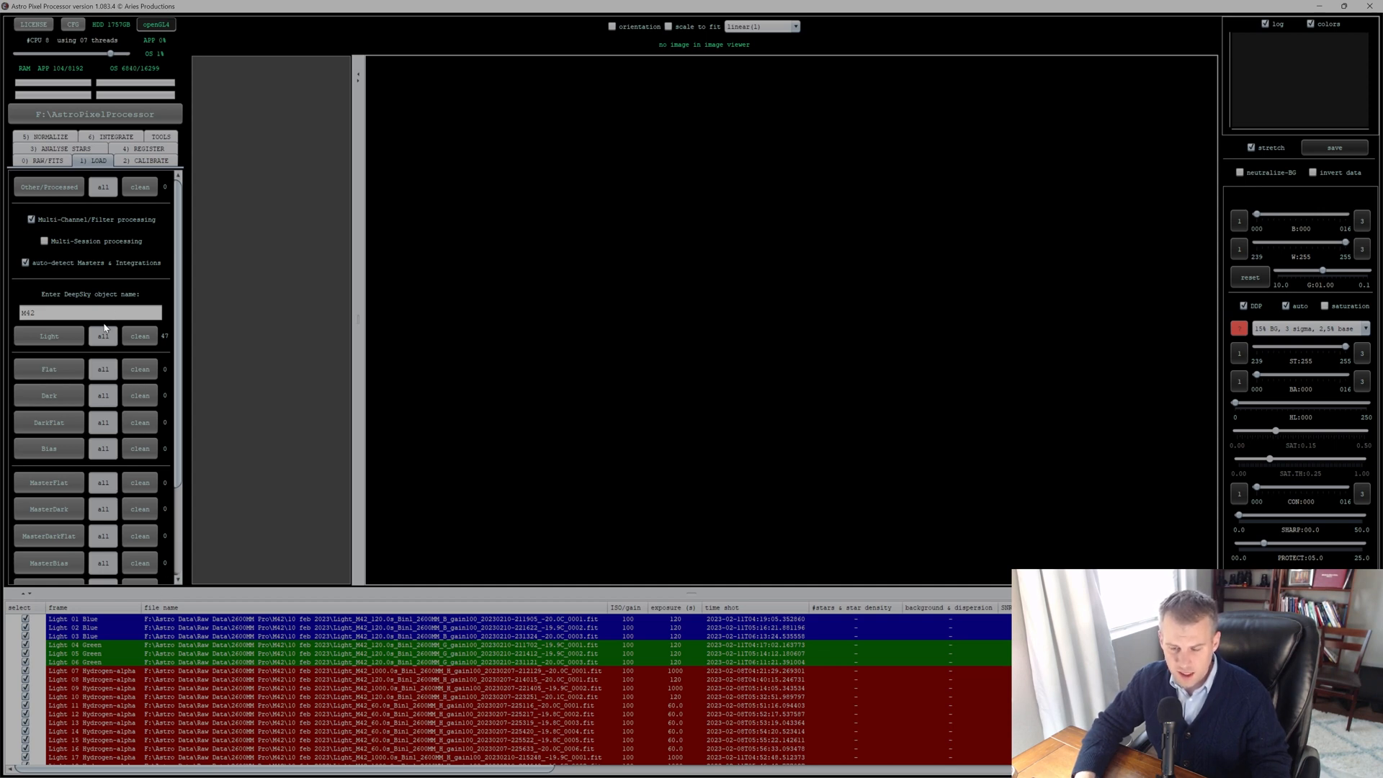
pyautogui.moveTo(49, 368)
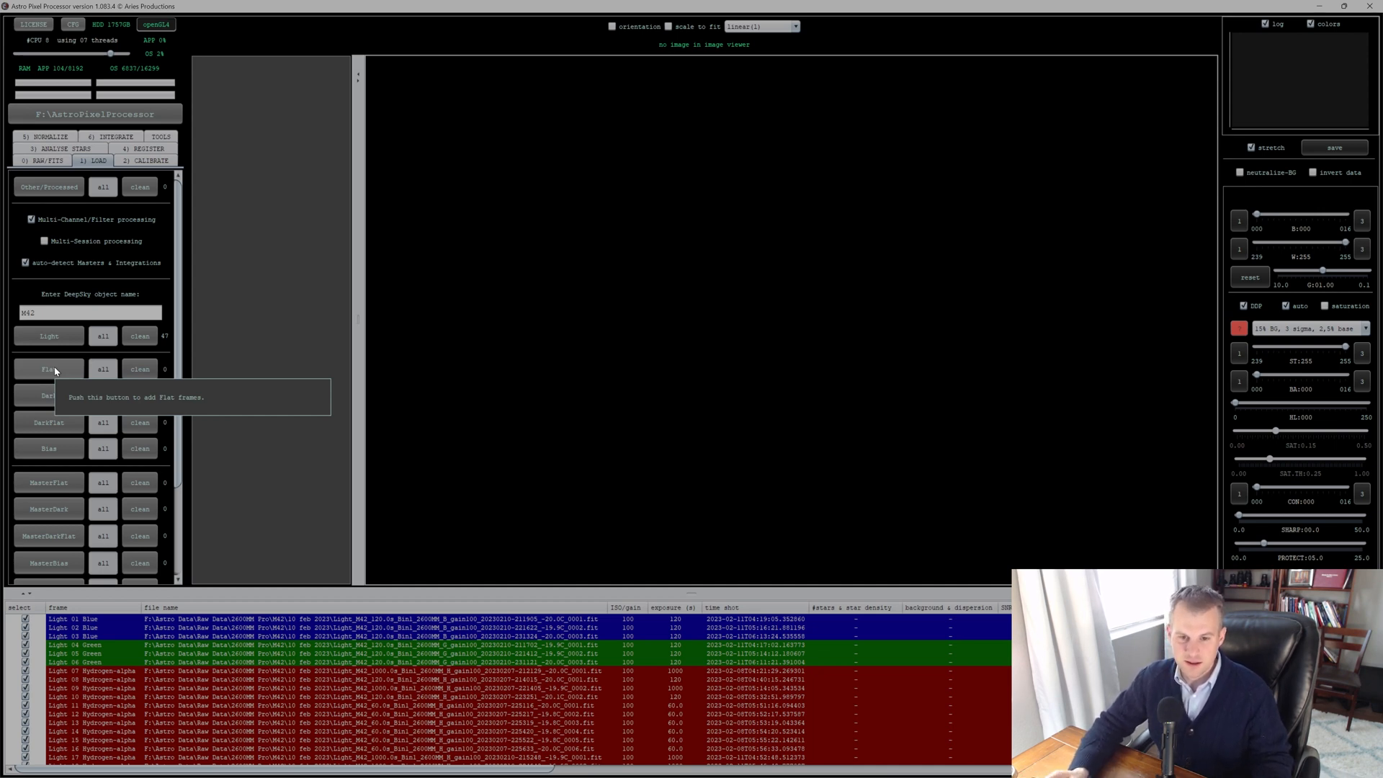
pyautogui.moveTo(49, 395)
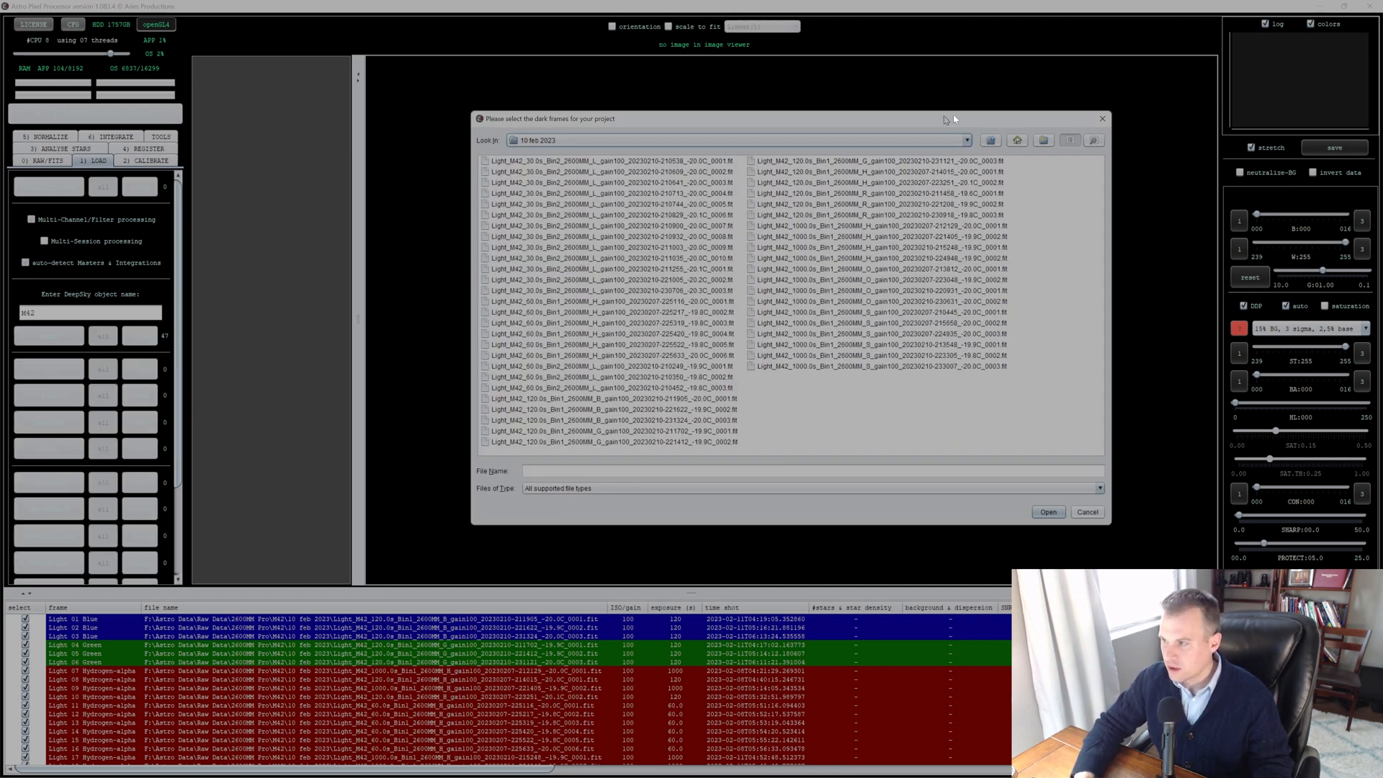
# Step: Load the 60s -20C dark frames from the Darks folder, assigned to all channels
pyautogui.click(1016, 139)
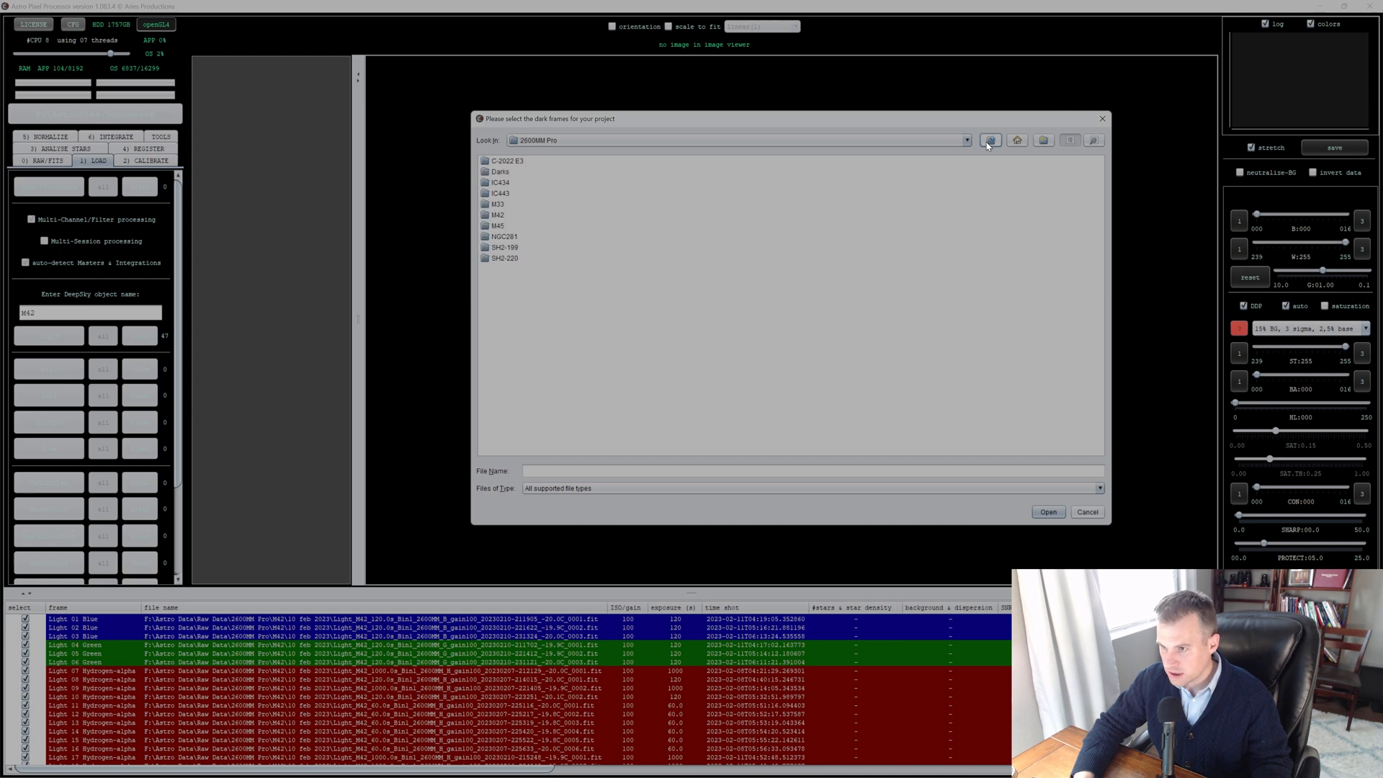
pyautogui.doubleClick(500, 172)
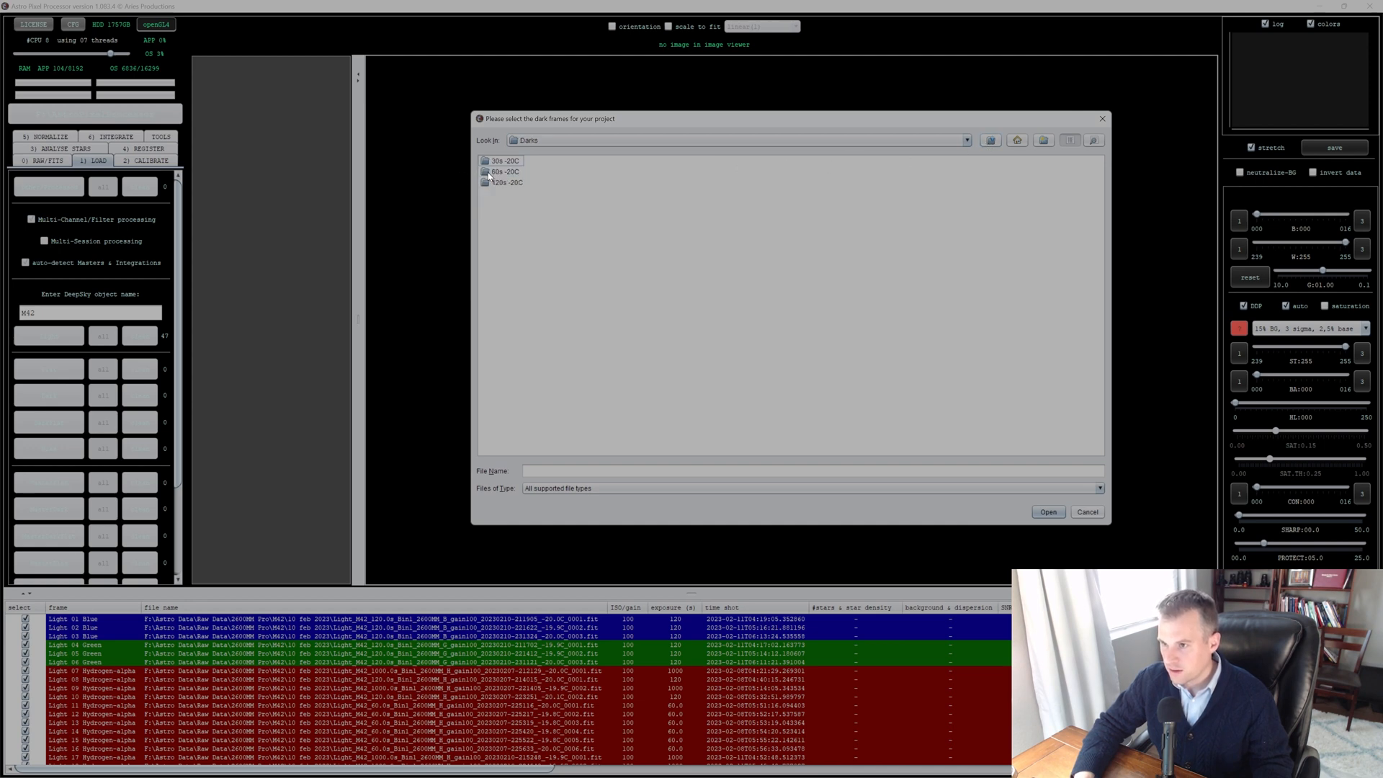
pyautogui.moveTo(419, 602)
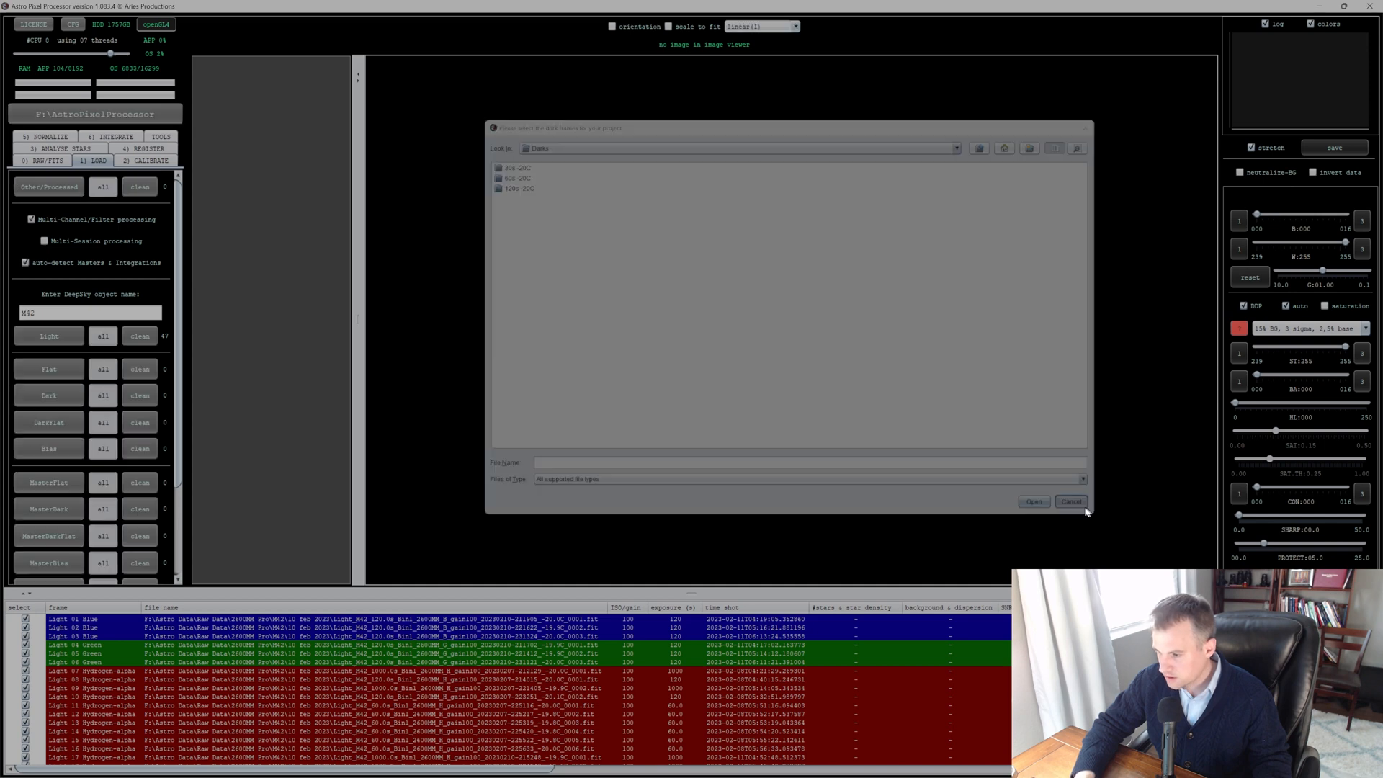
pyautogui.click(1071, 502)
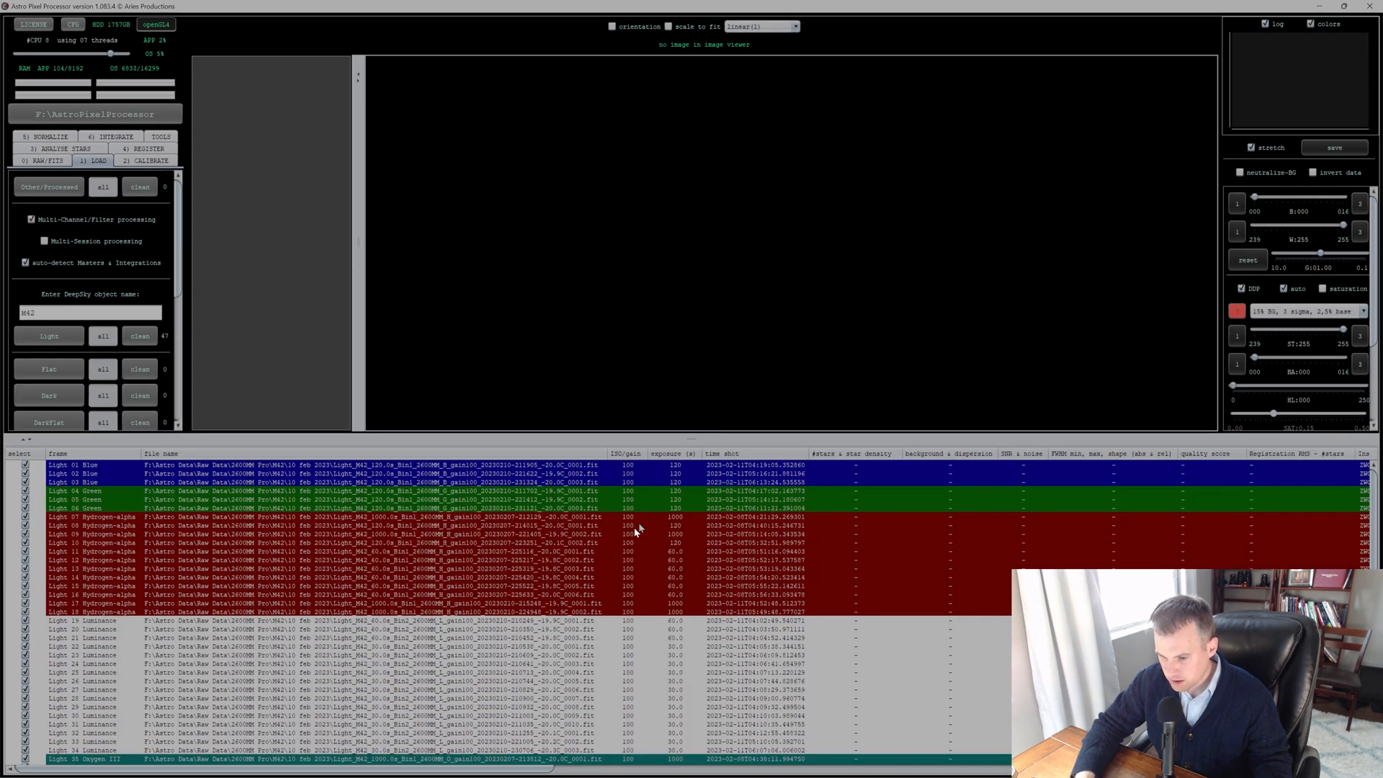
pyautogui.moveTo(362, 588)
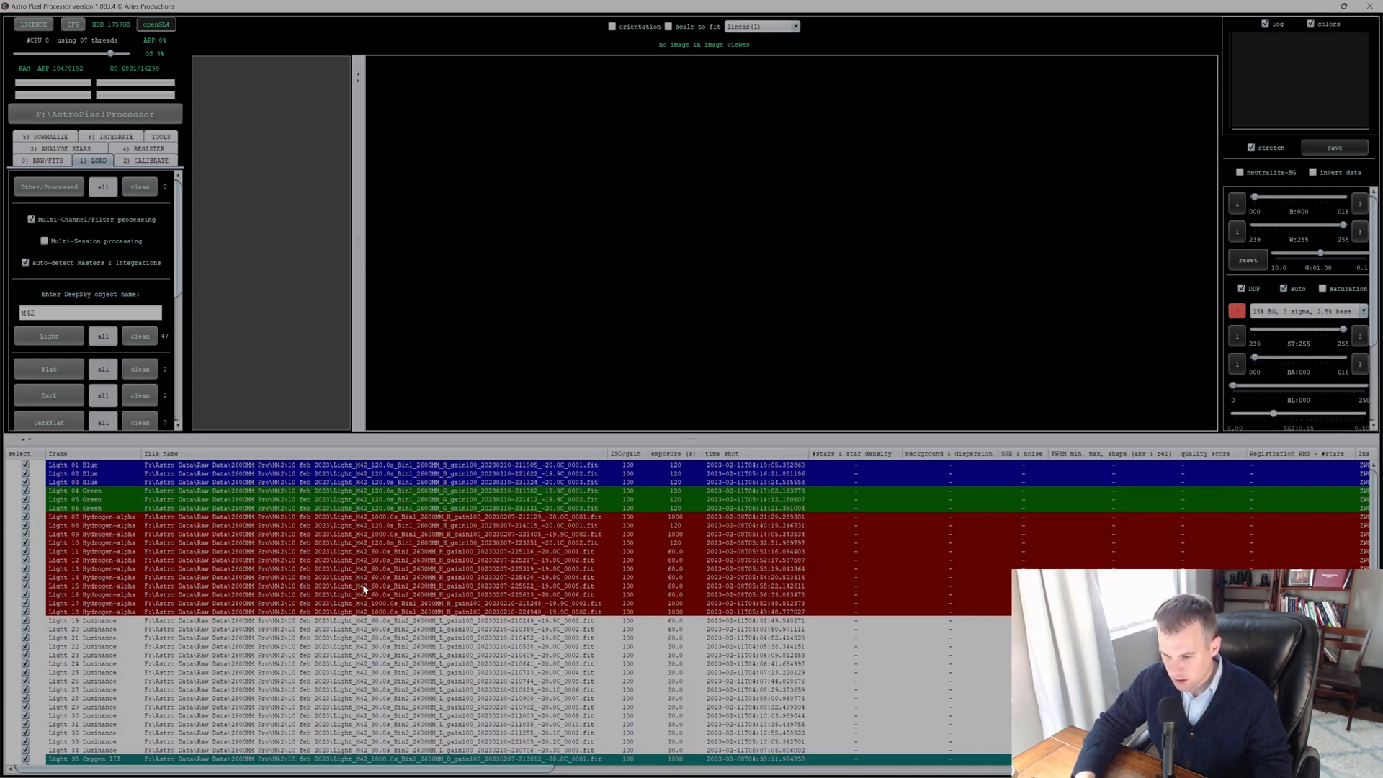
pyautogui.scroll(-3)
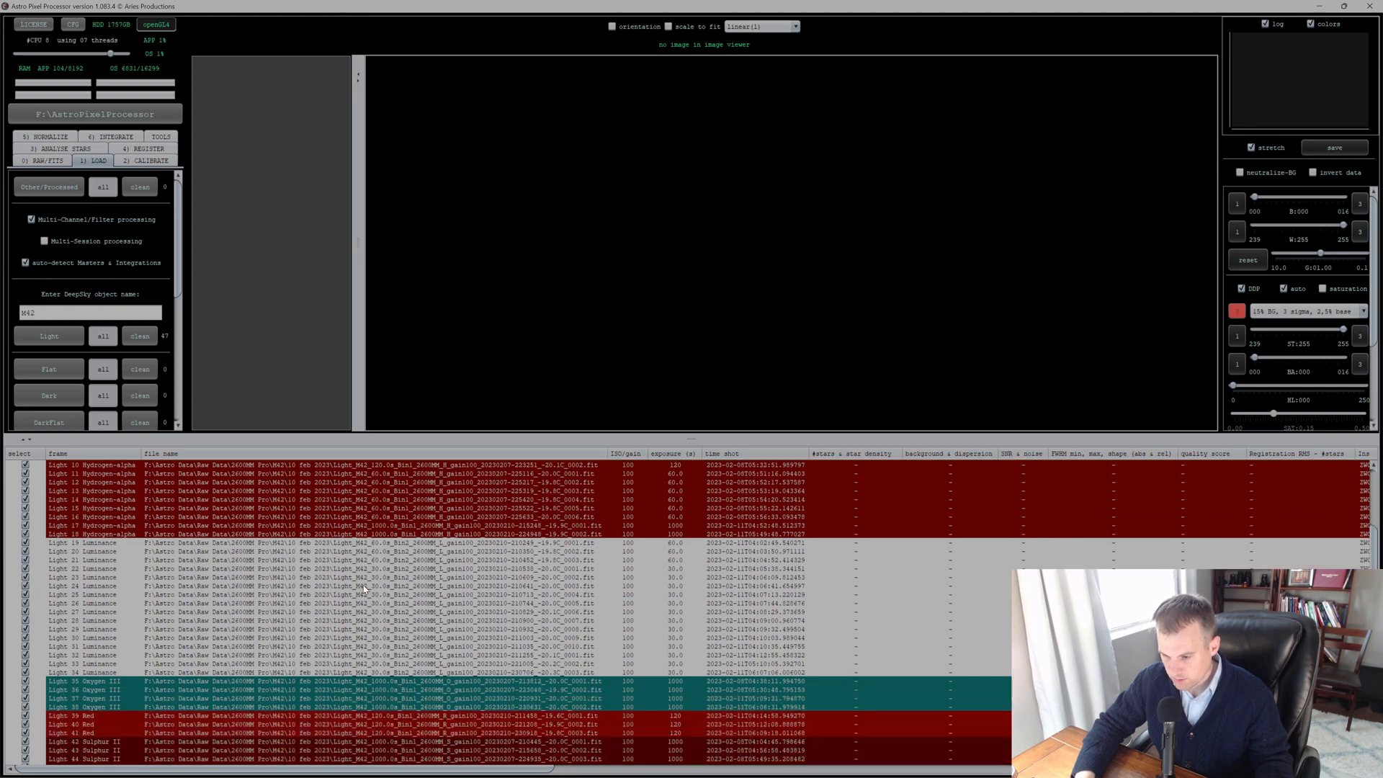
pyautogui.scroll(3)
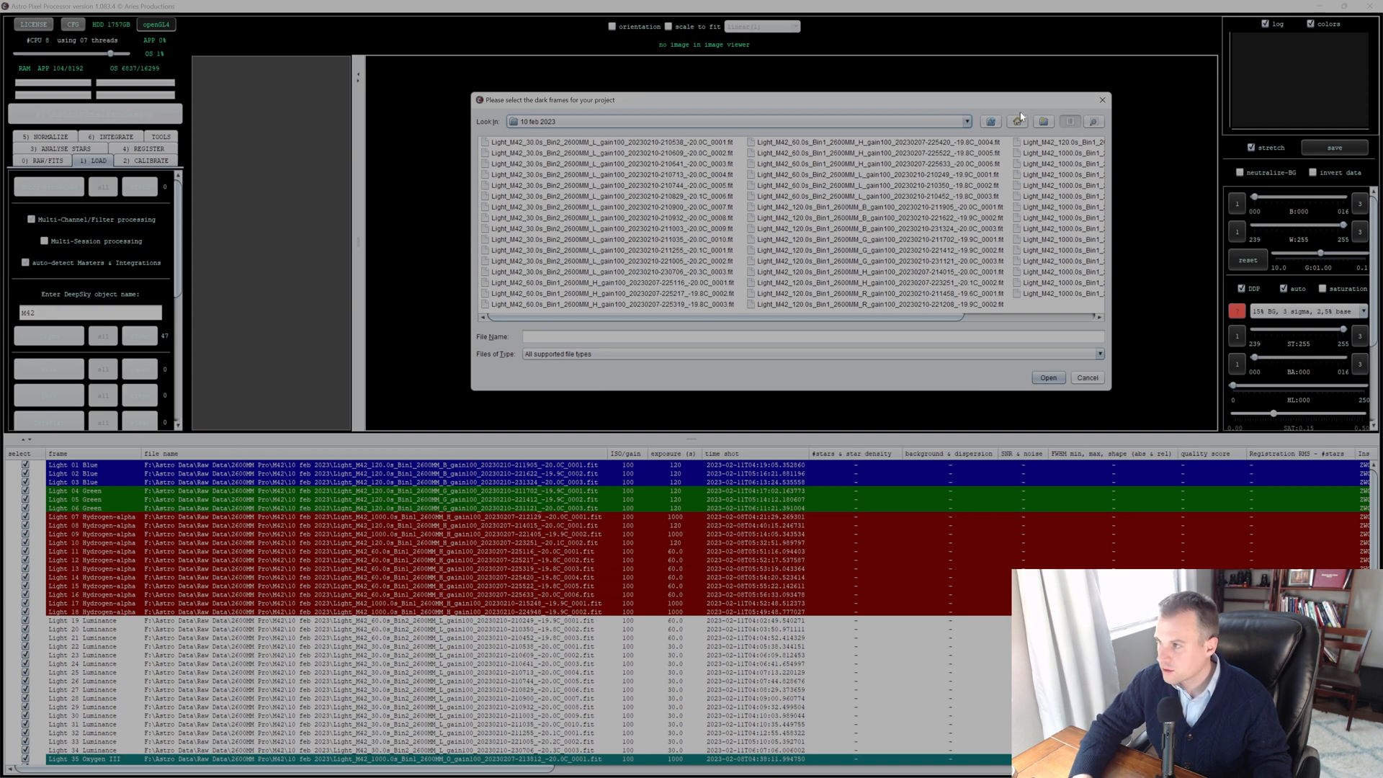
pyautogui.click(1018, 121)
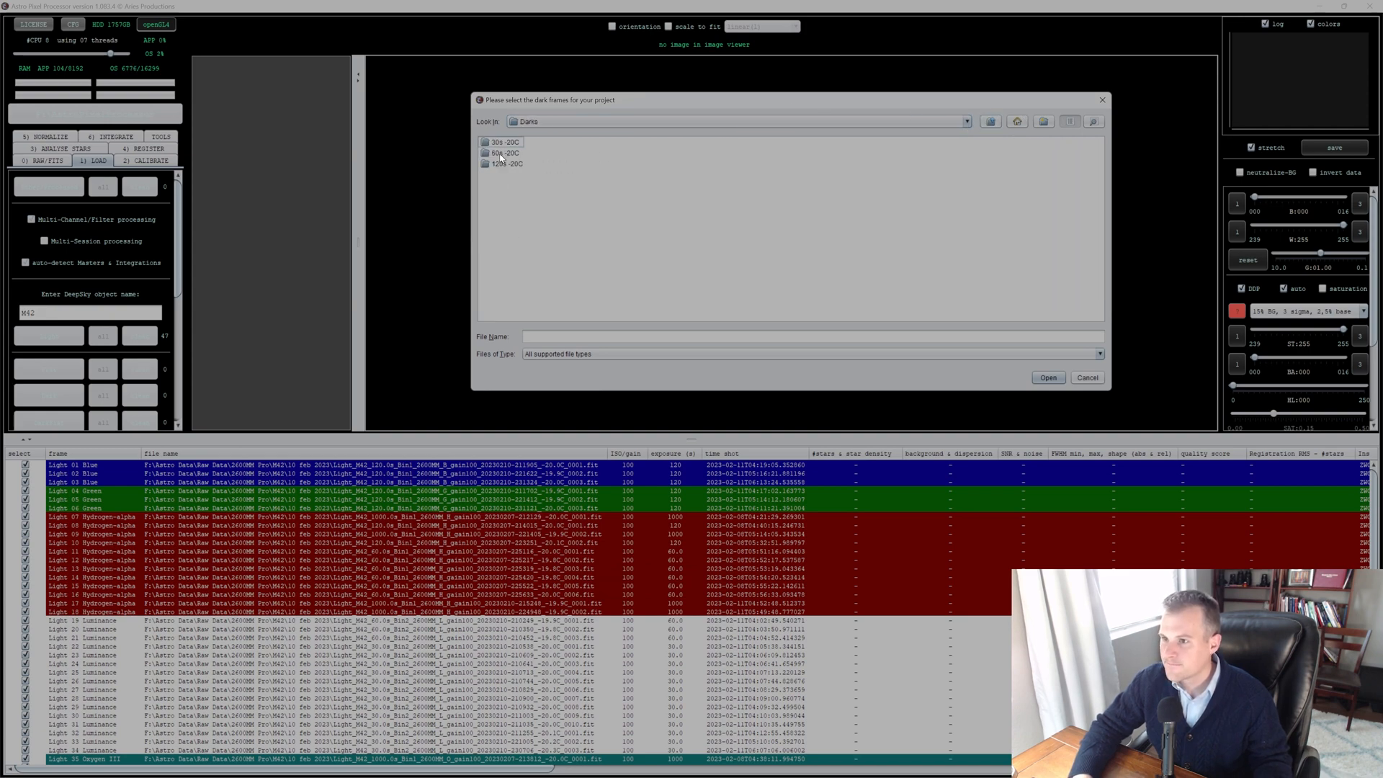
pyautogui.doubleClick(506, 153)
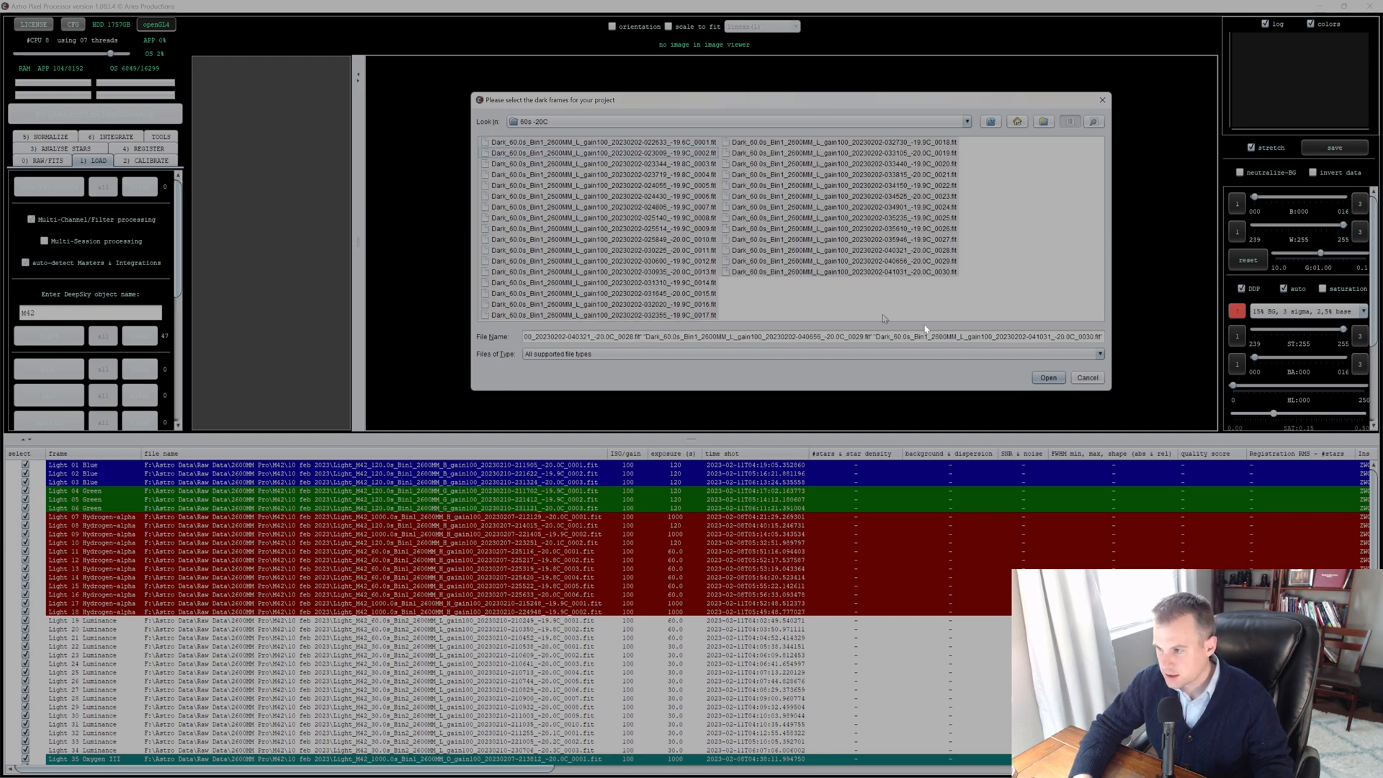
pyautogui.click(1048, 377)
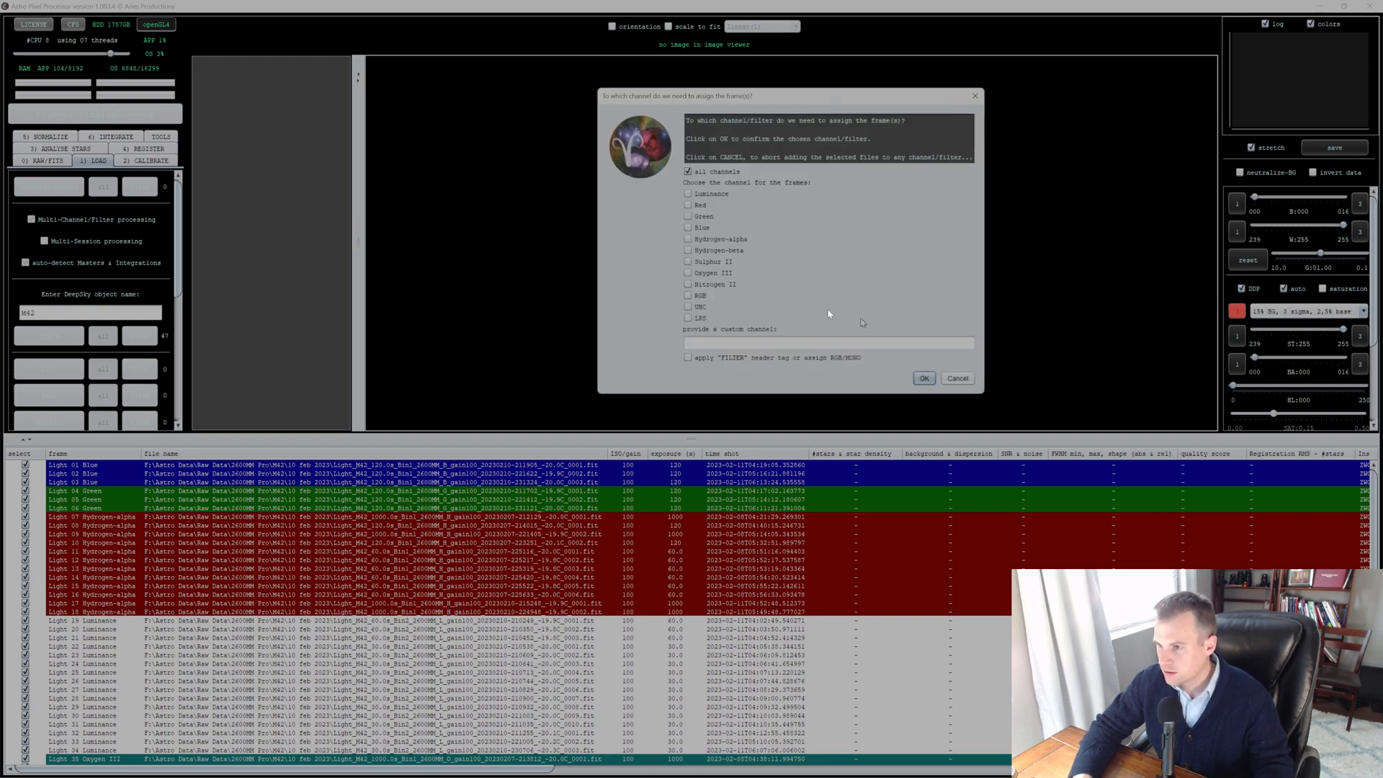
pyautogui.moveTo(923, 379)
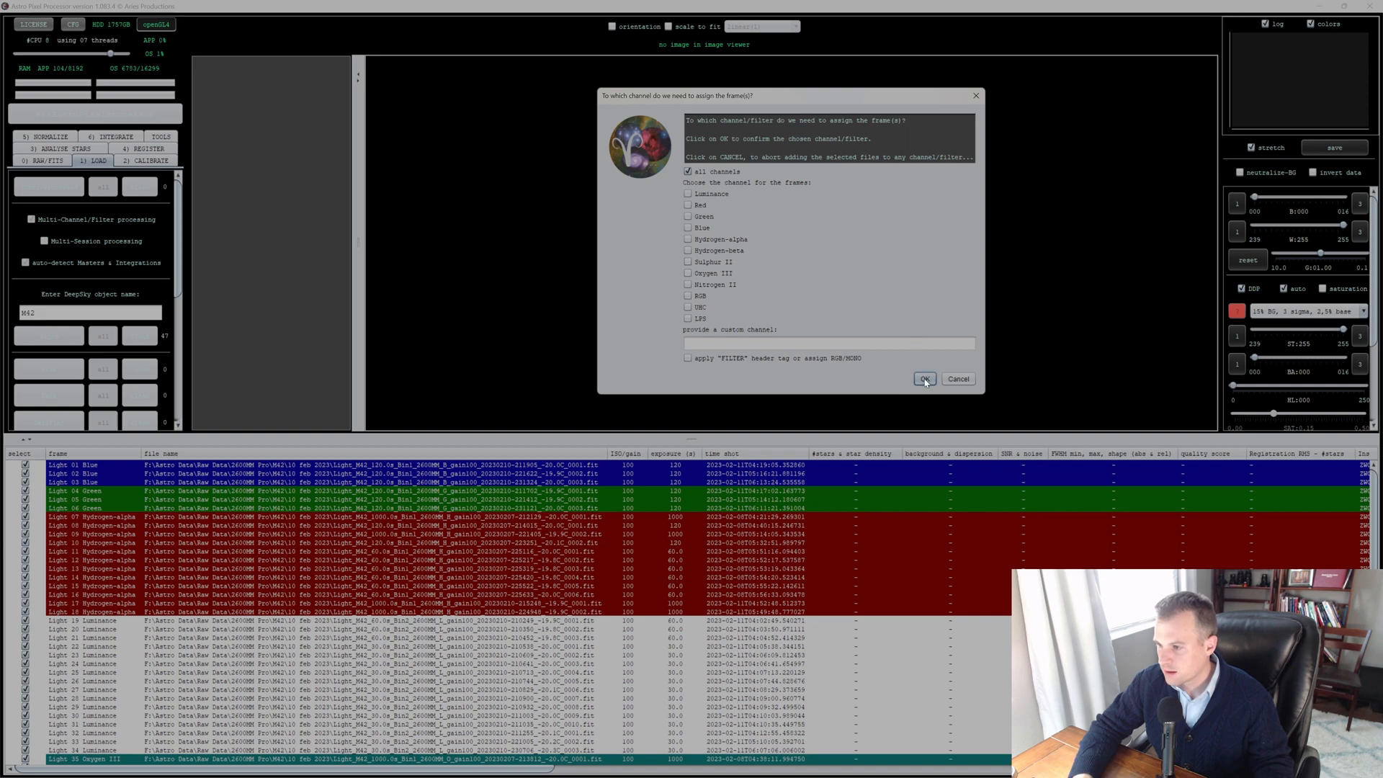
pyautogui.click(922, 379)
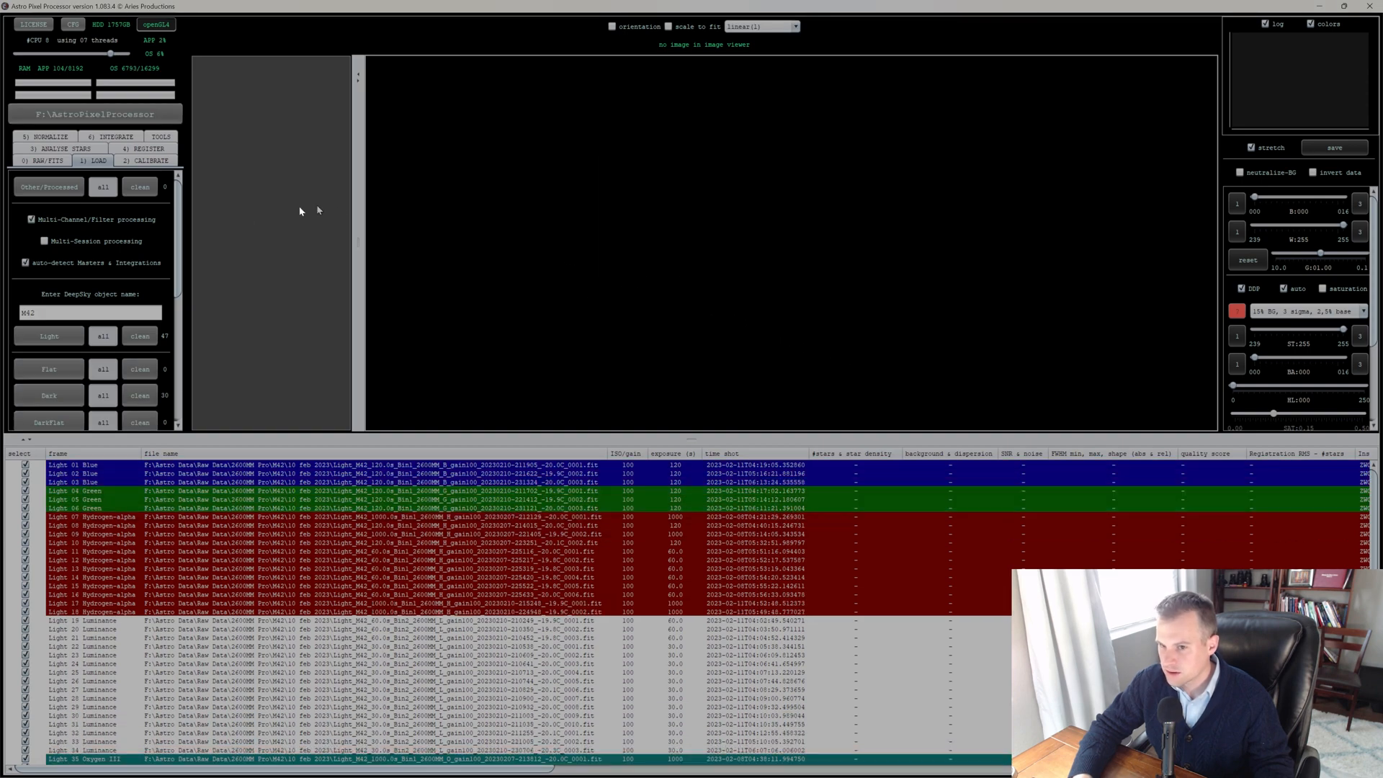
pyautogui.moveTo(49, 394)
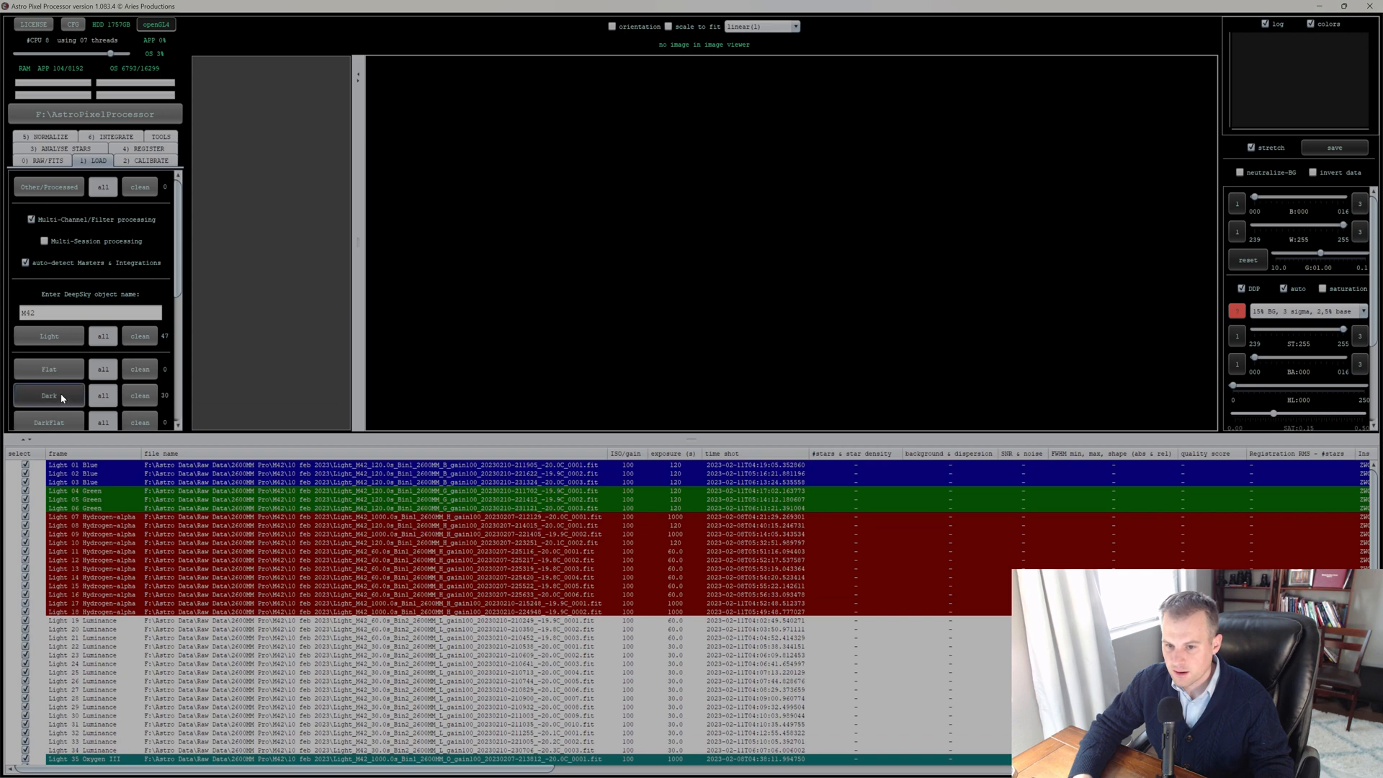
# Step: Load the 120s -20C dark frames, assigned to all channels
pyautogui.click(49, 395)
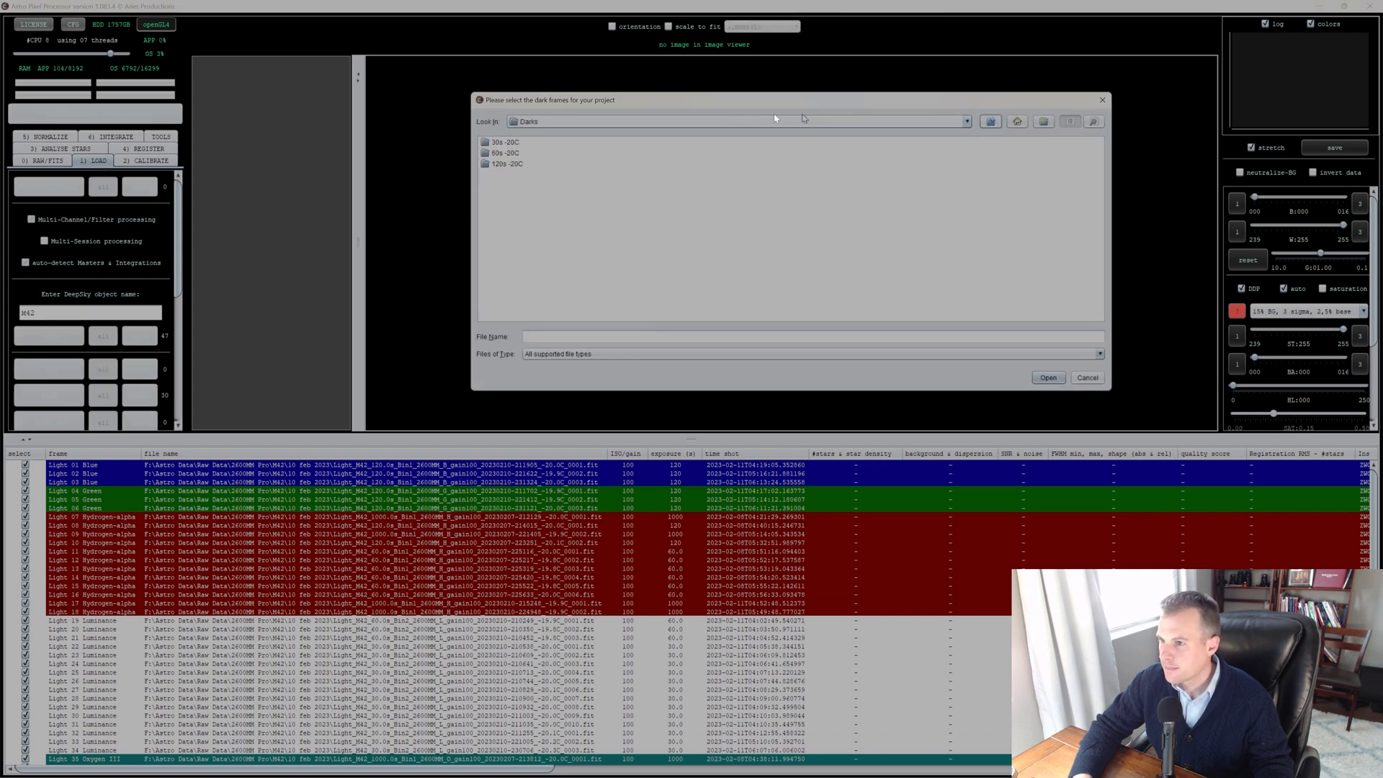
pyautogui.click(507, 163)
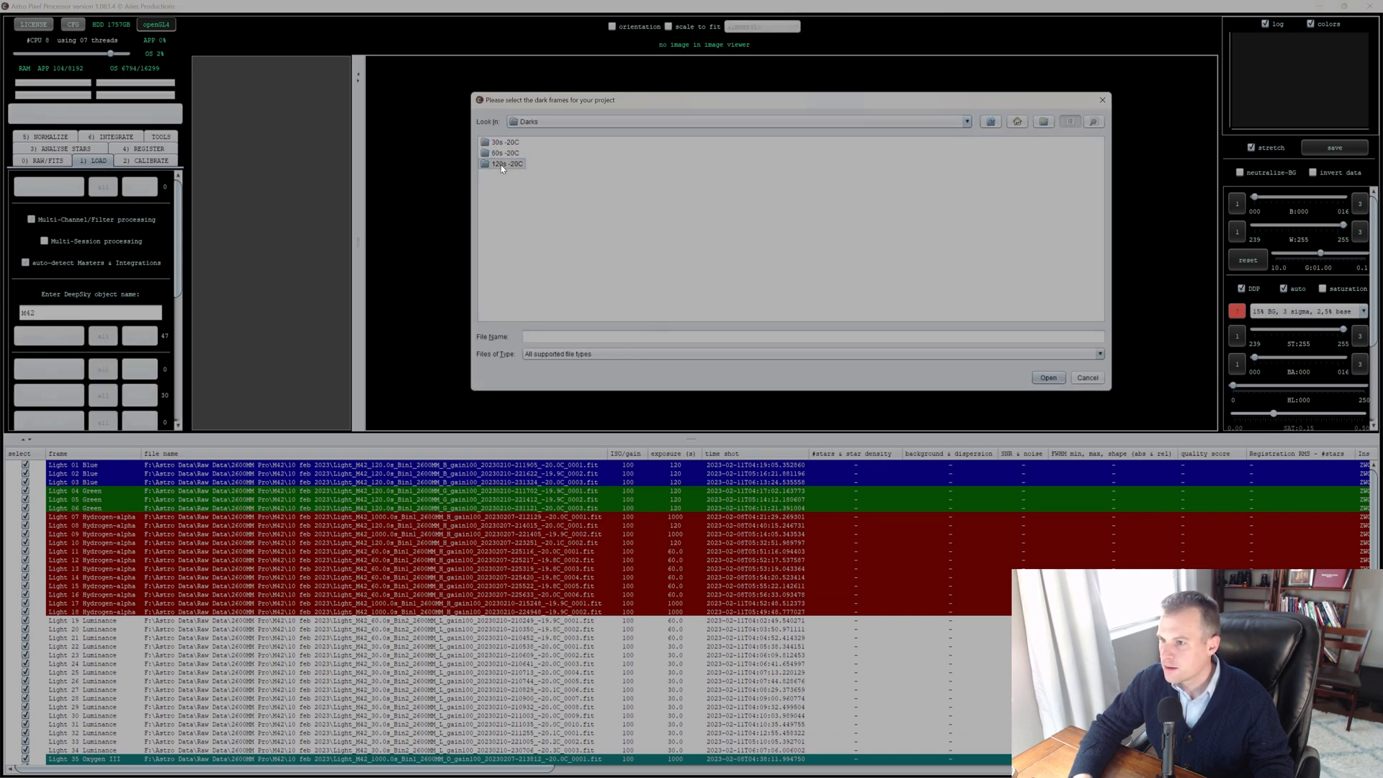
pyautogui.doubleClick(507, 163)
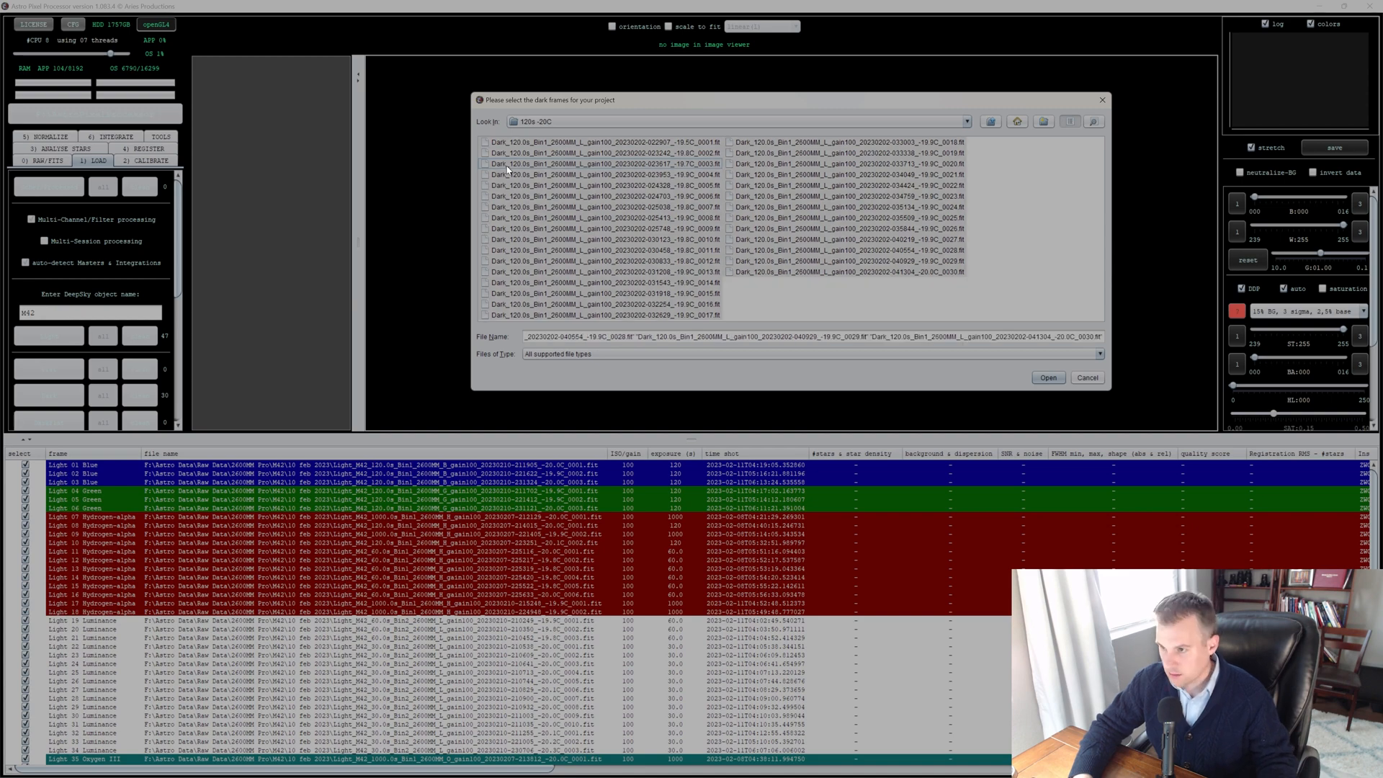
pyautogui.moveTo(1047, 377)
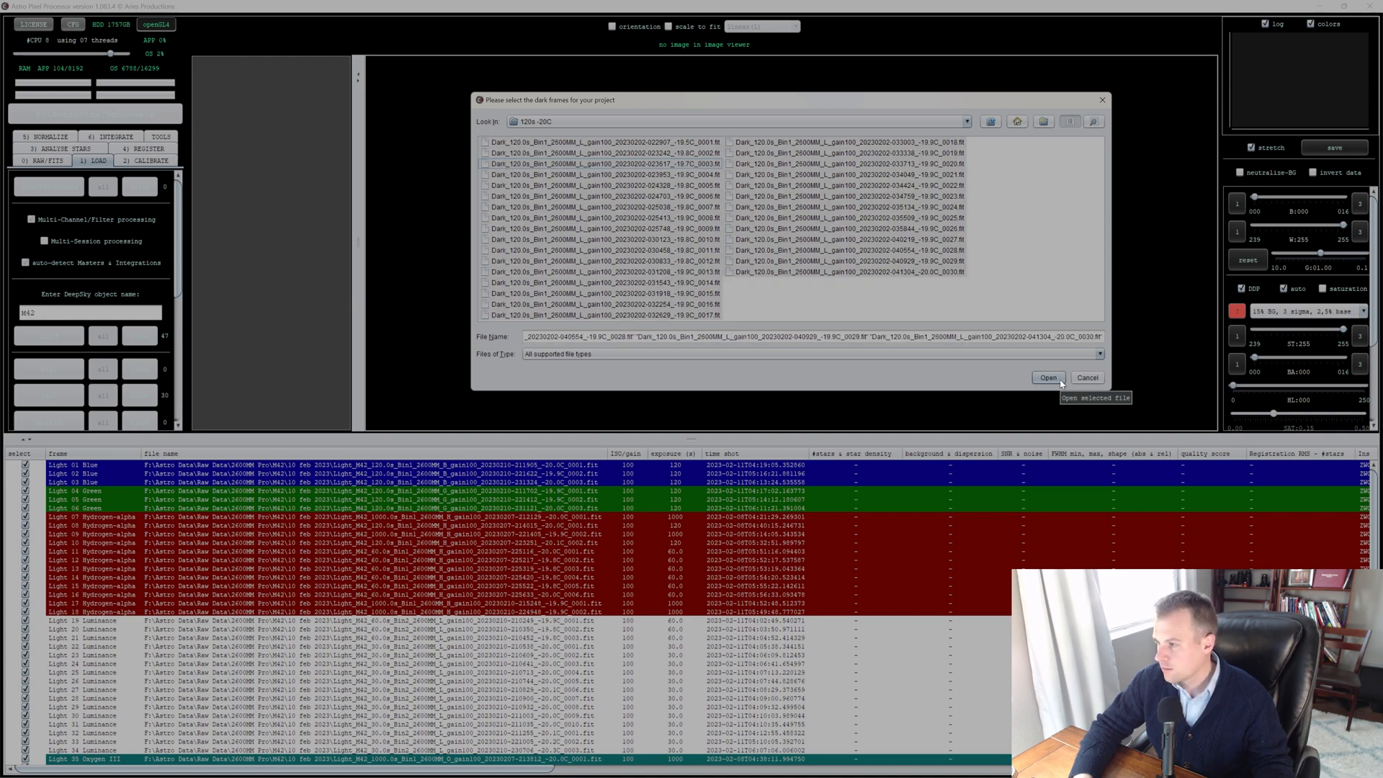
pyautogui.click(1048, 377)
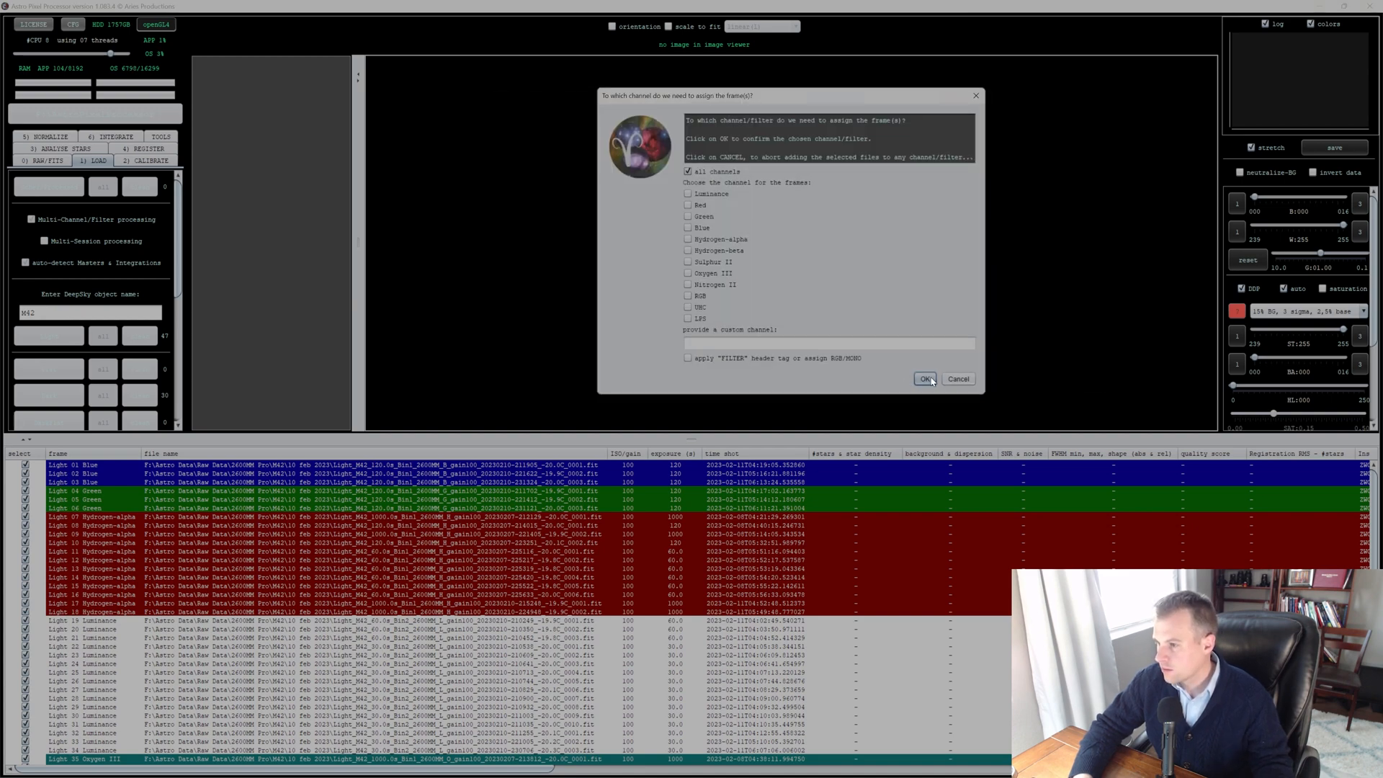
pyautogui.click(925, 379)
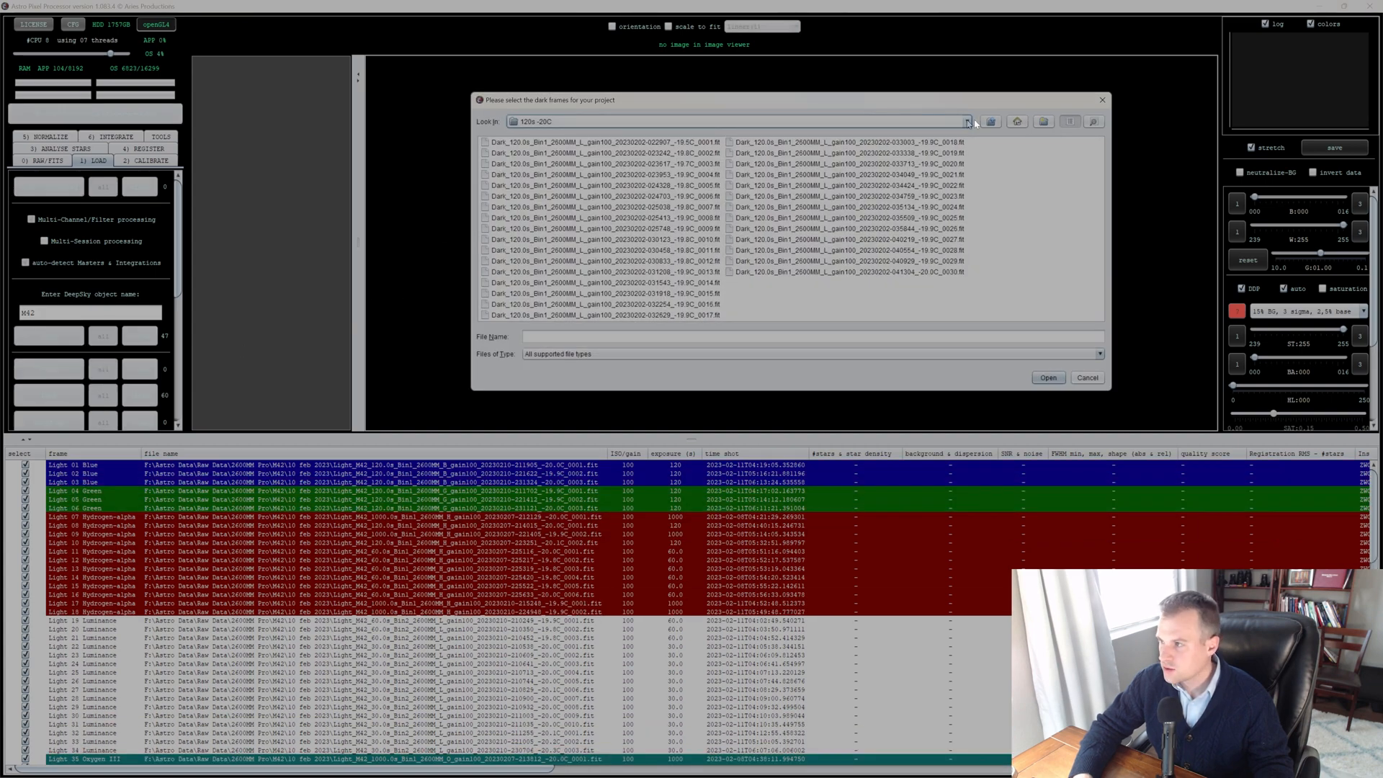
# Step: Load the 1000s -20C dark frames from Media > 2022 > astro > 2600mm Pro, assigned to all channels
pyautogui.click(1016, 121)
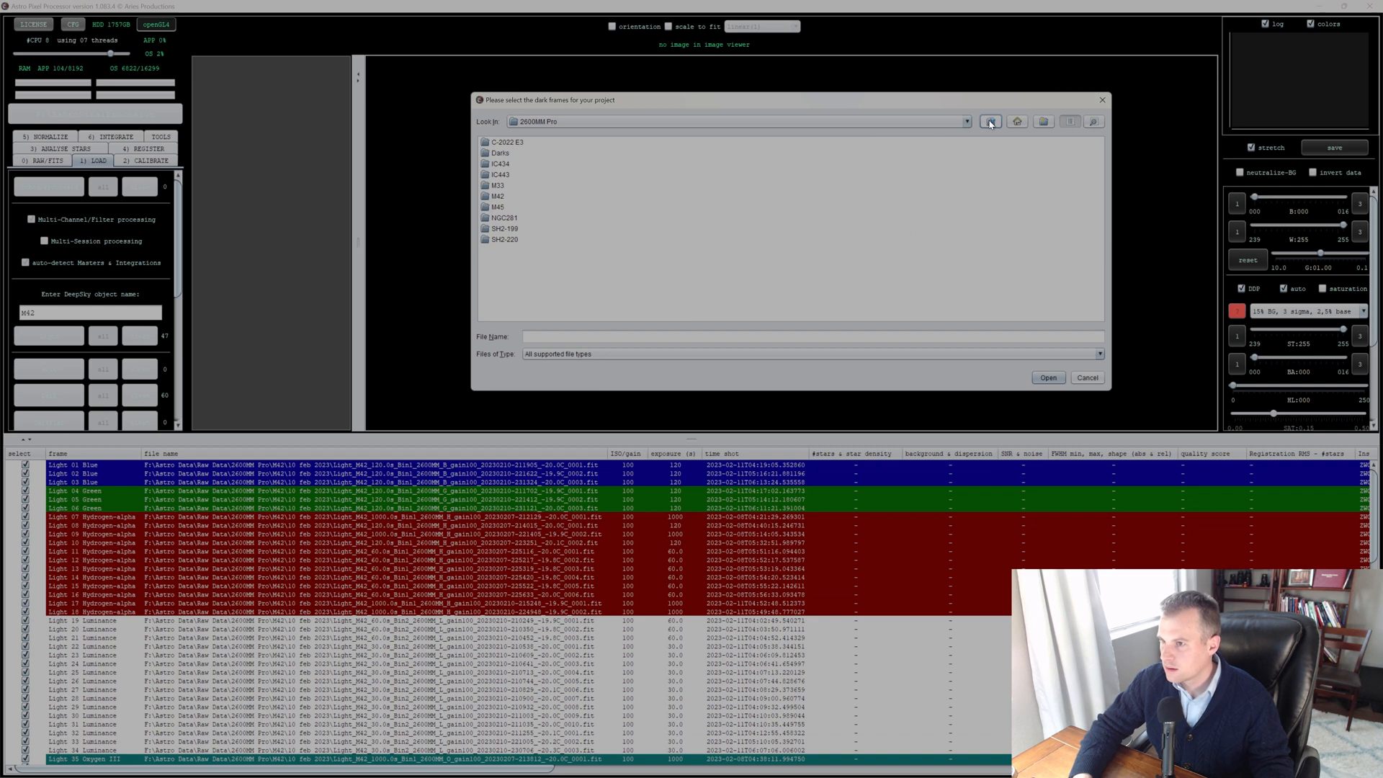
pyautogui.click(1016, 122)
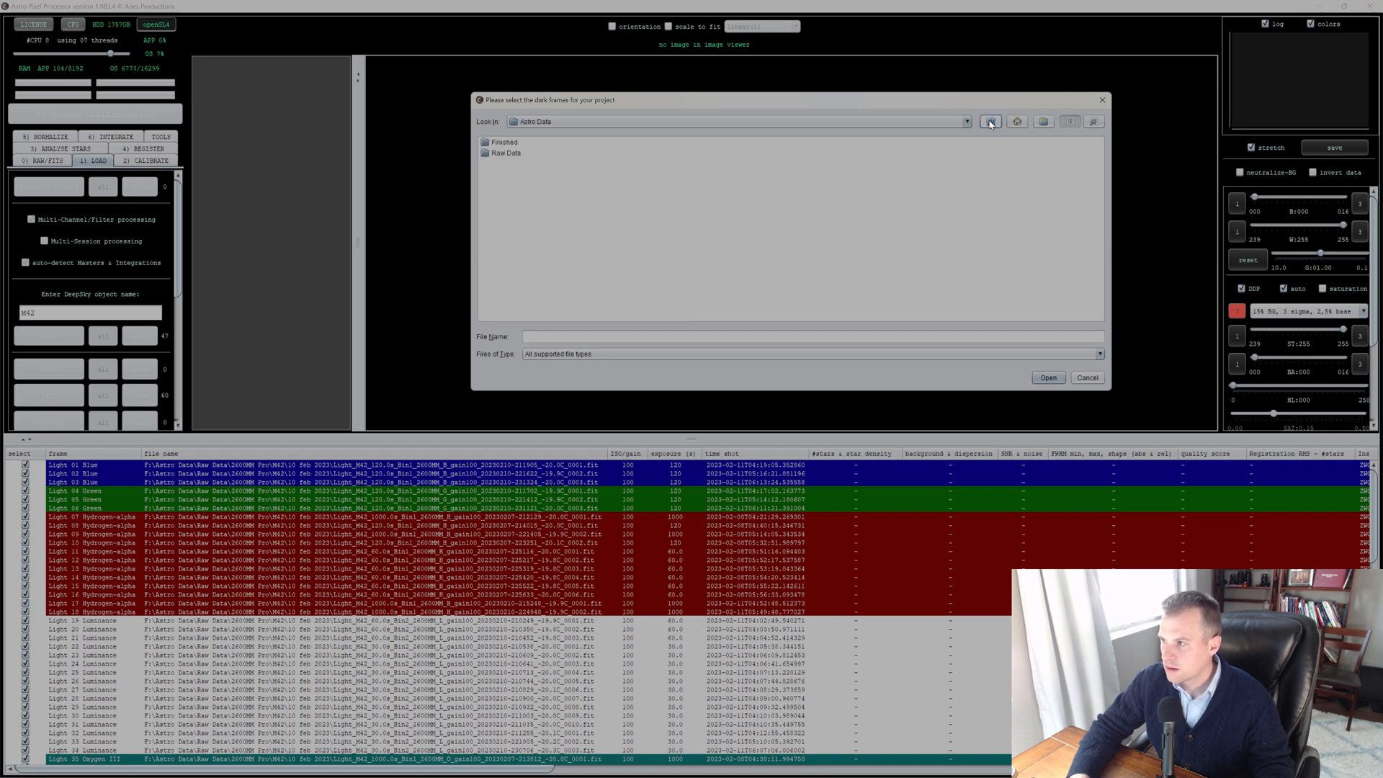
pyautogui.click(1016, 121)
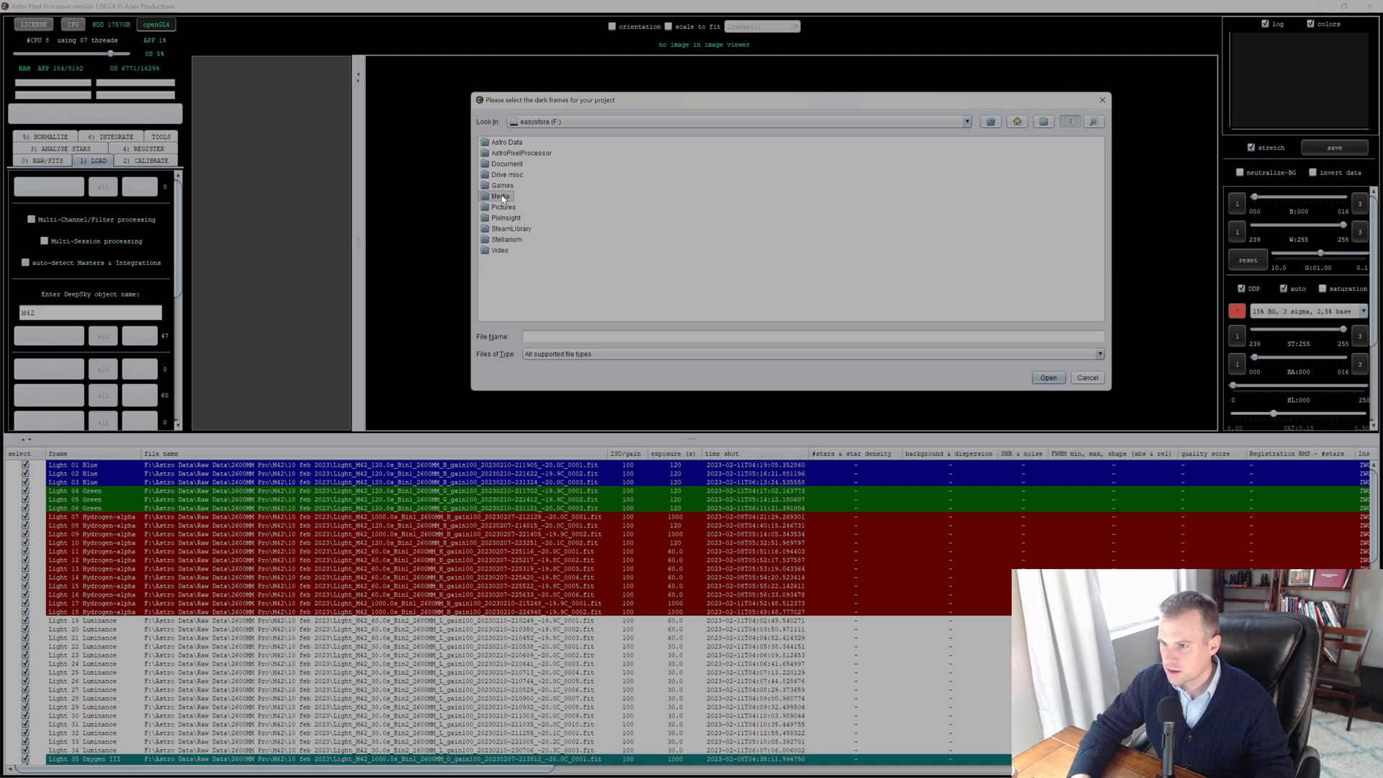
pyautogui.doubleClick(504, 196)
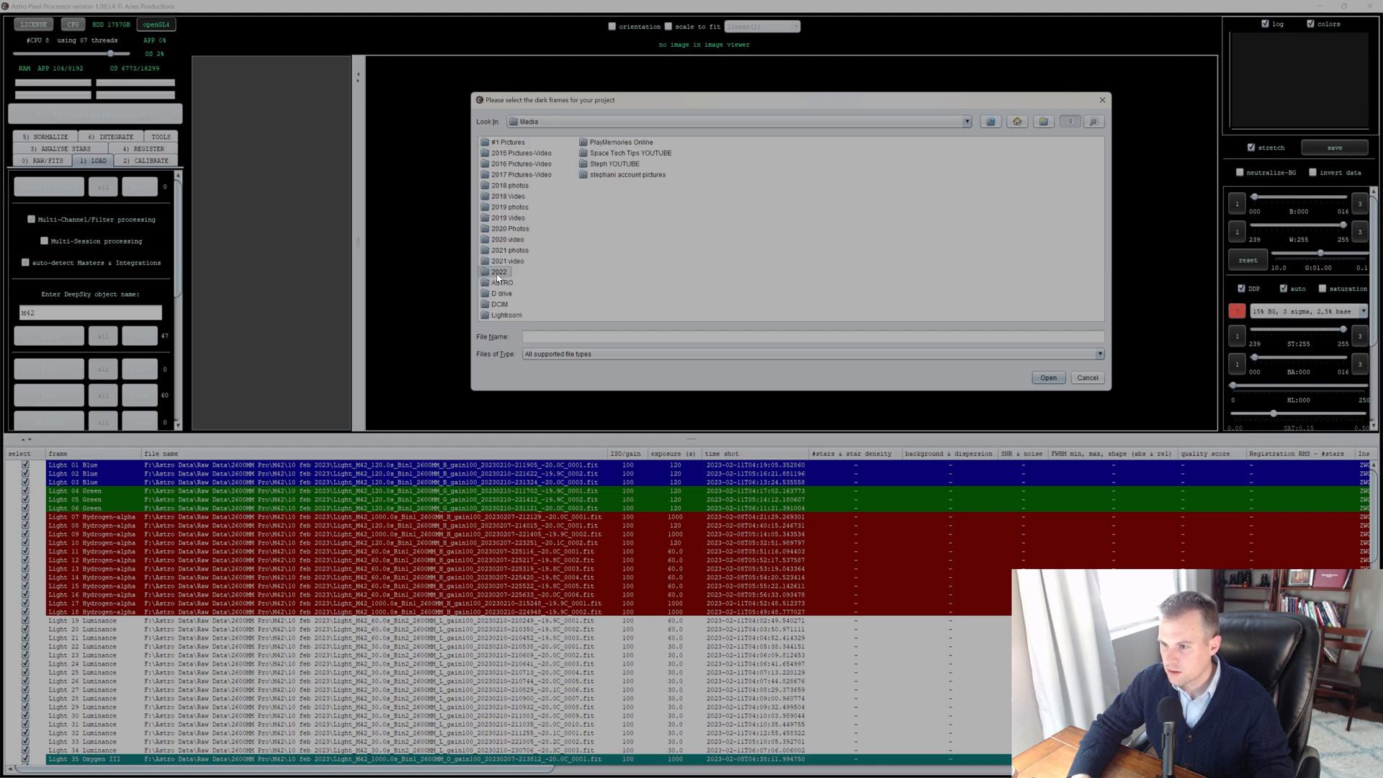
pyautogui.doubleClick(500, 272)
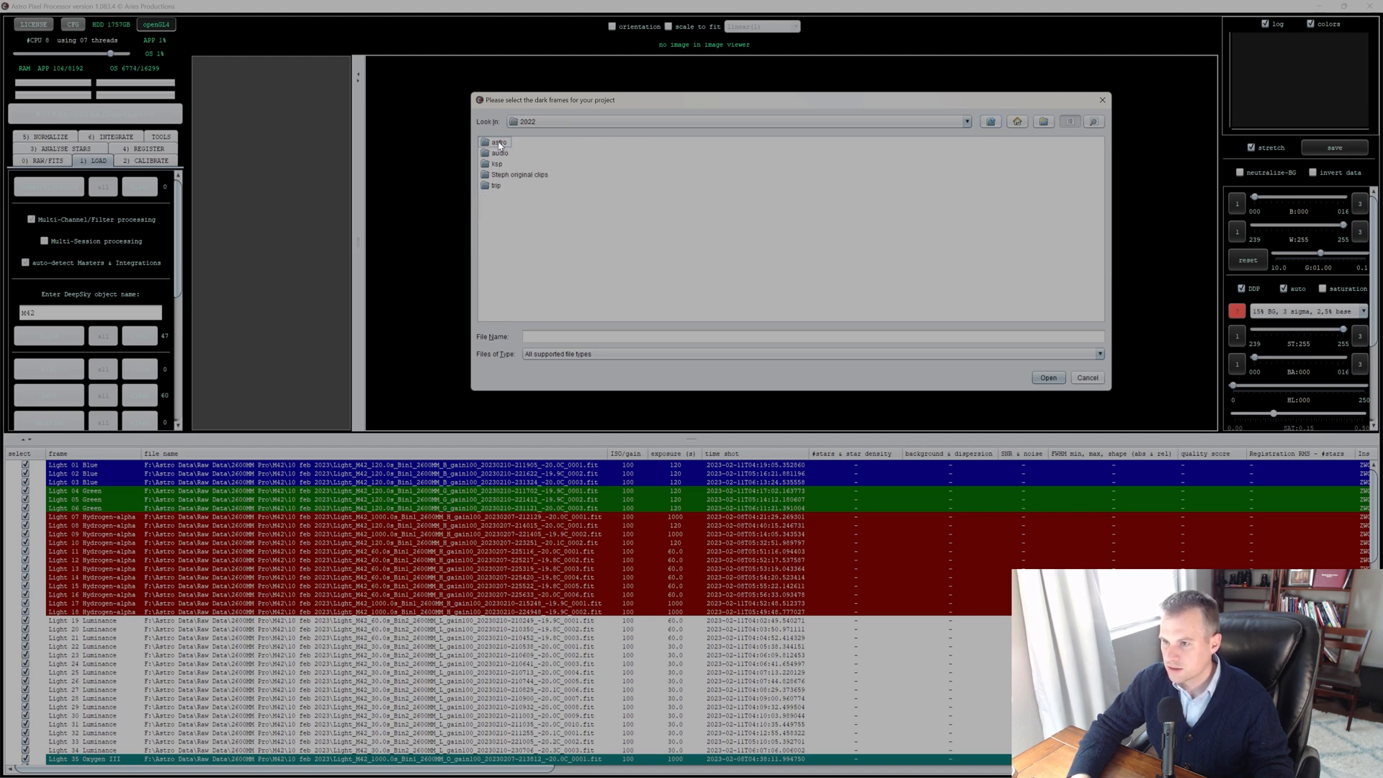
pyautogui.doubleClick(500, 142)
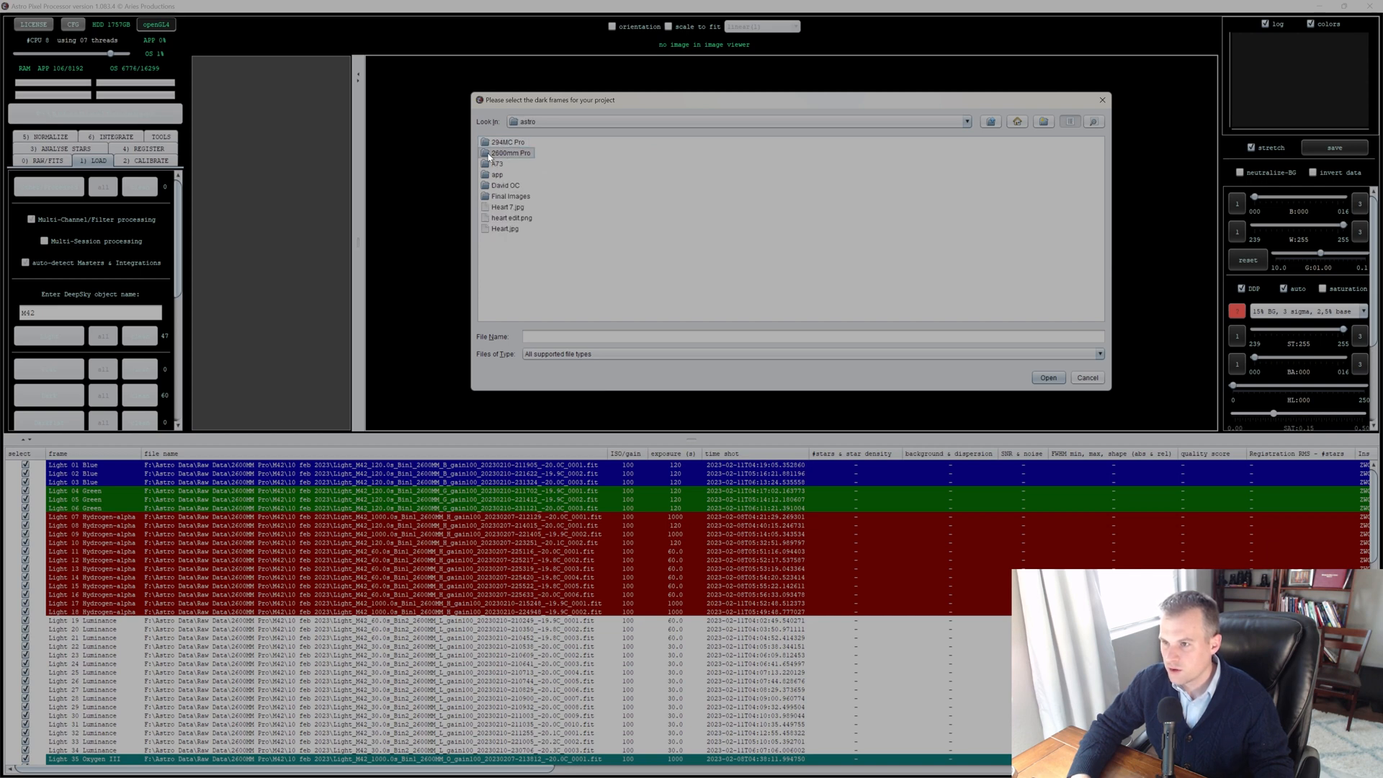
pyautogui.doubleClick(507, 152)
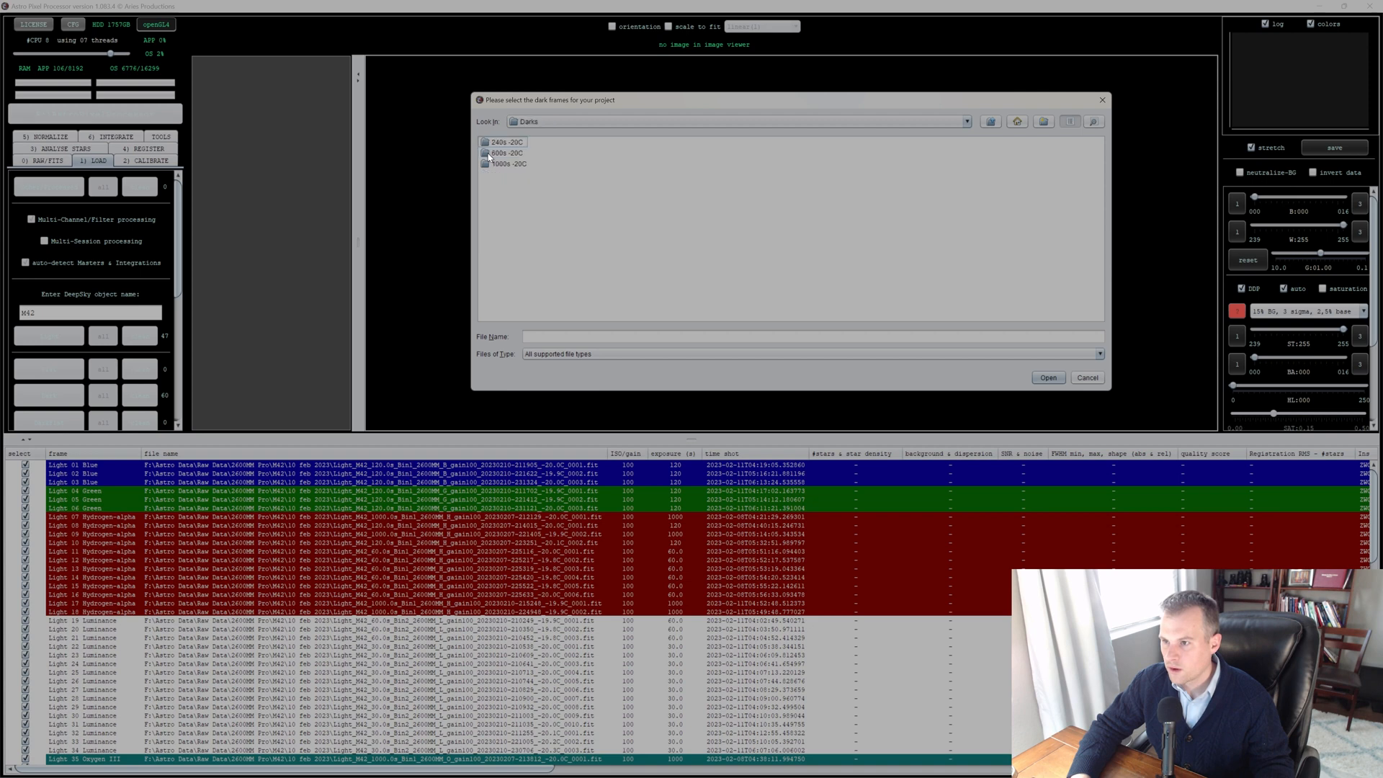
pyautogui.doubleClick(509, 163)
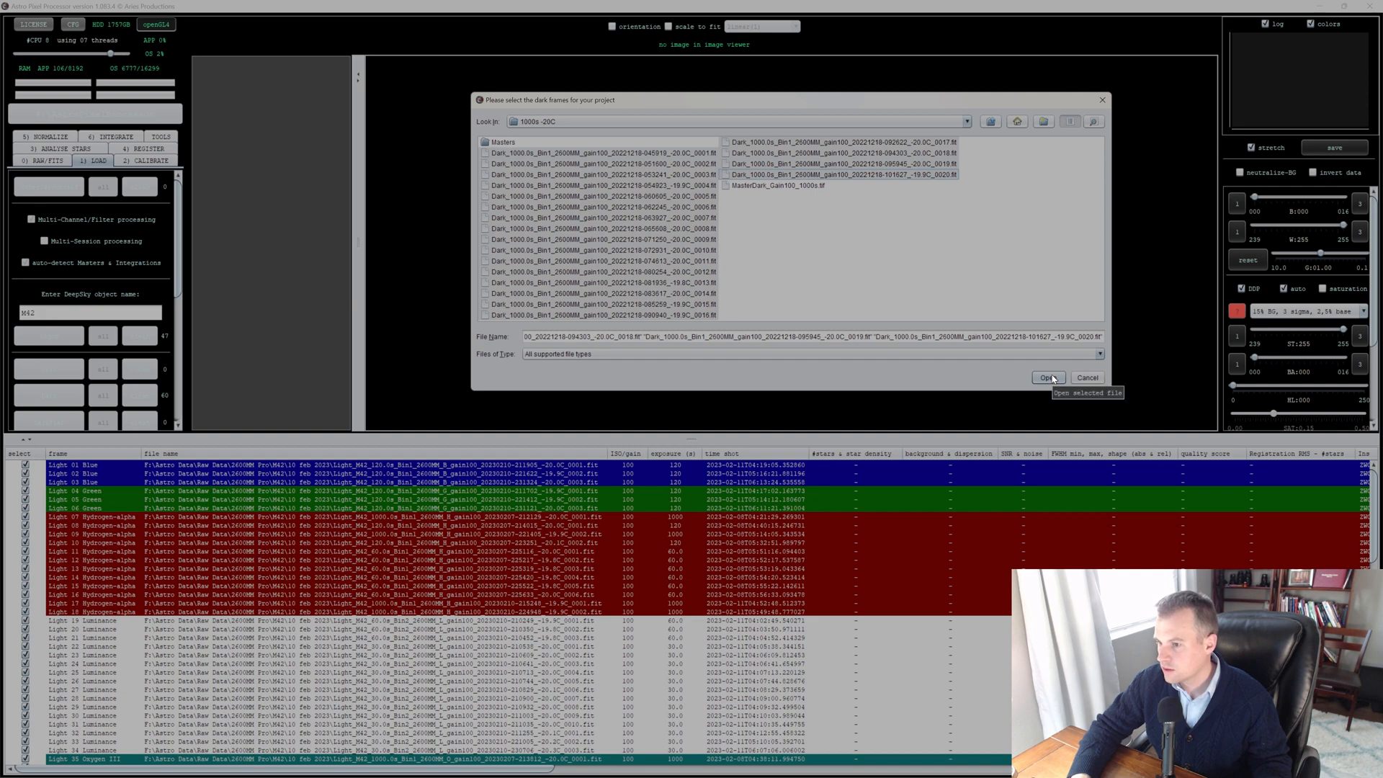
pyautogui.click(1046, 378)
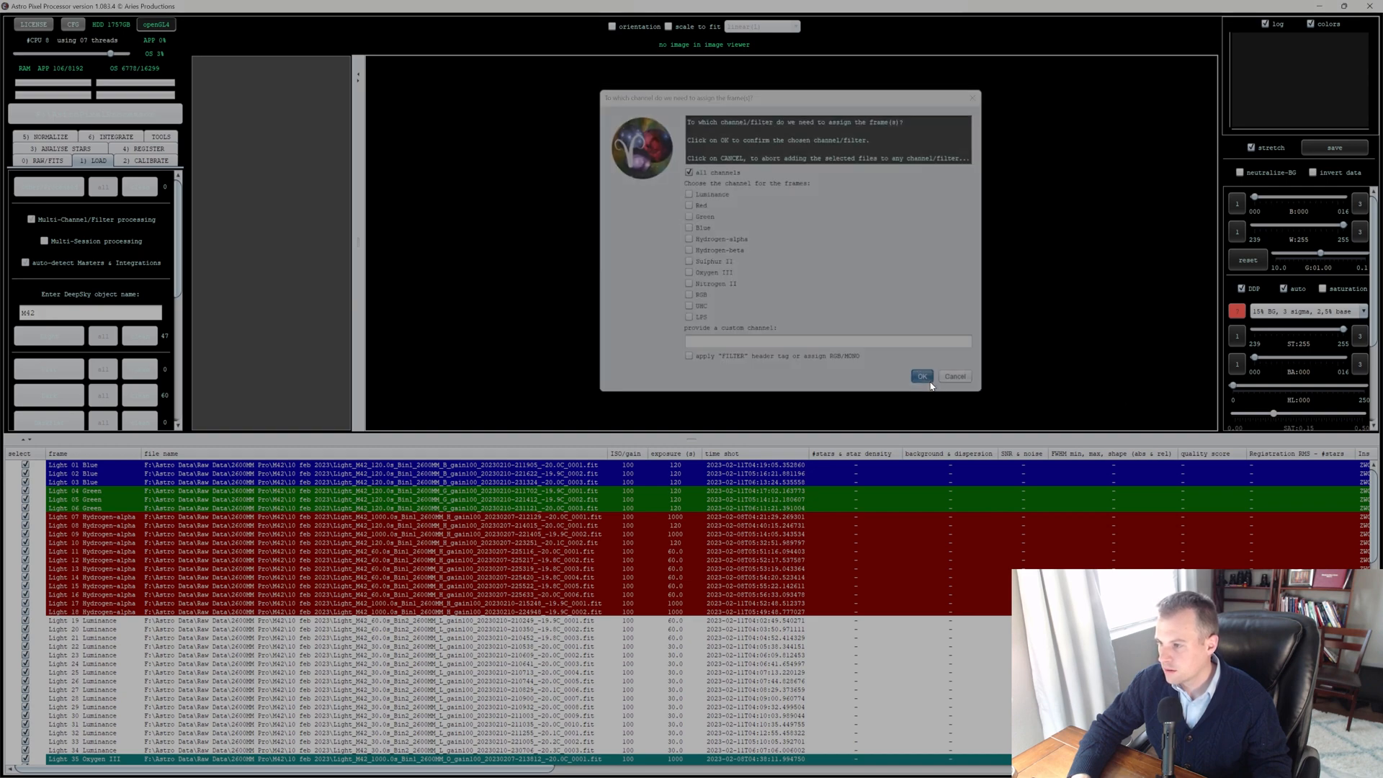
pyautogui.click(921, 376)
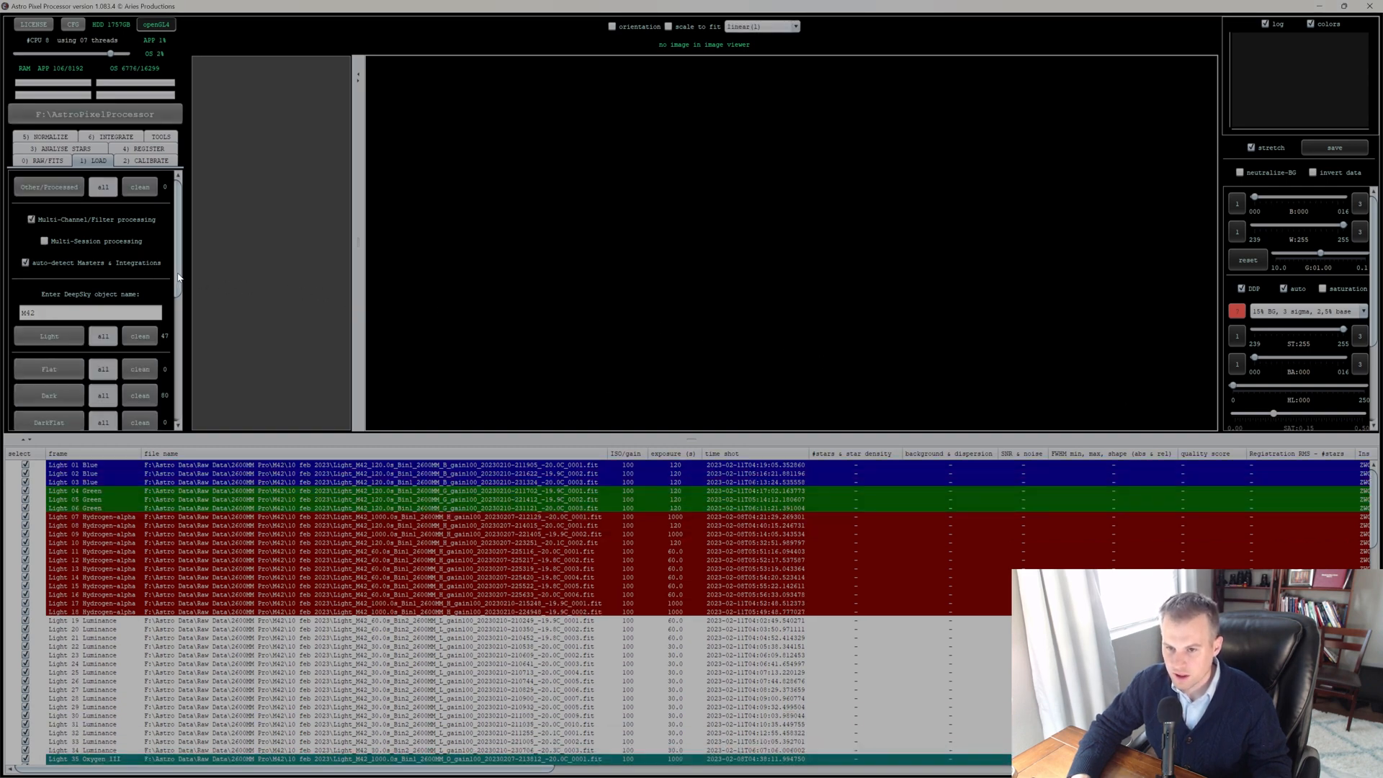
# Step: Load the bias frames from the camera's Bias folder into the project
pyautogui.scroll(-3)
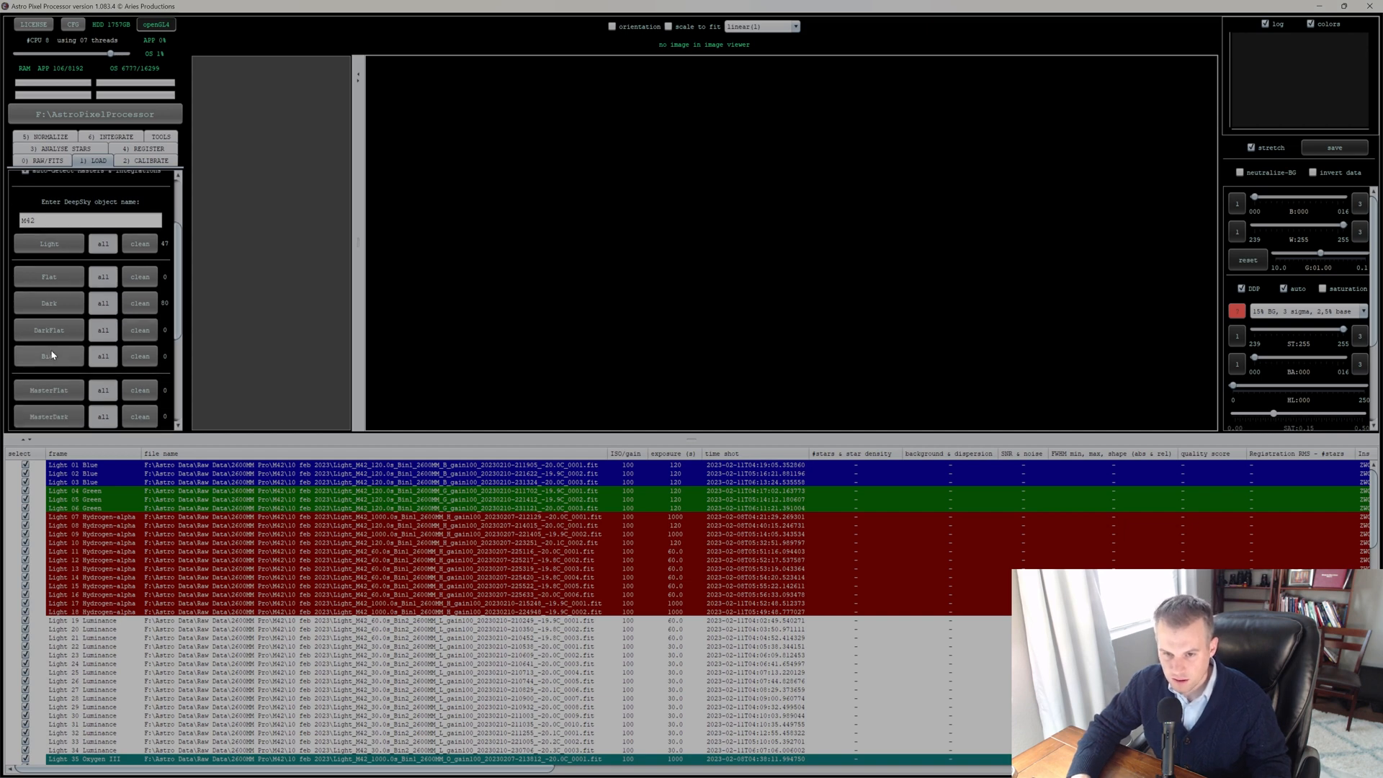
pyautogui.click(48, 356)
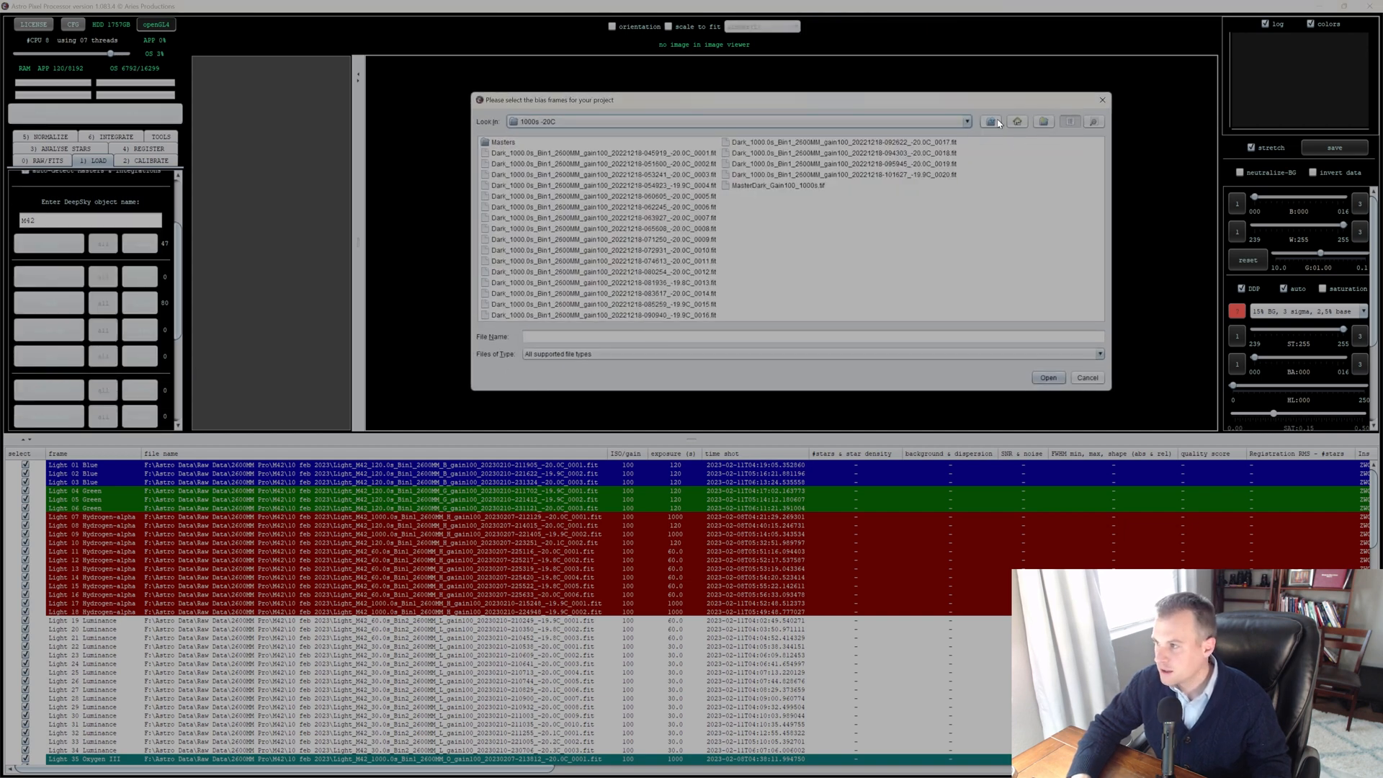
pyautogui.click(1016, 121)
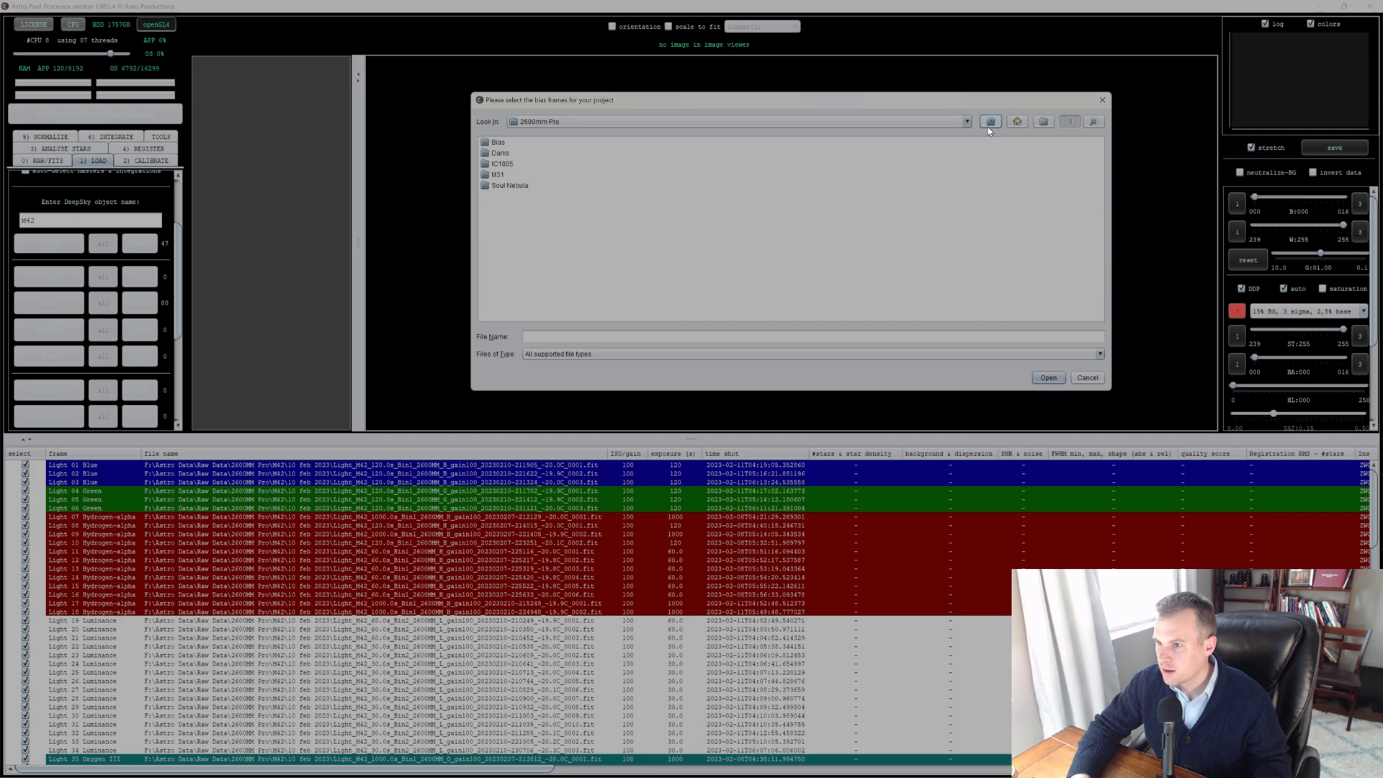
pyautogui.click(500, 143)
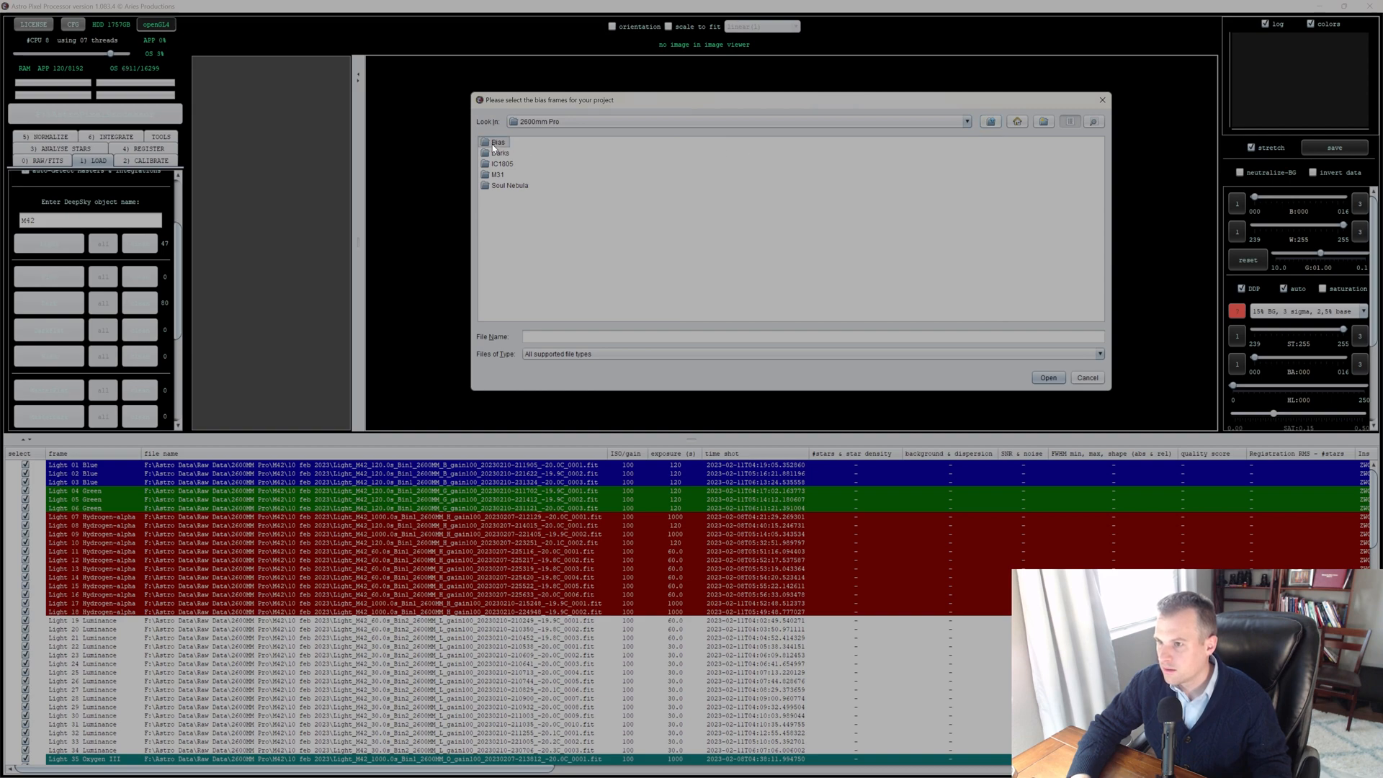
pyautogui.doubleClick(500, 142)
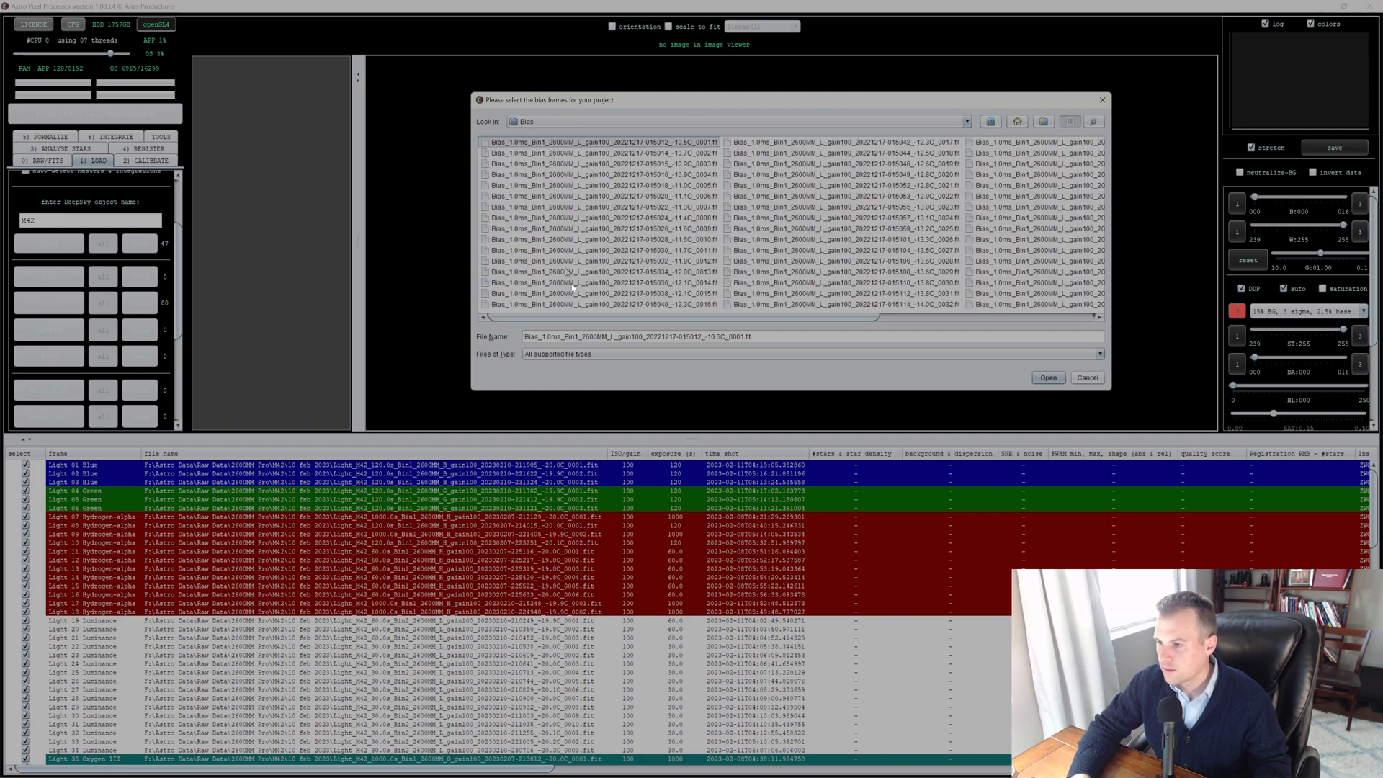
pyautogui.hscroll(3)
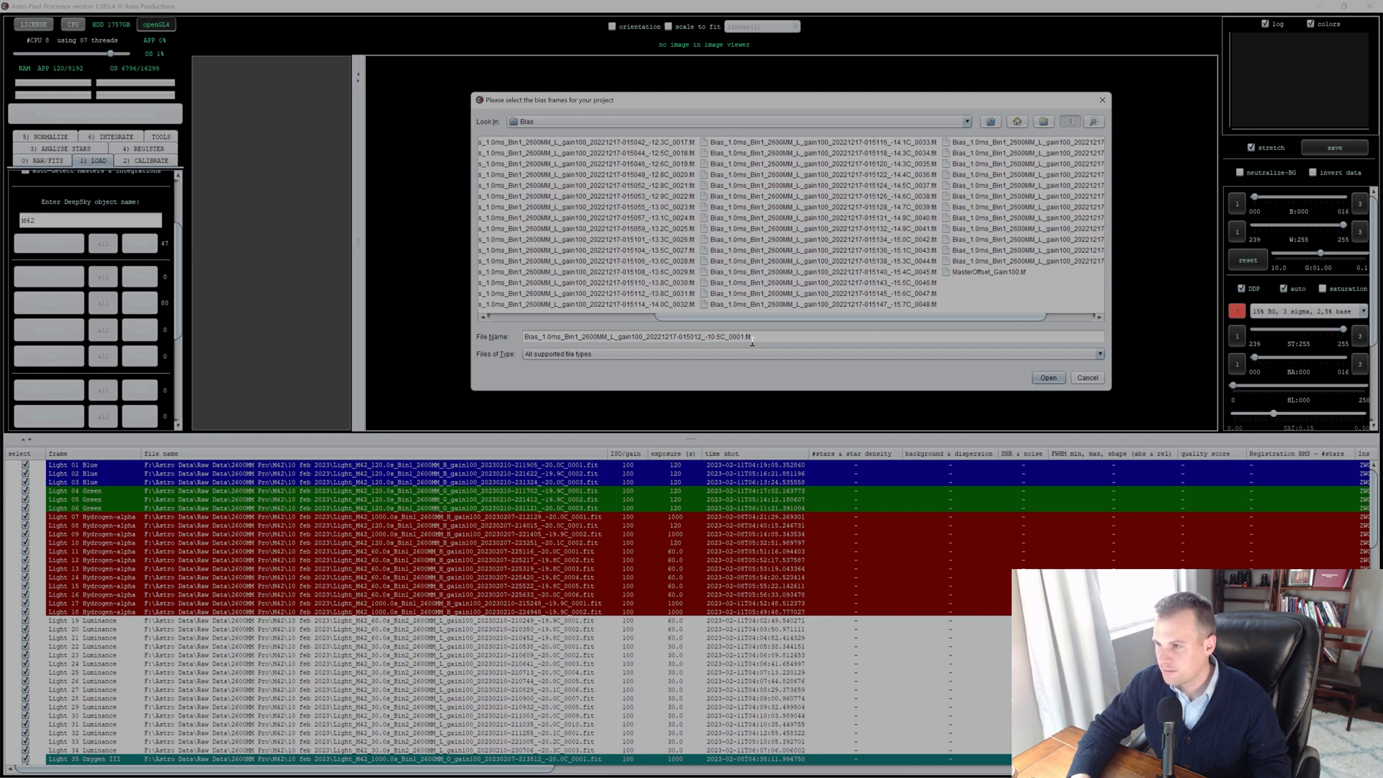
pyautogui.hscroll(-3)
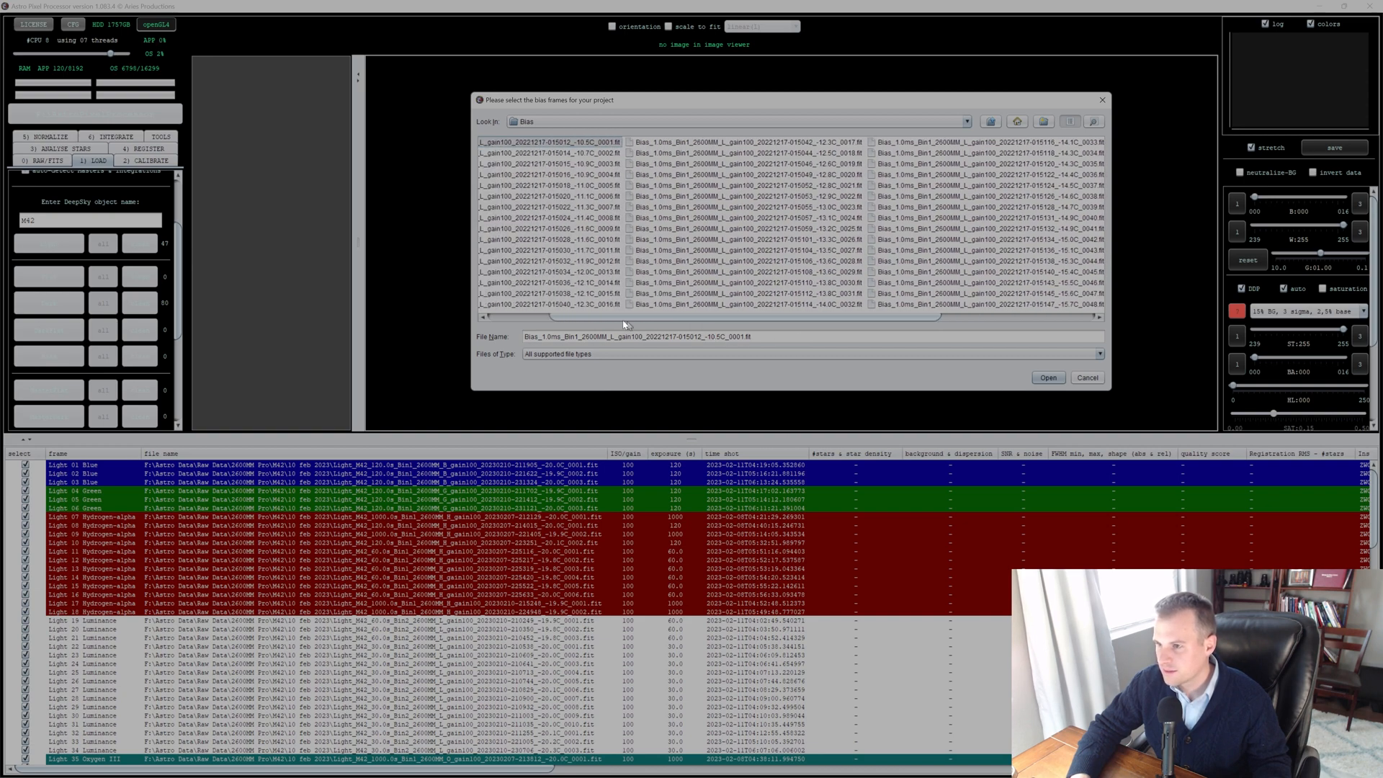
pyautogui.hscroll(3)
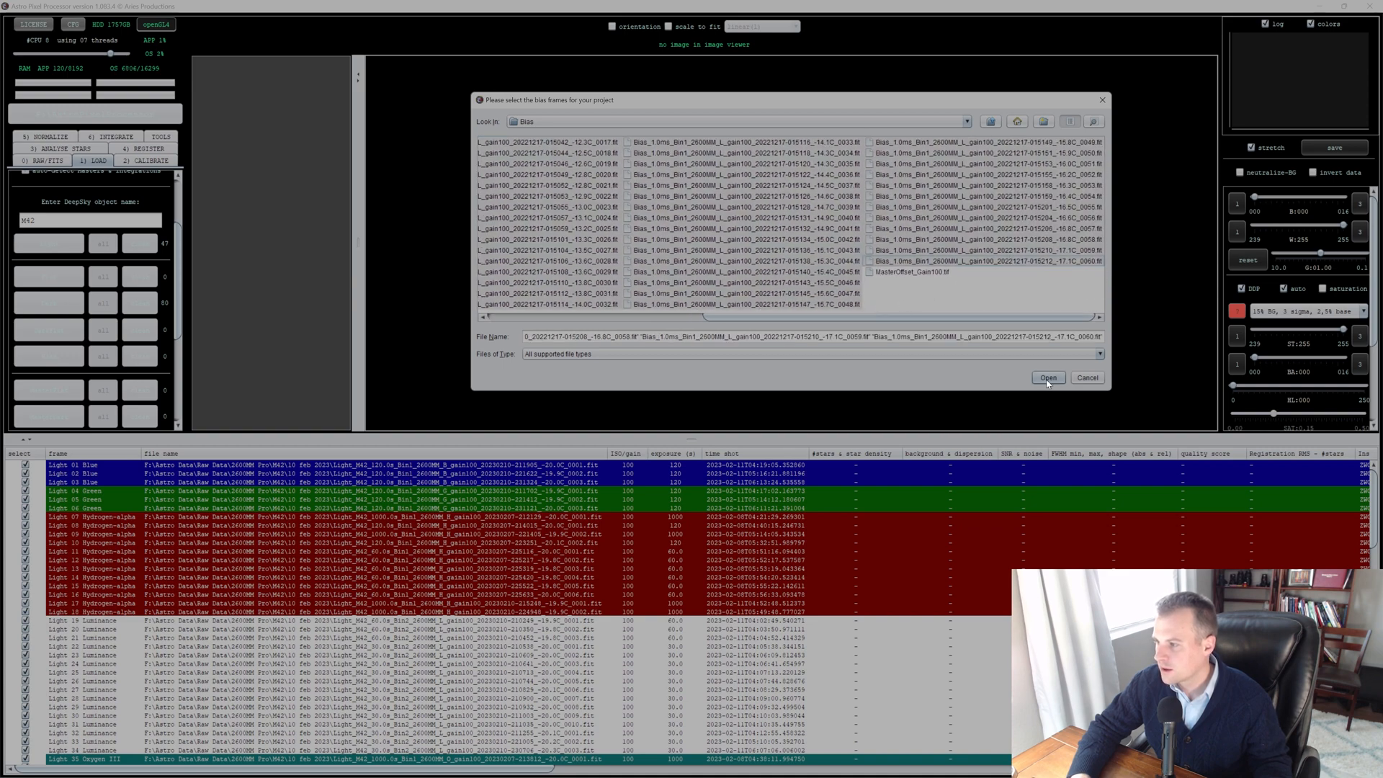
pyautogui.click(1047, 377)
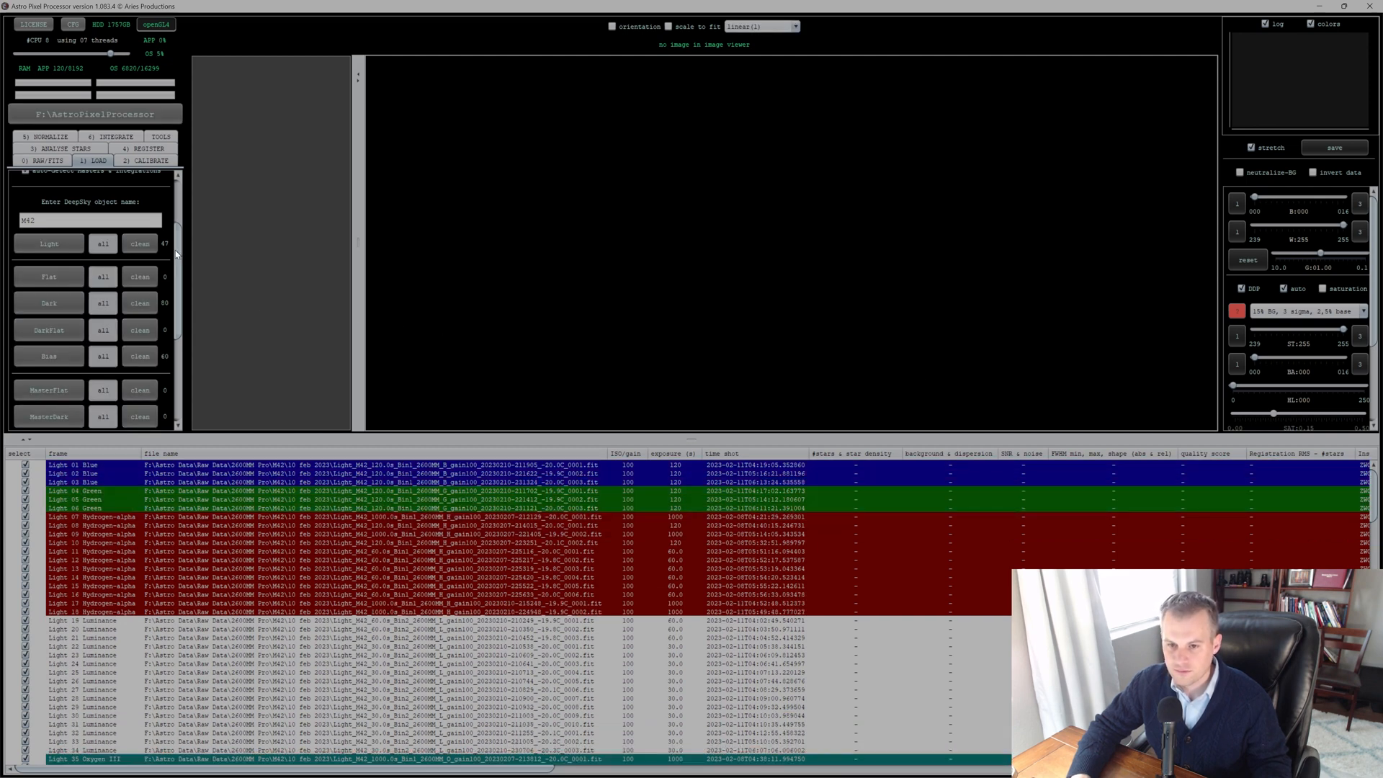
# Step: Review the loaded frames and switch to the 2) CALIBRATE settings
pyautogui.scroll(-3)
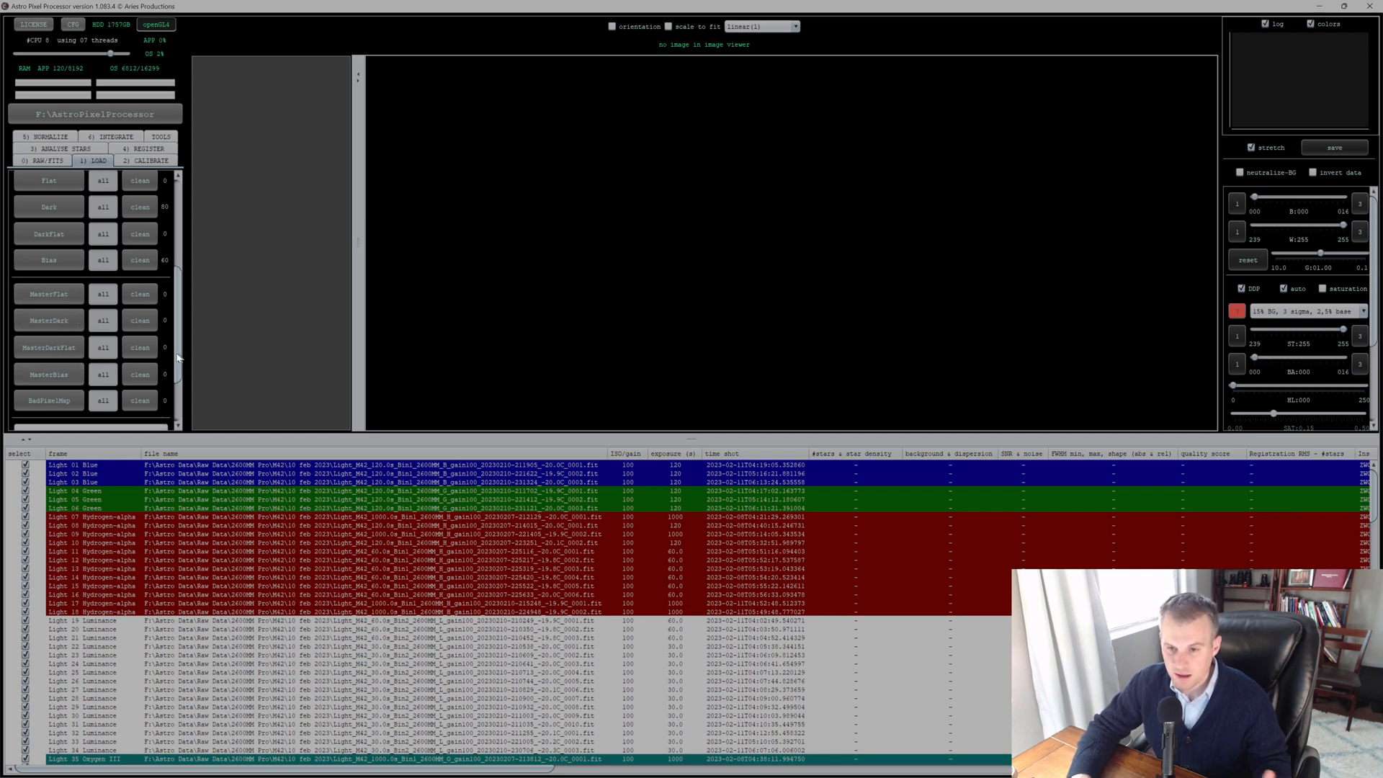
pyautogui.scroll(-3)
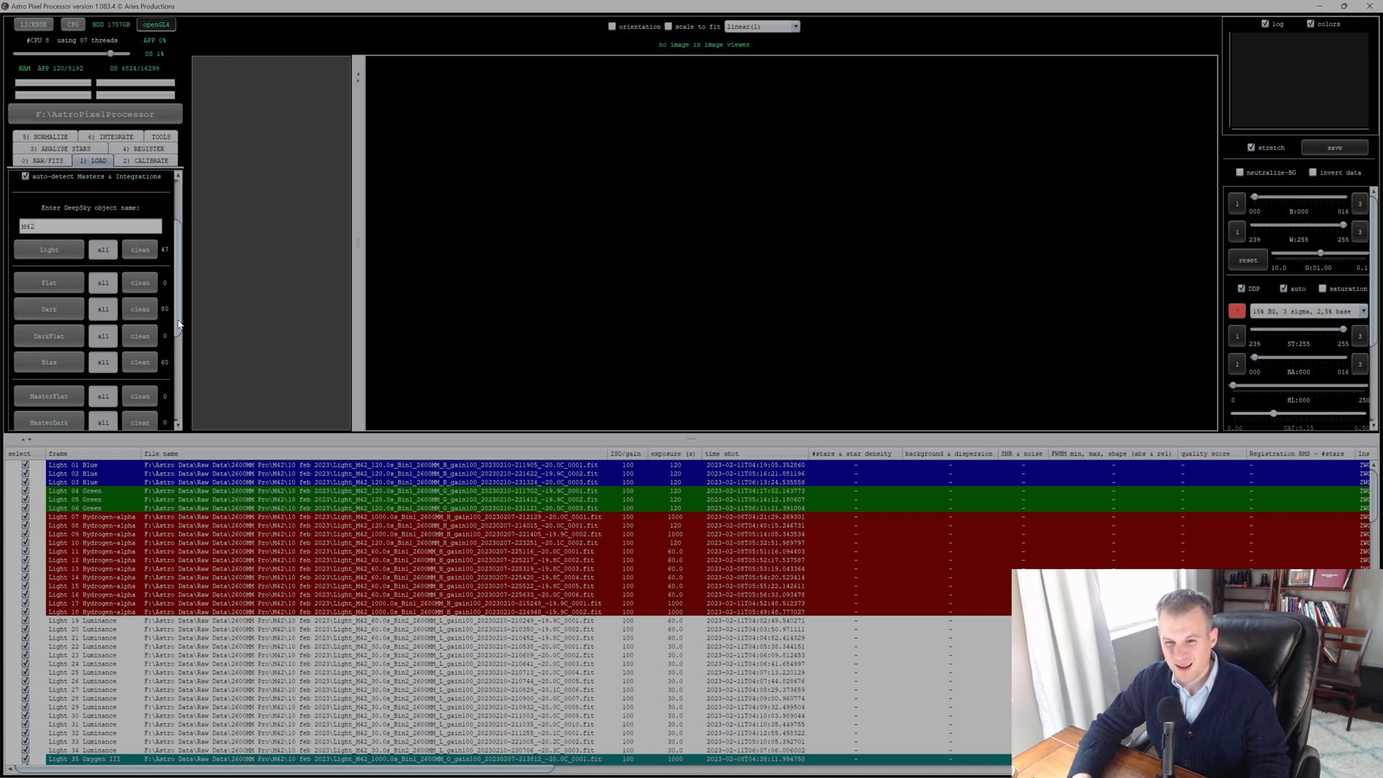
pyautogui.scroll(-3)
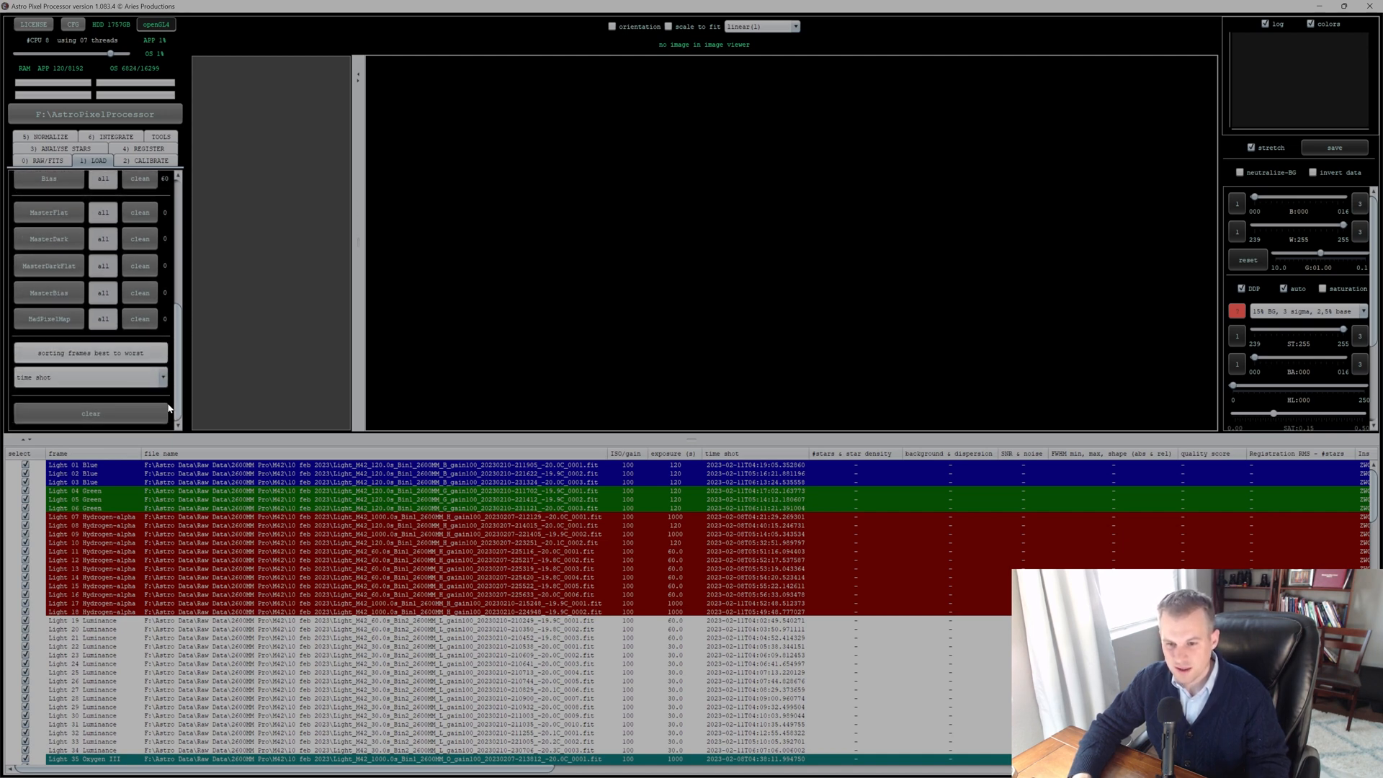
pyautogui.click(148, 160)
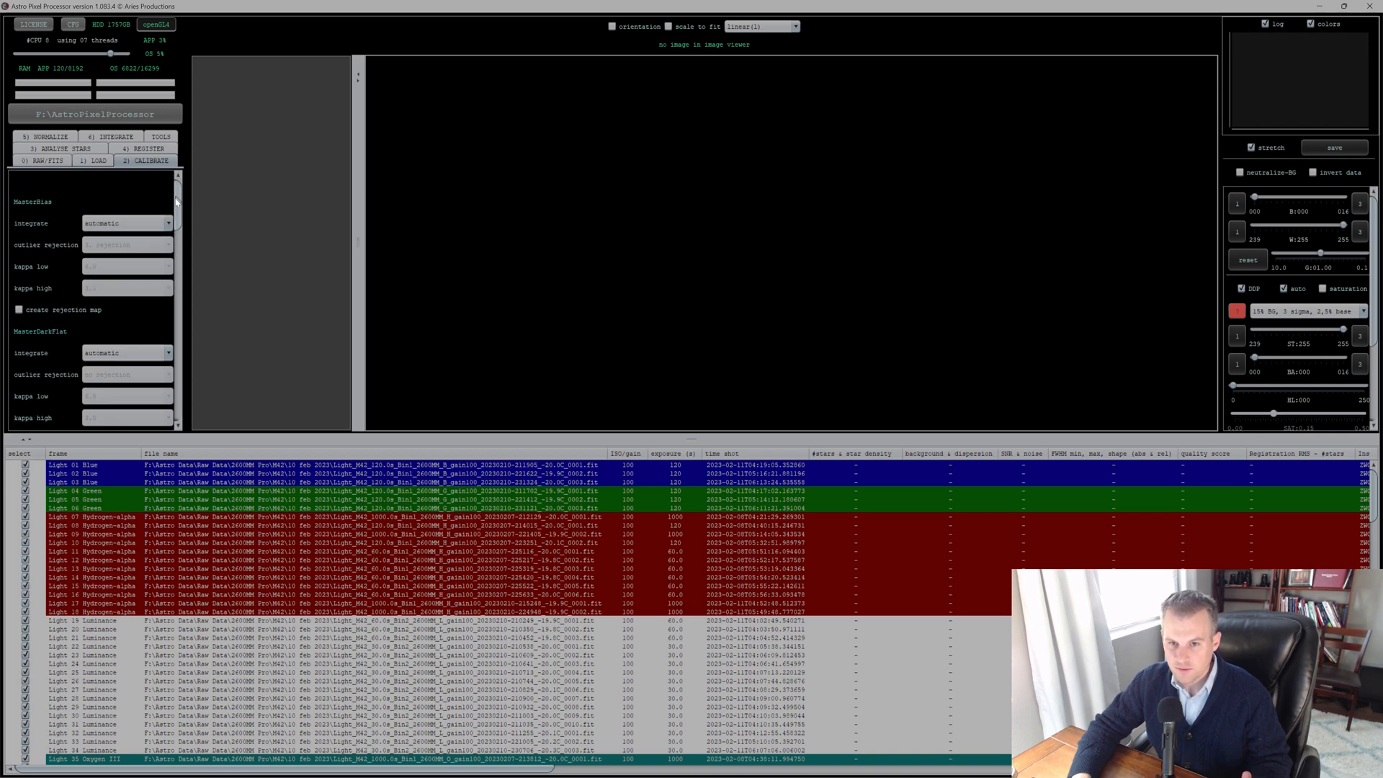
# Step: Run 'create Masters & assign to Lights' to build masters and bad pixel map
pyautogui.scroll(-3)
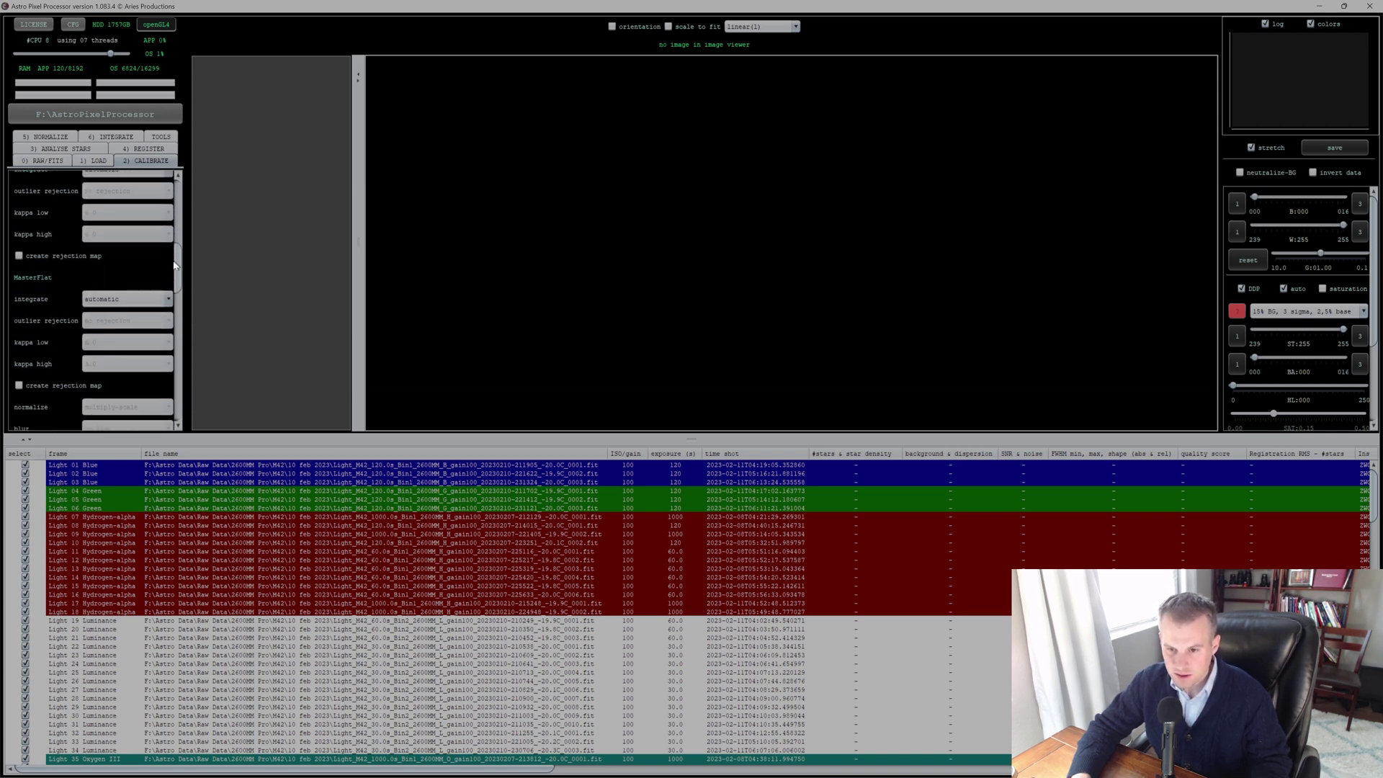
pyautogui.scroll(-3)
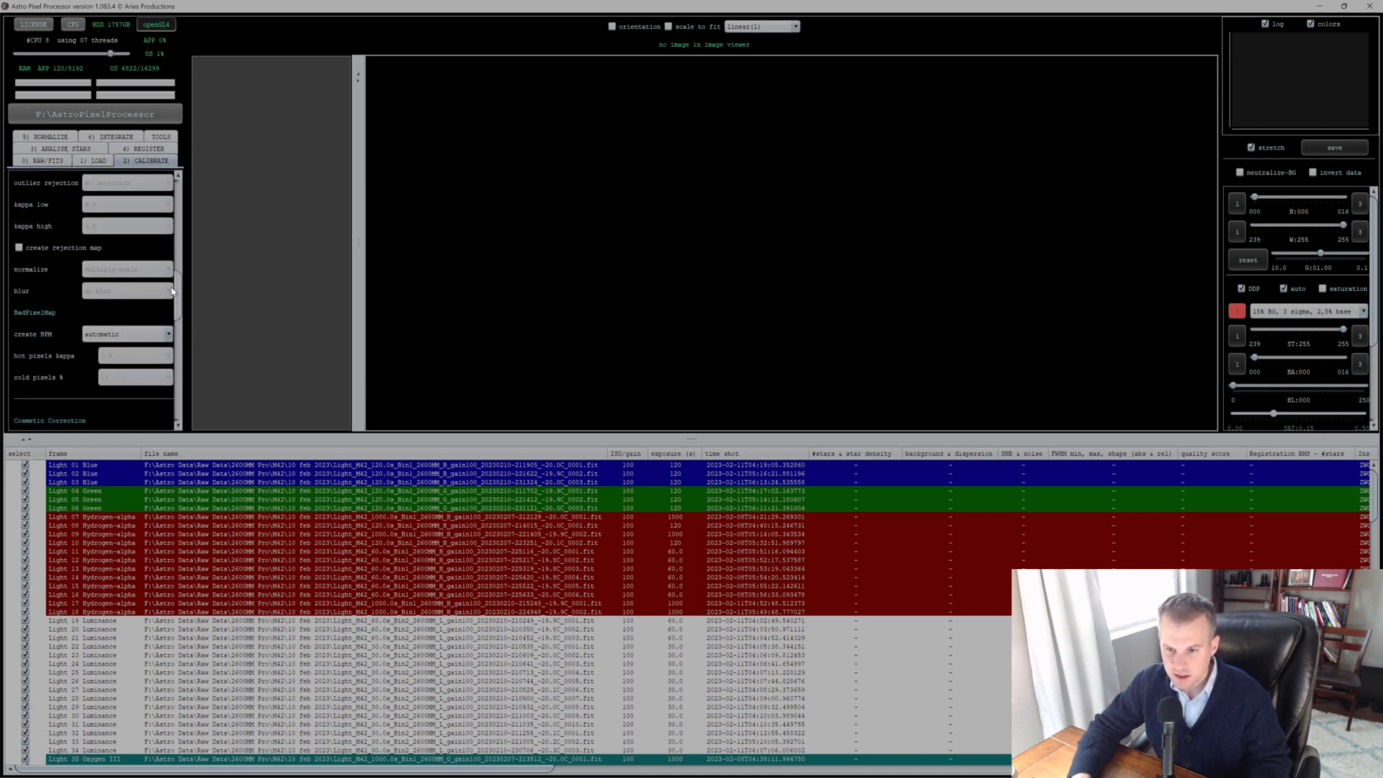
pyautogui.scroll(-3)
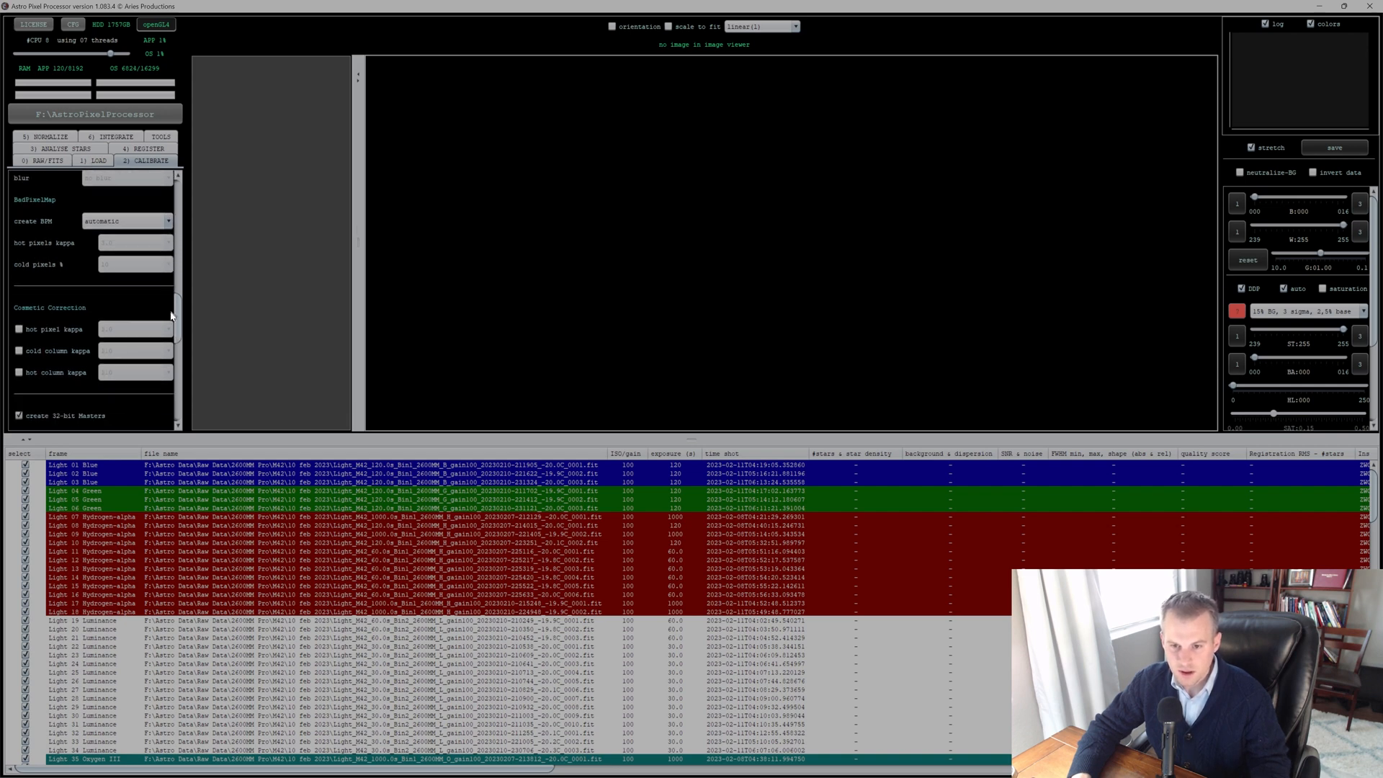
pyautogui.scroll(-3)
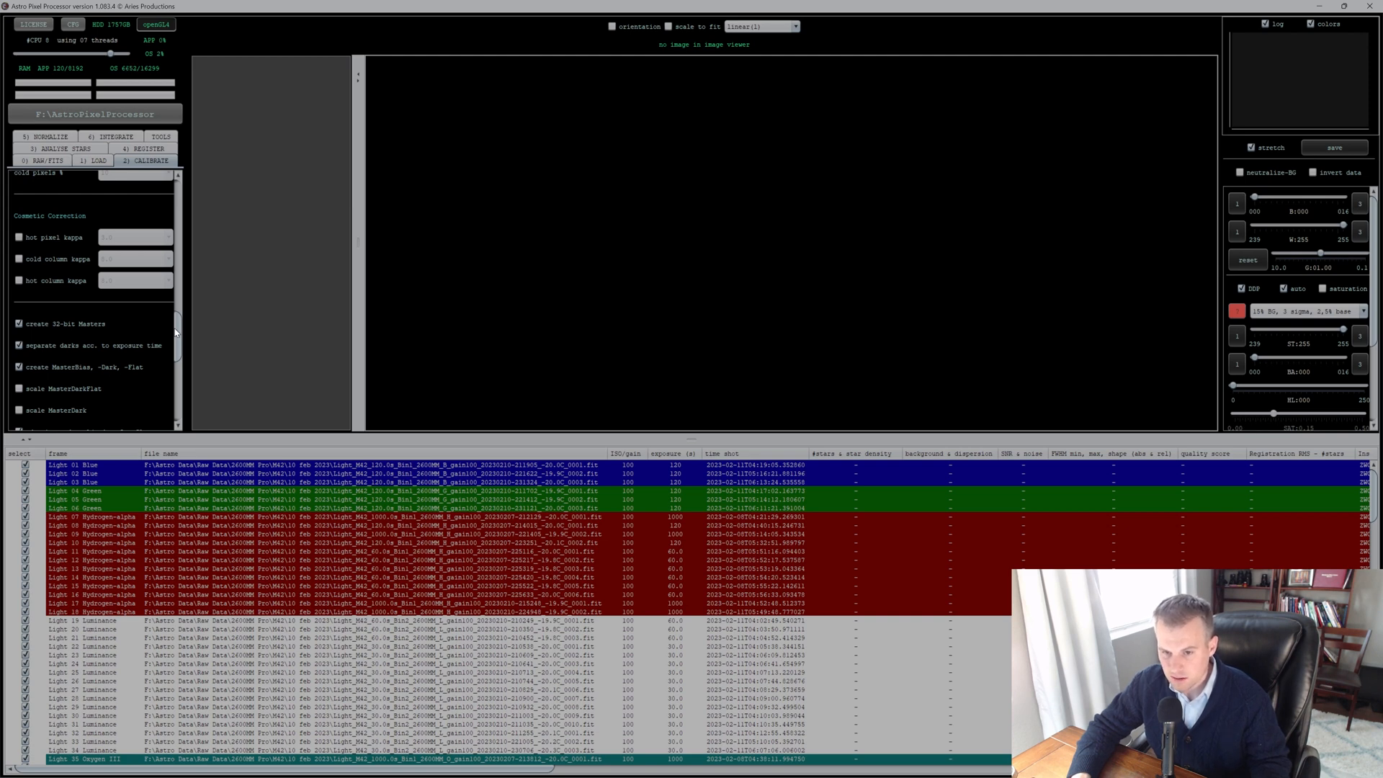
pyautogui.scroll(-3)
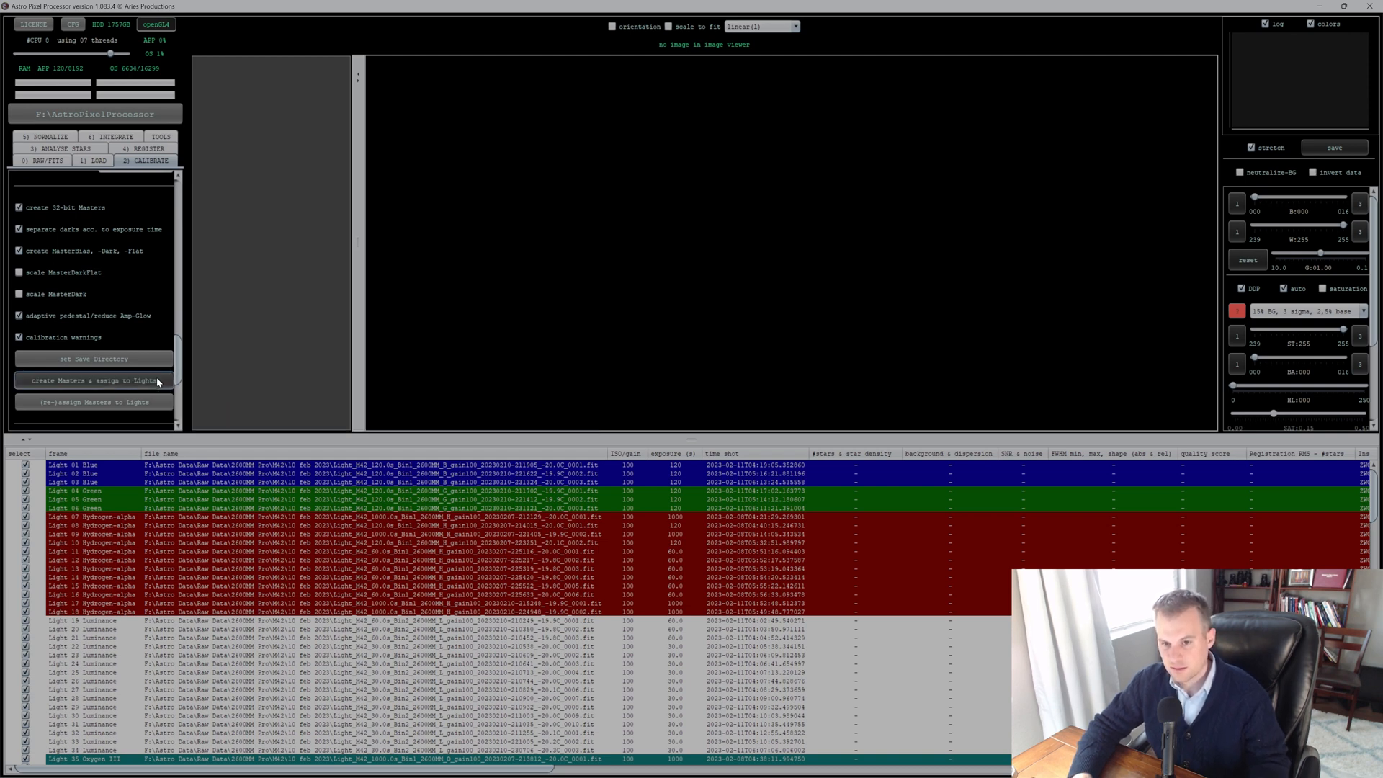
pyautogui.click(93, 380)
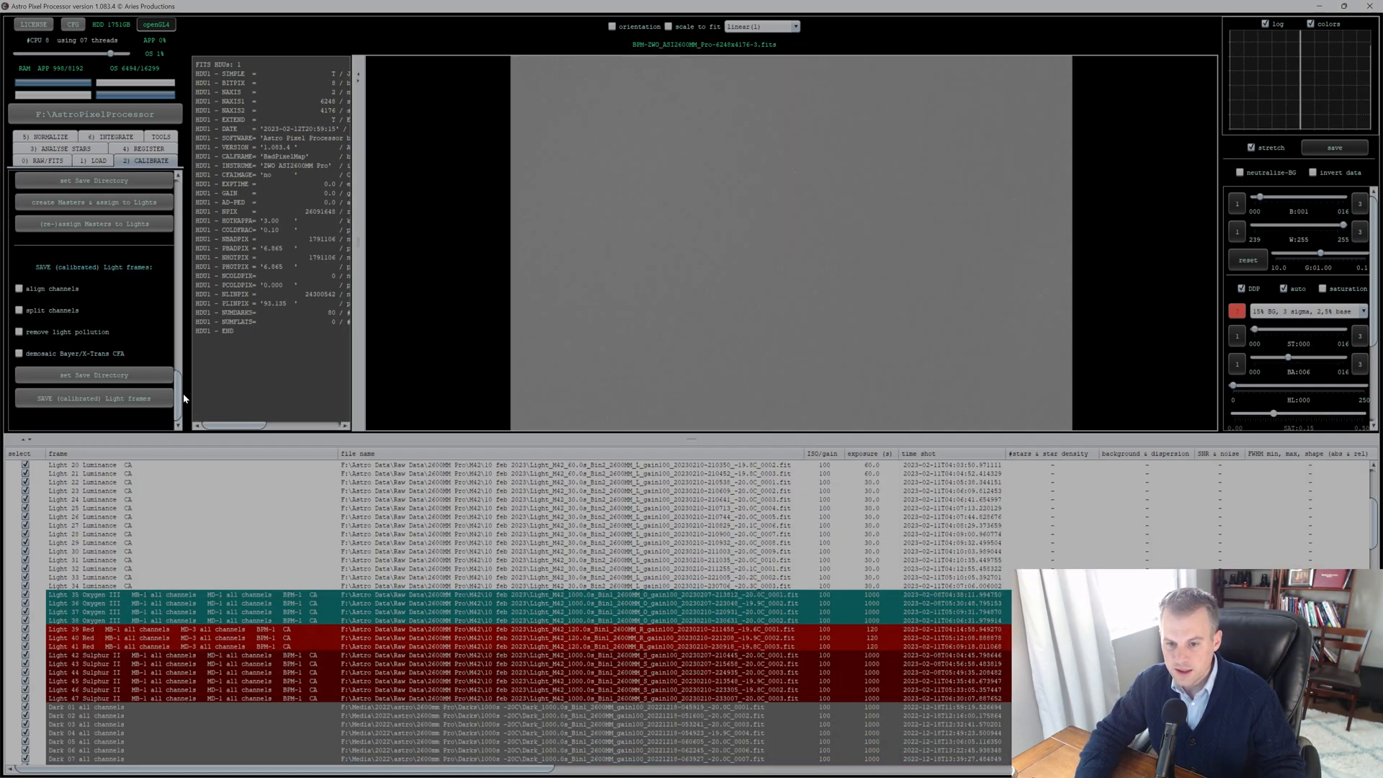
# Step: Run star analysis on all light frames to fill in star counts and FWHM values
pyautogui.click(59, 148)
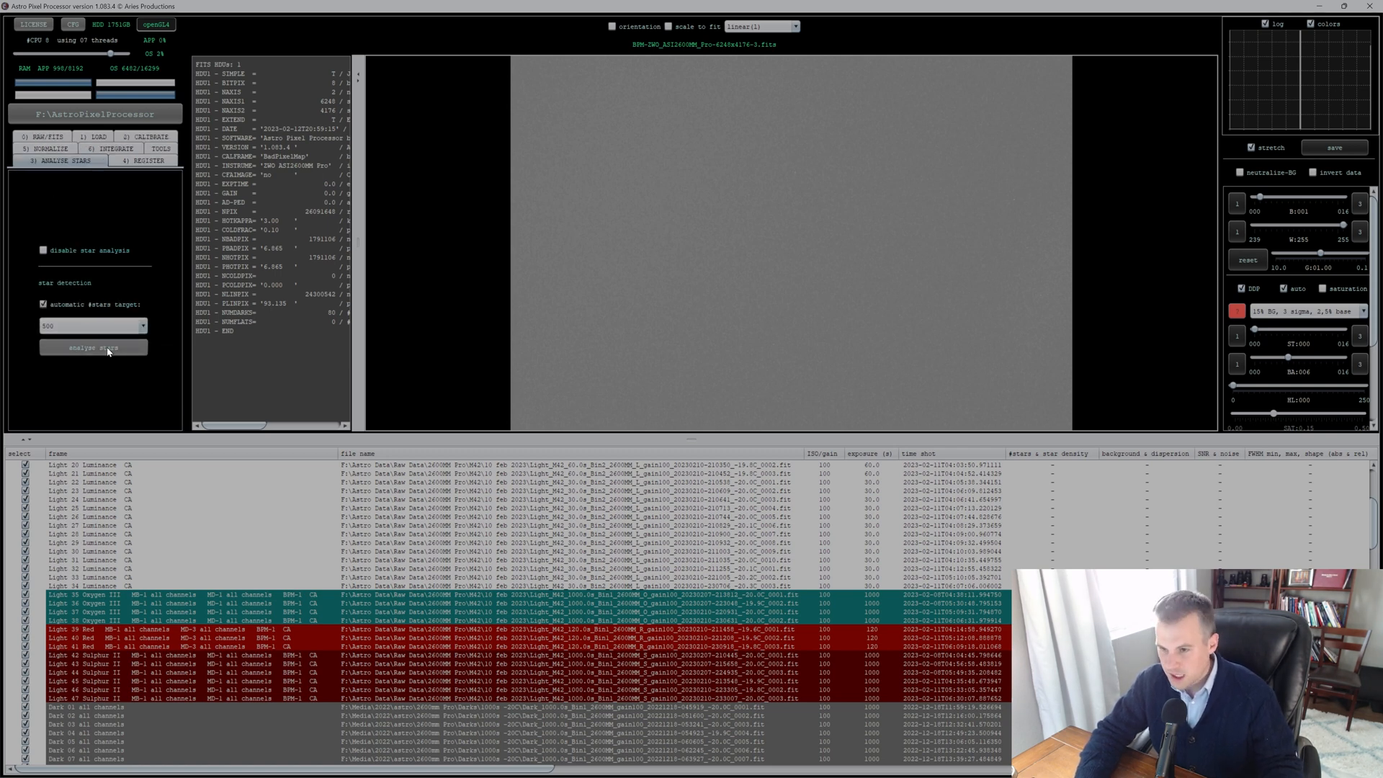
pyautogui.click(93, 347)
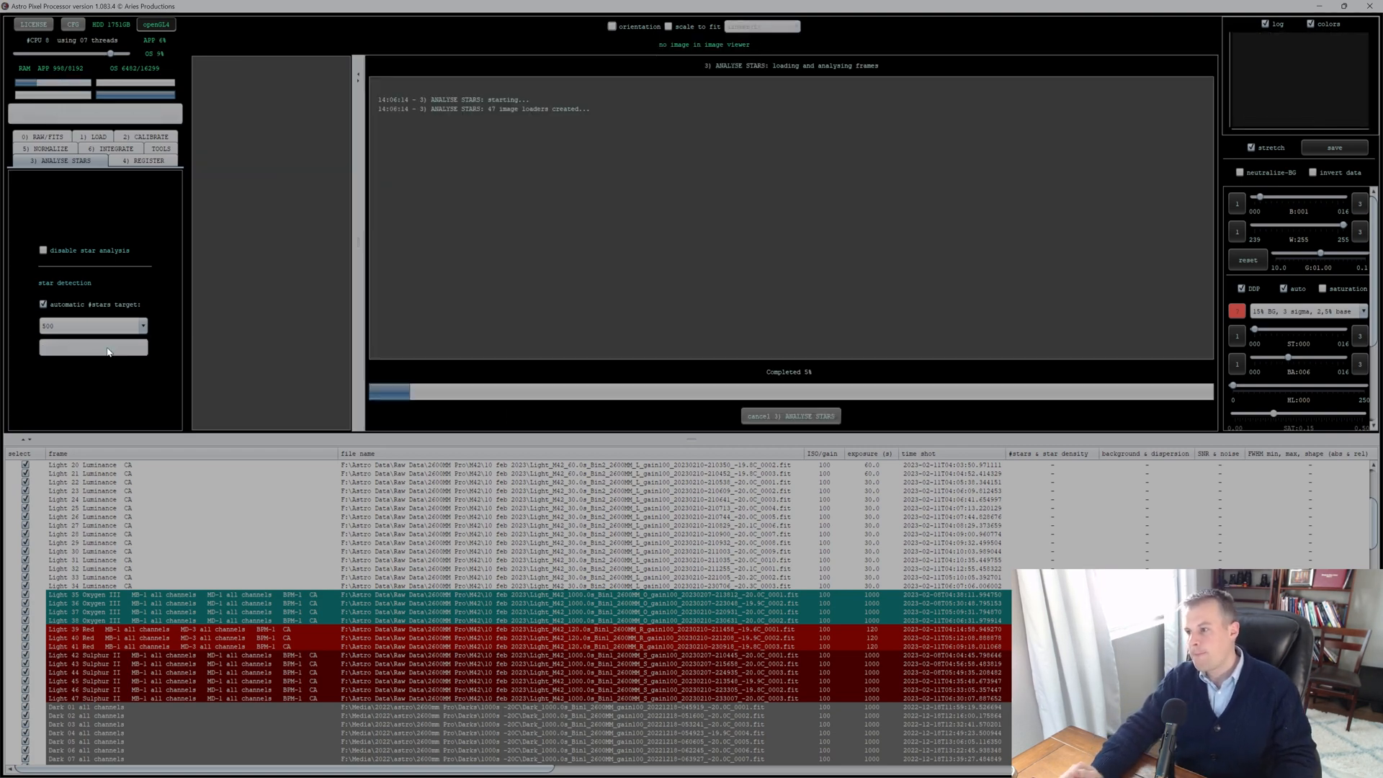
pyautogui.click(145, 161)
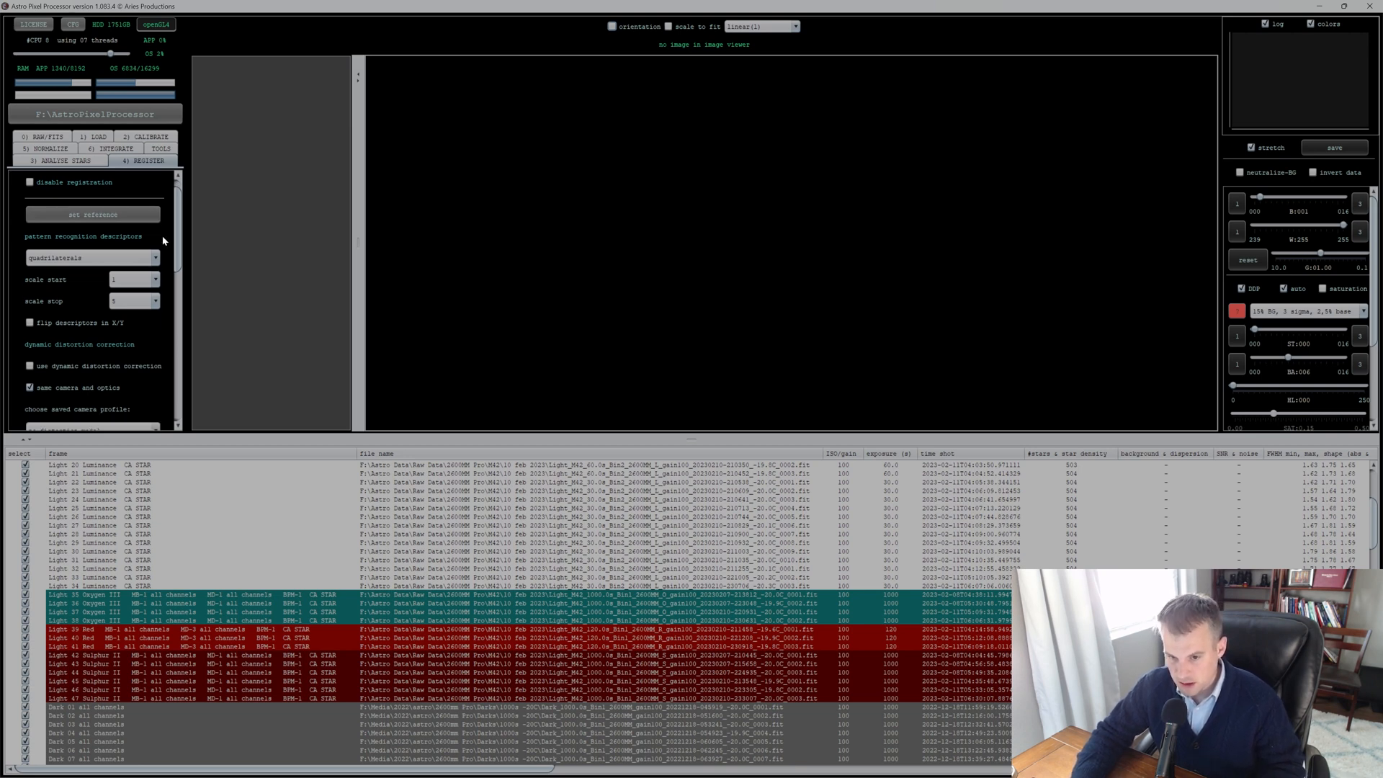
# Step: Run registration so every light frame is aligned to the reference, then move to normalization
pyautogui.scroll(-3)
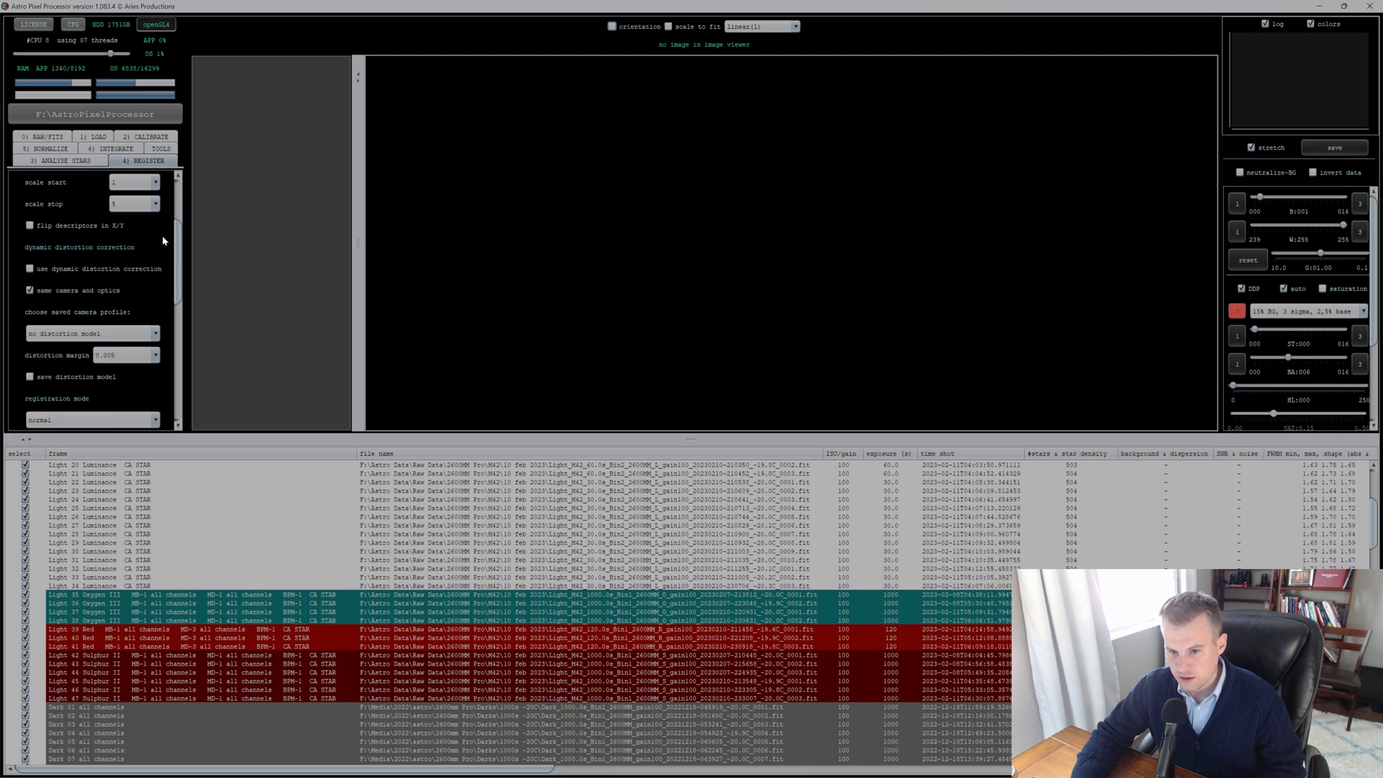
pyautogui.scroll(-3)
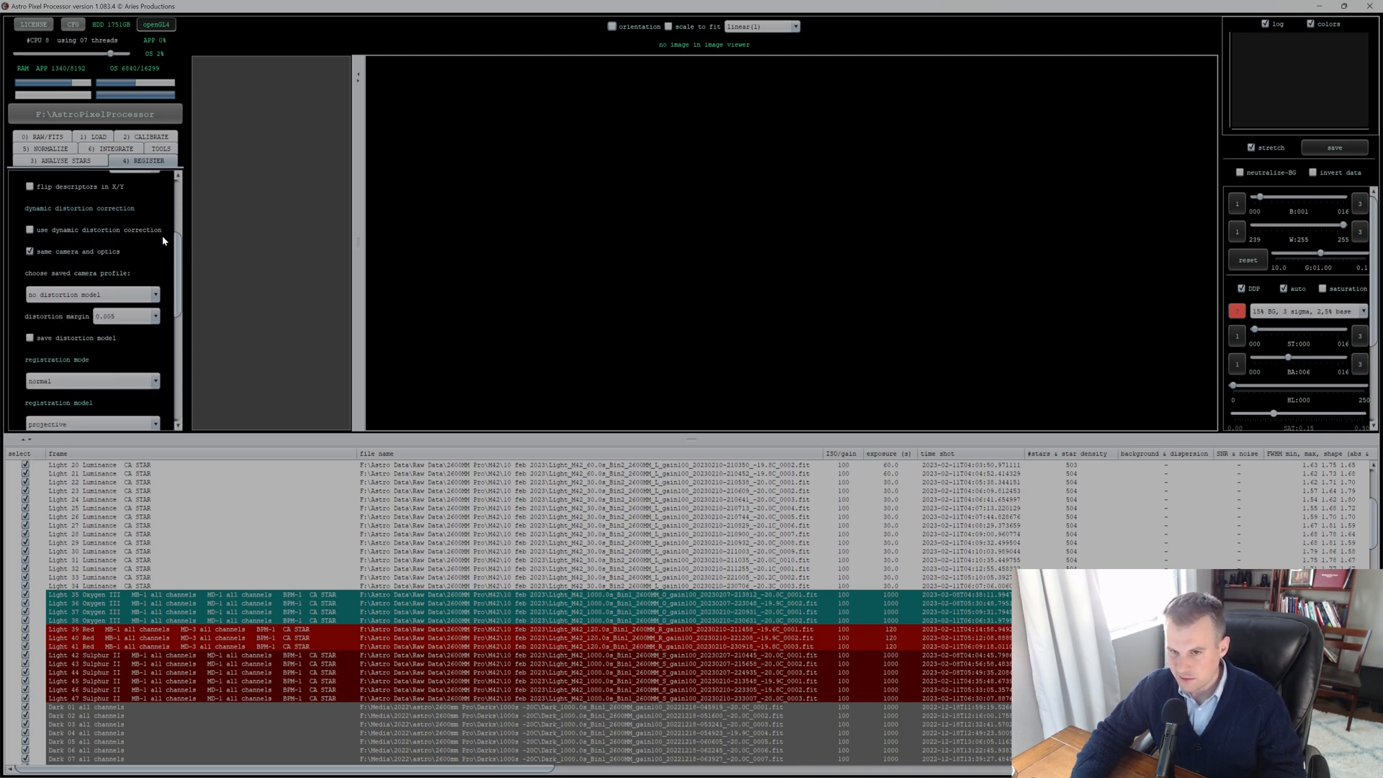
pyautogui.scroll(-3)
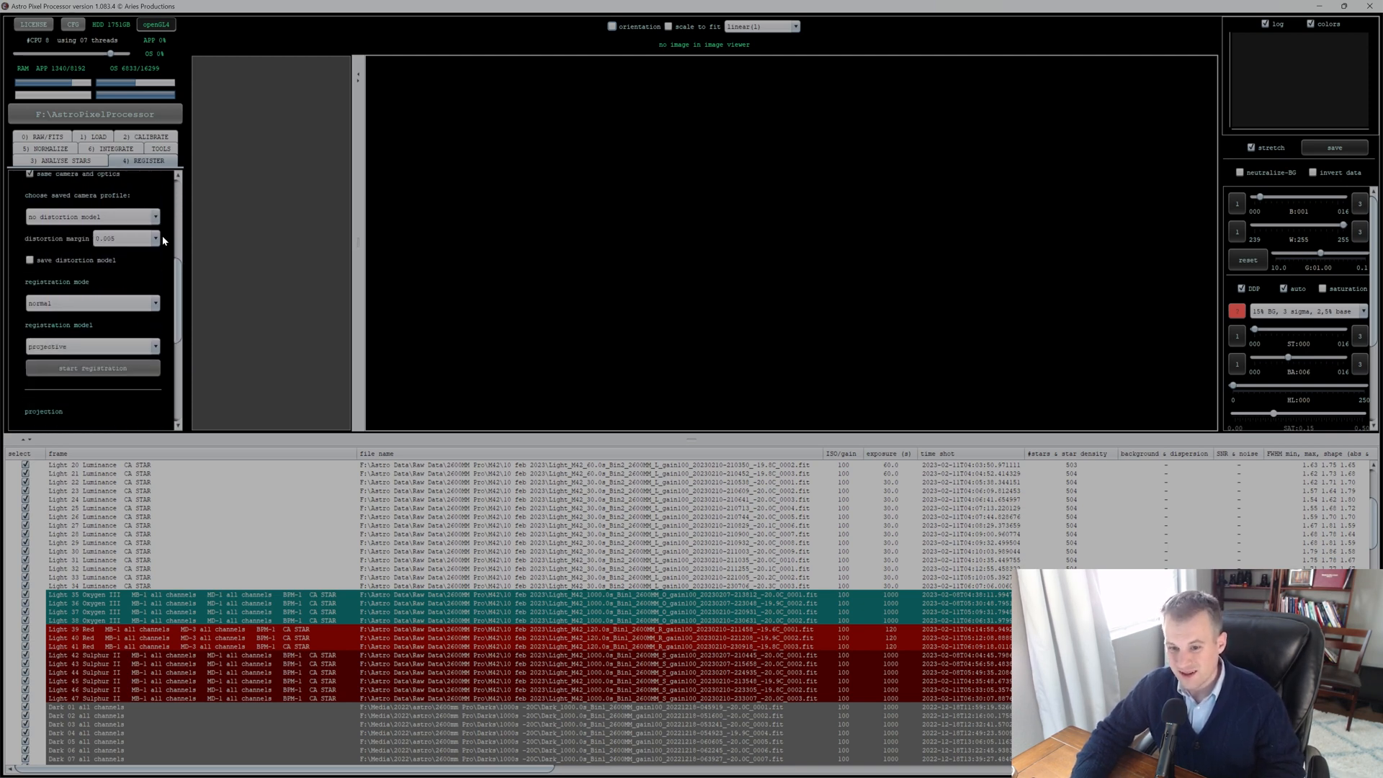
pyautogui.scroll(-3)
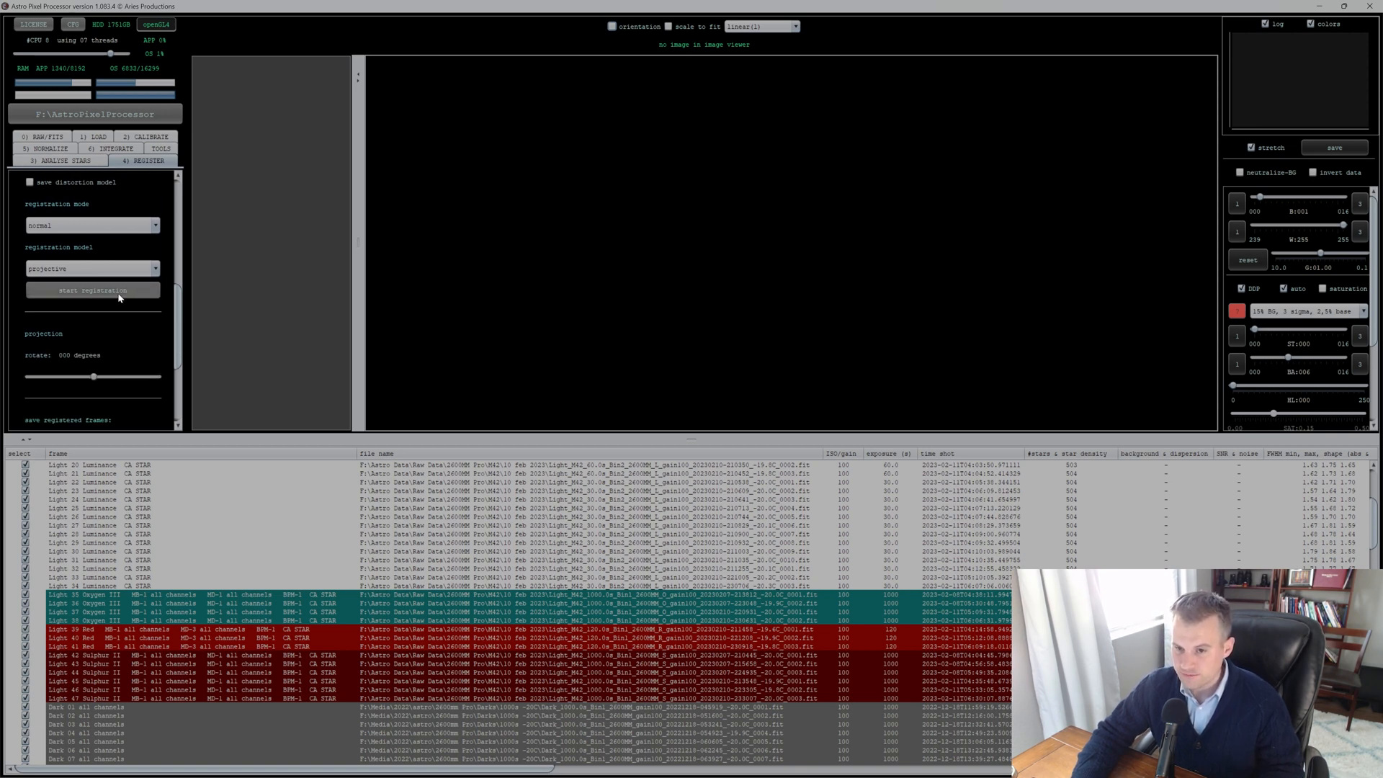
pyautogui.click(92, 290)
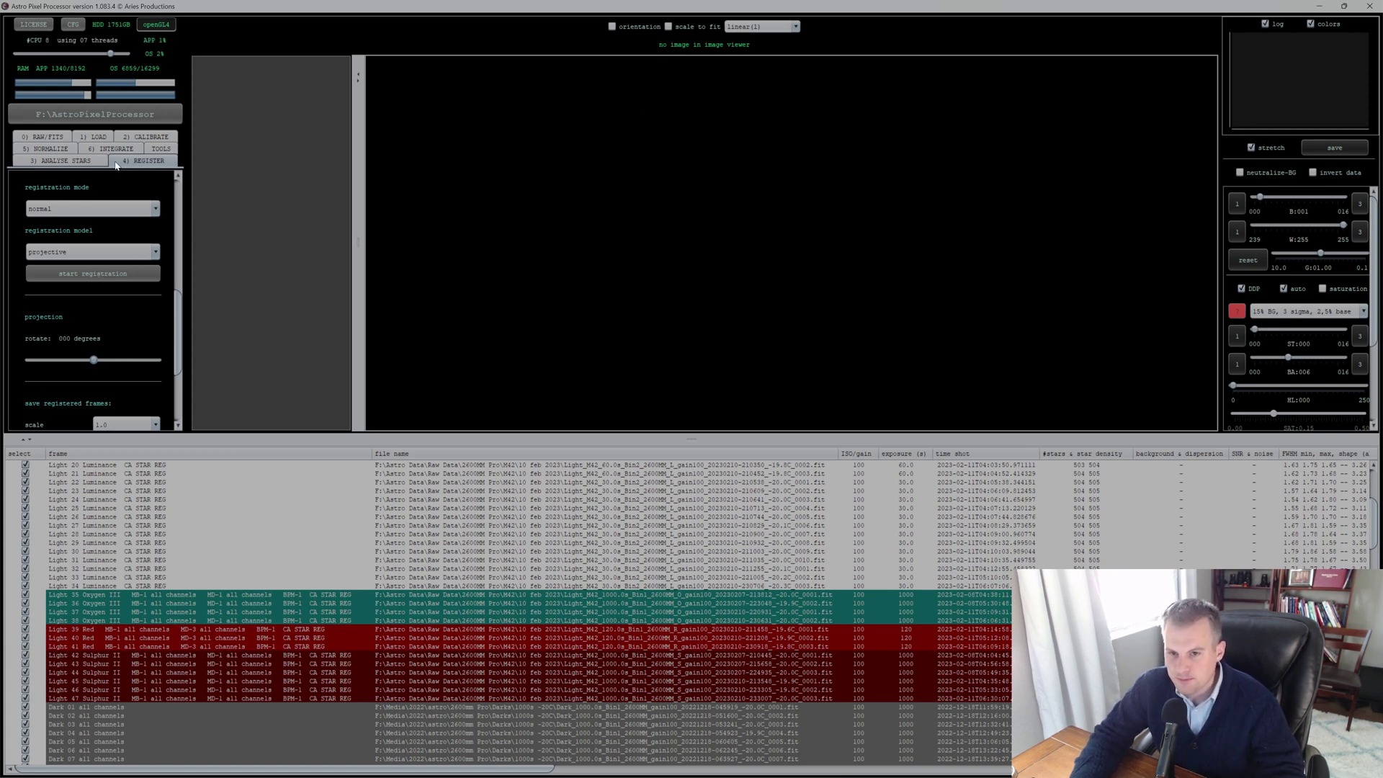
pyautogui.click(49, 149)
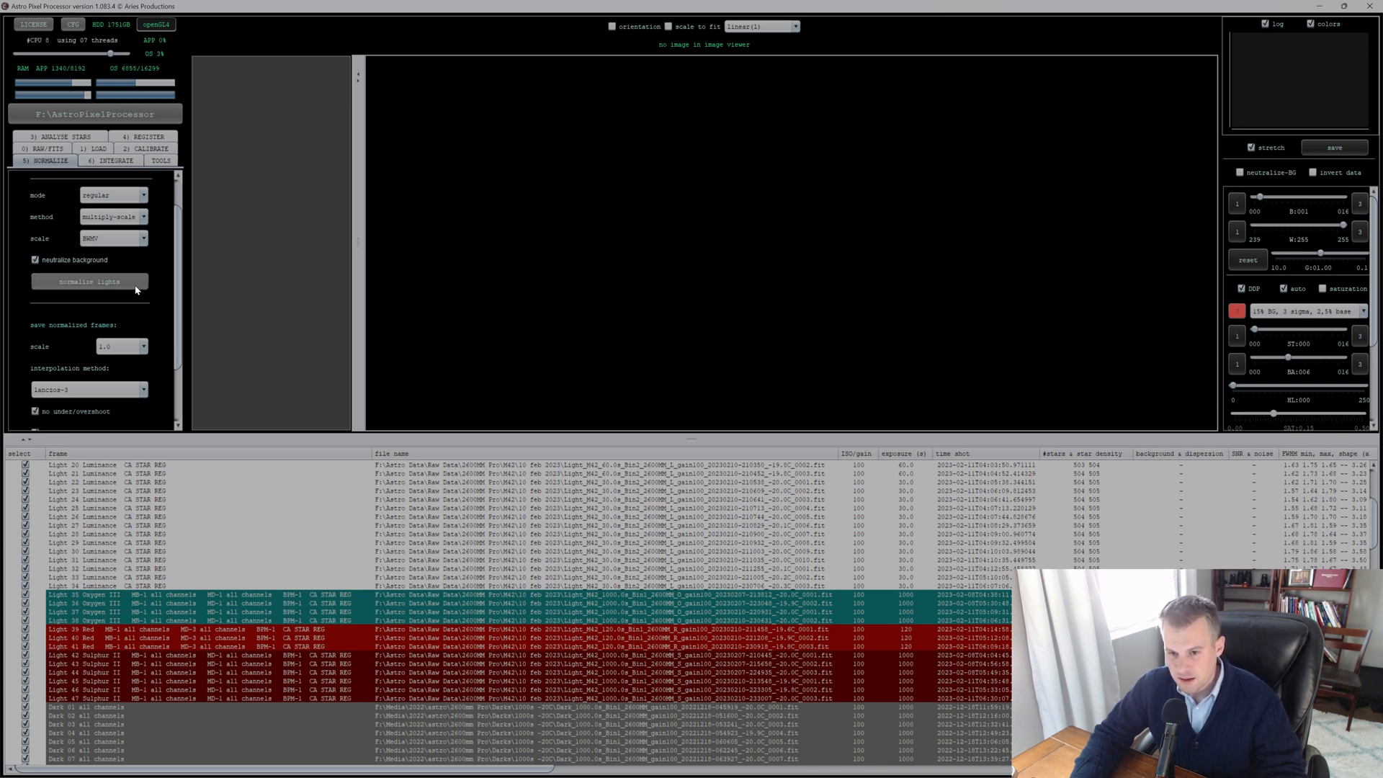
# Step: Normalize the registered light frames and move on to the integration settings
pyautogui.click(88, 281)
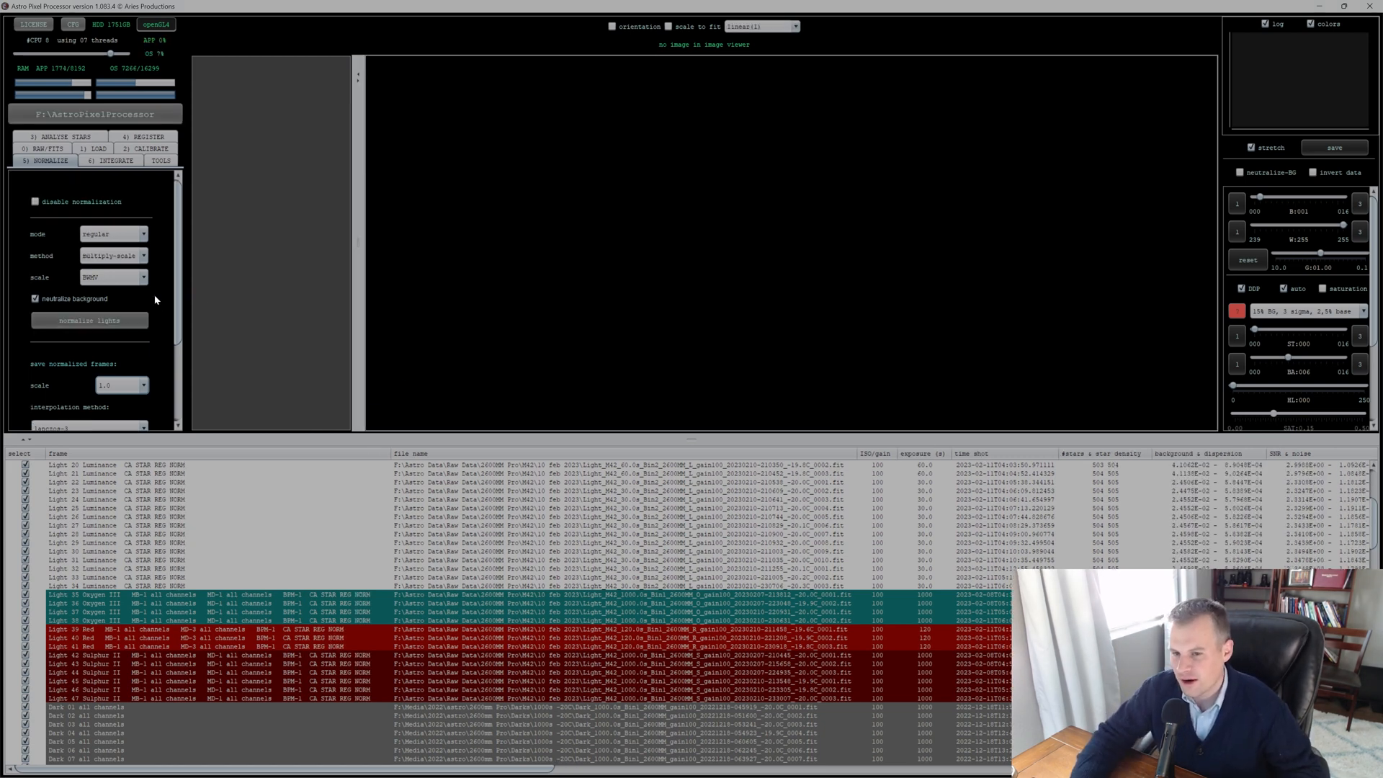
pyautogui.moveTo(133, 203)
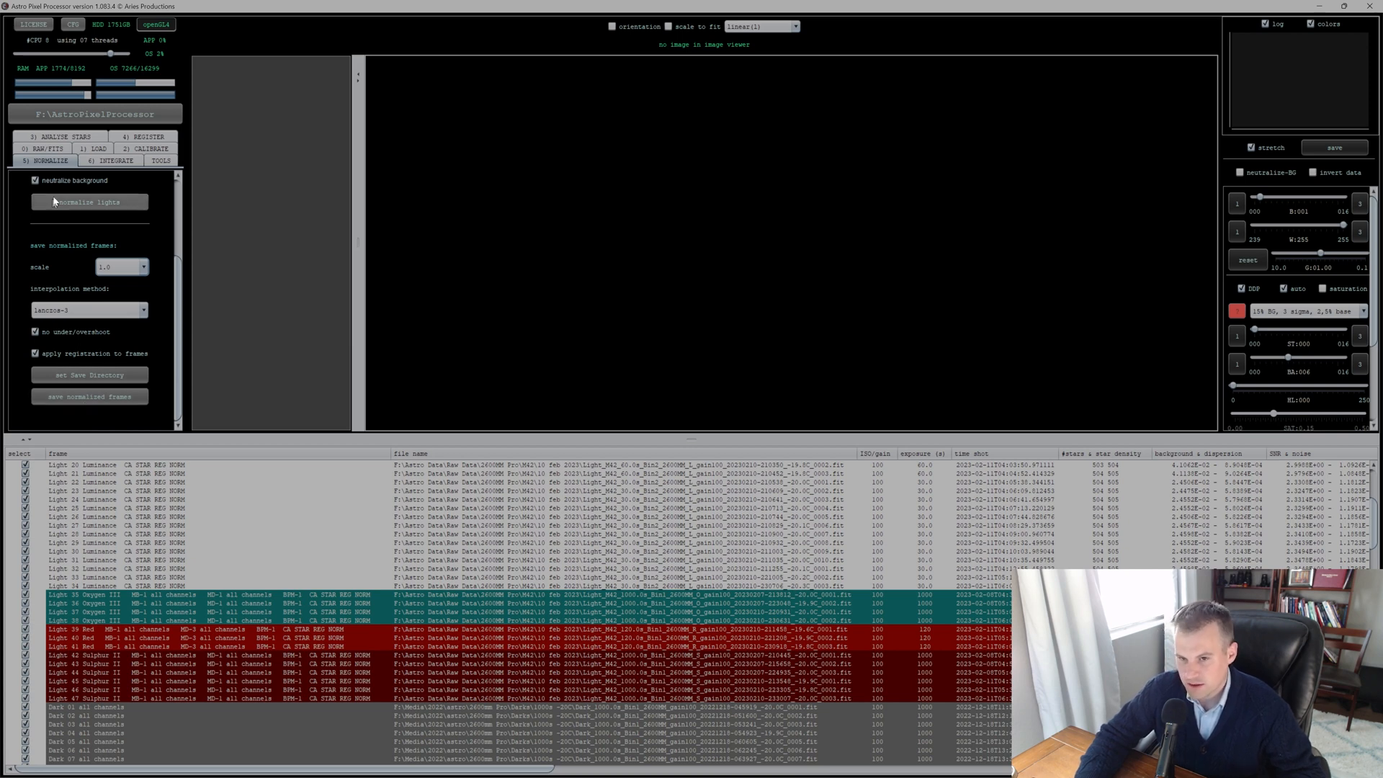
pyautogui.click(116, 160)
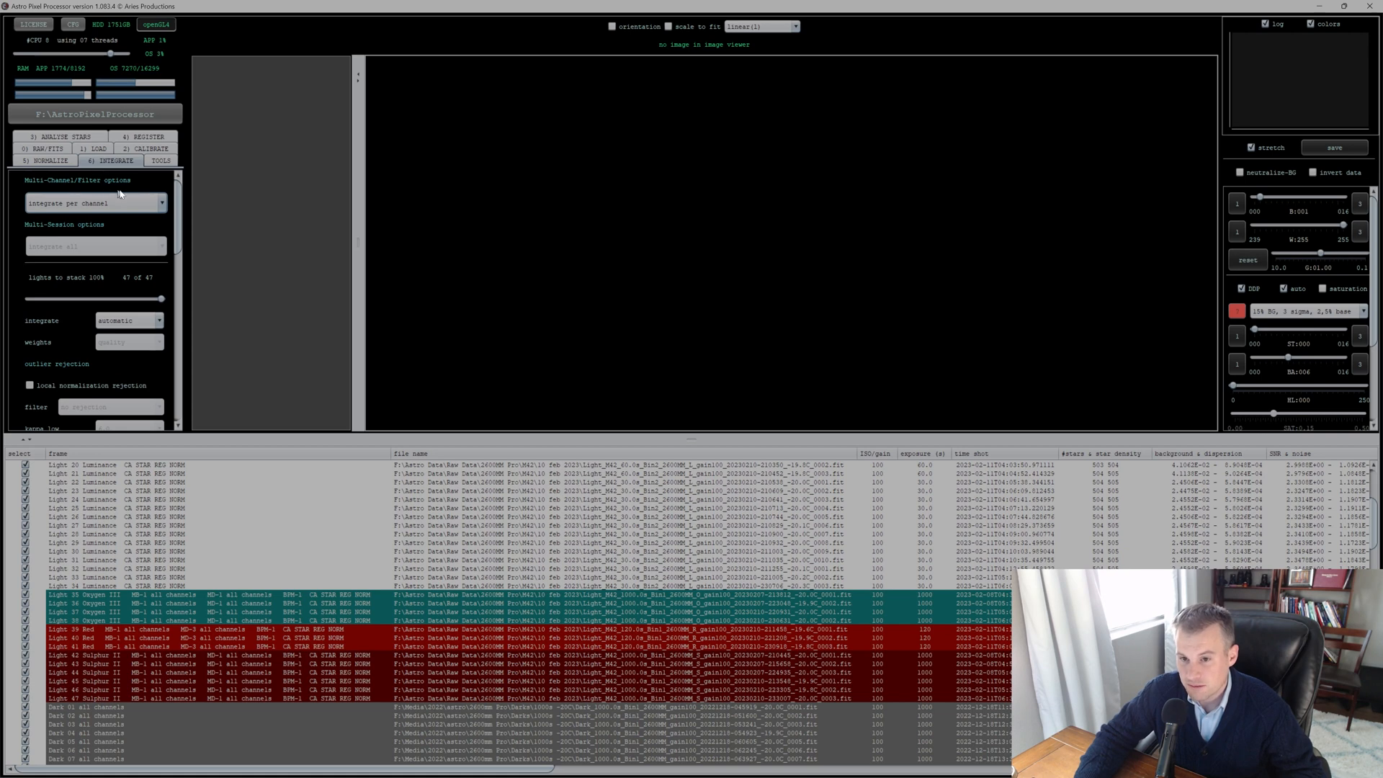
# Step: Choose 'integrate per channel + all' in the Multi-Channel/Filter options
pyautogui.click(161, 203)
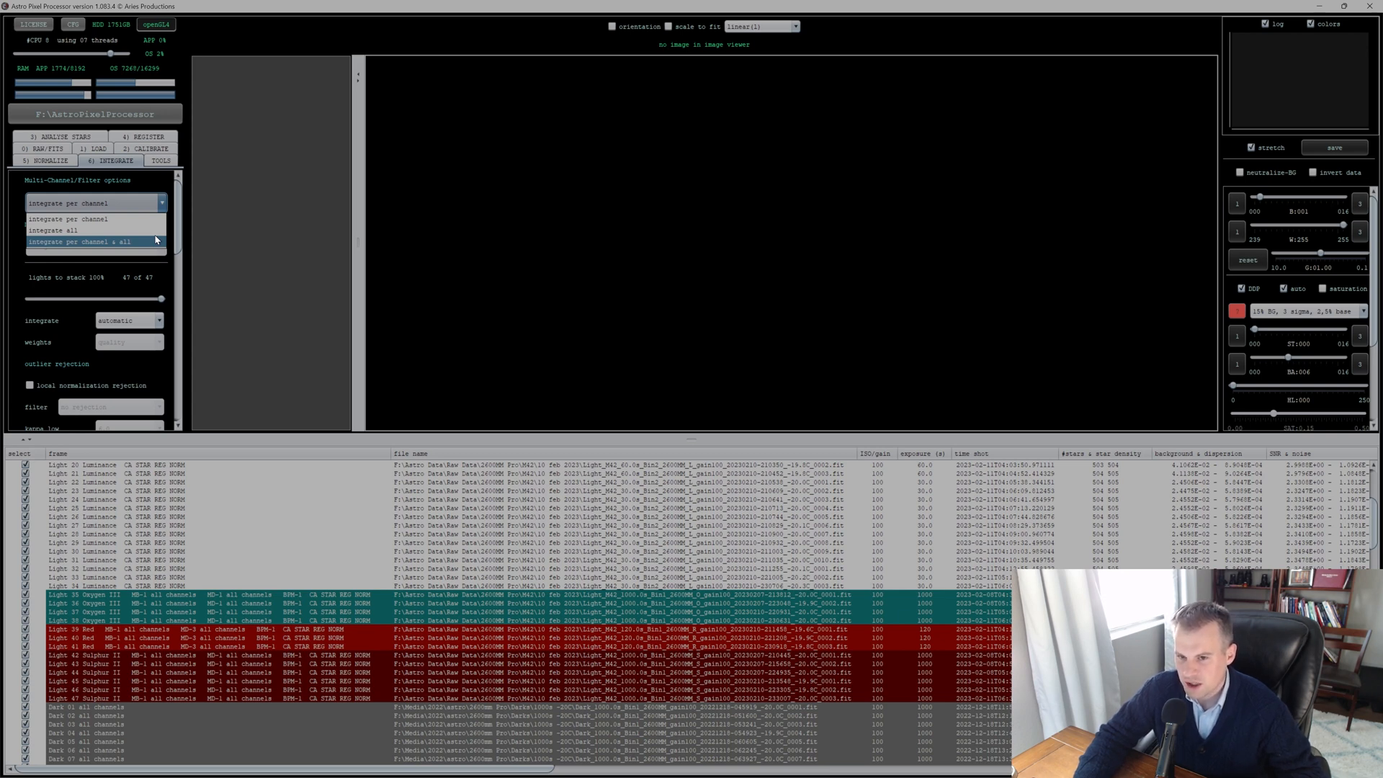
pyautogui.click(52, 231)
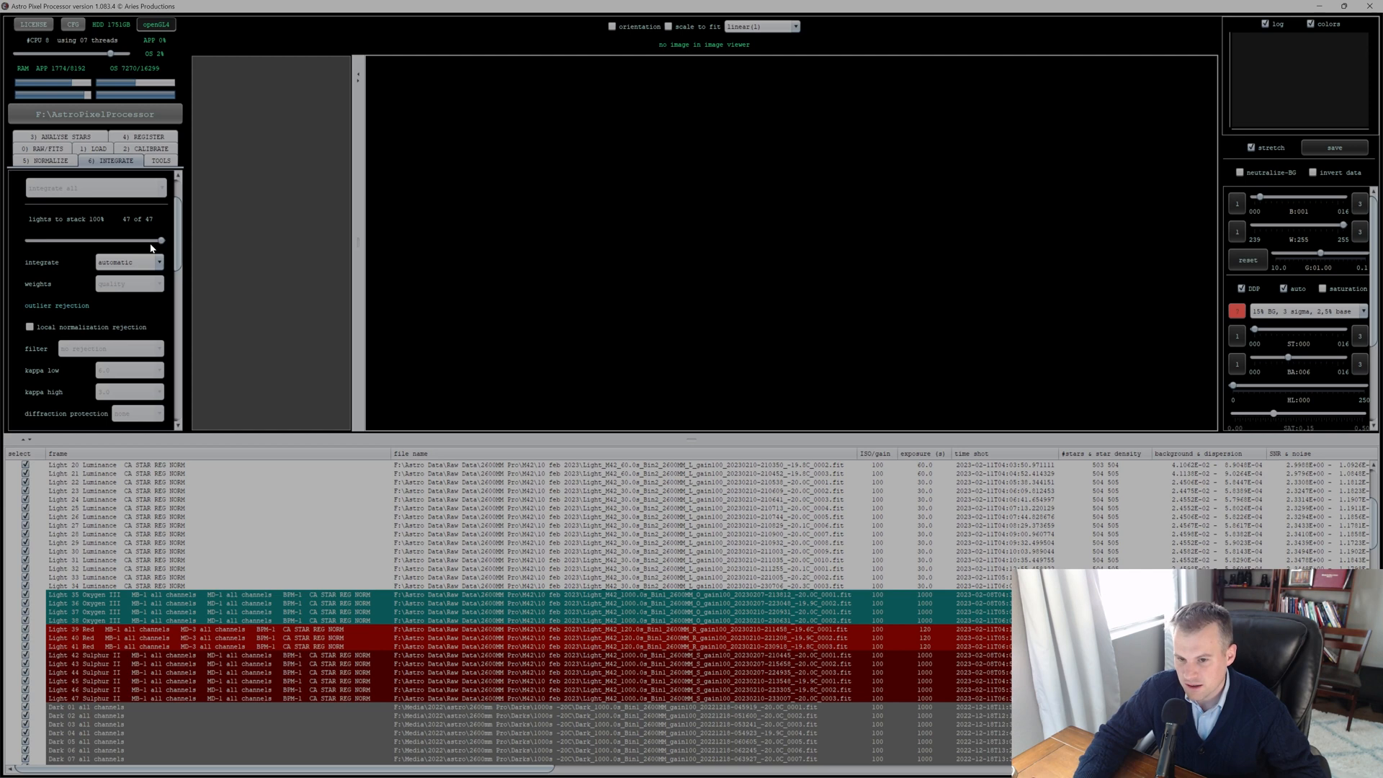
pyautogui.scroll(-3)
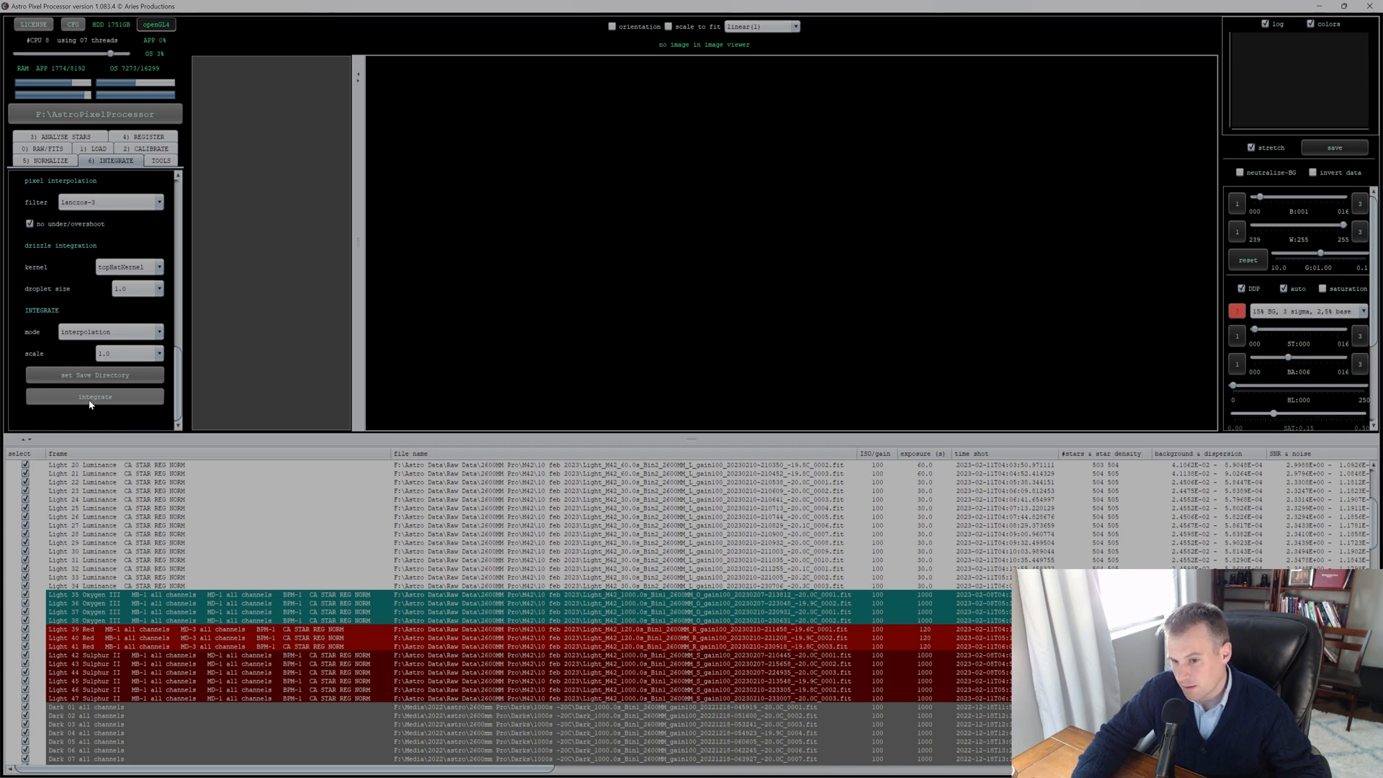
# Step: Integrate the lights with object name M42 into per-channel and combined stacks
pyautogui.click(95, 396)
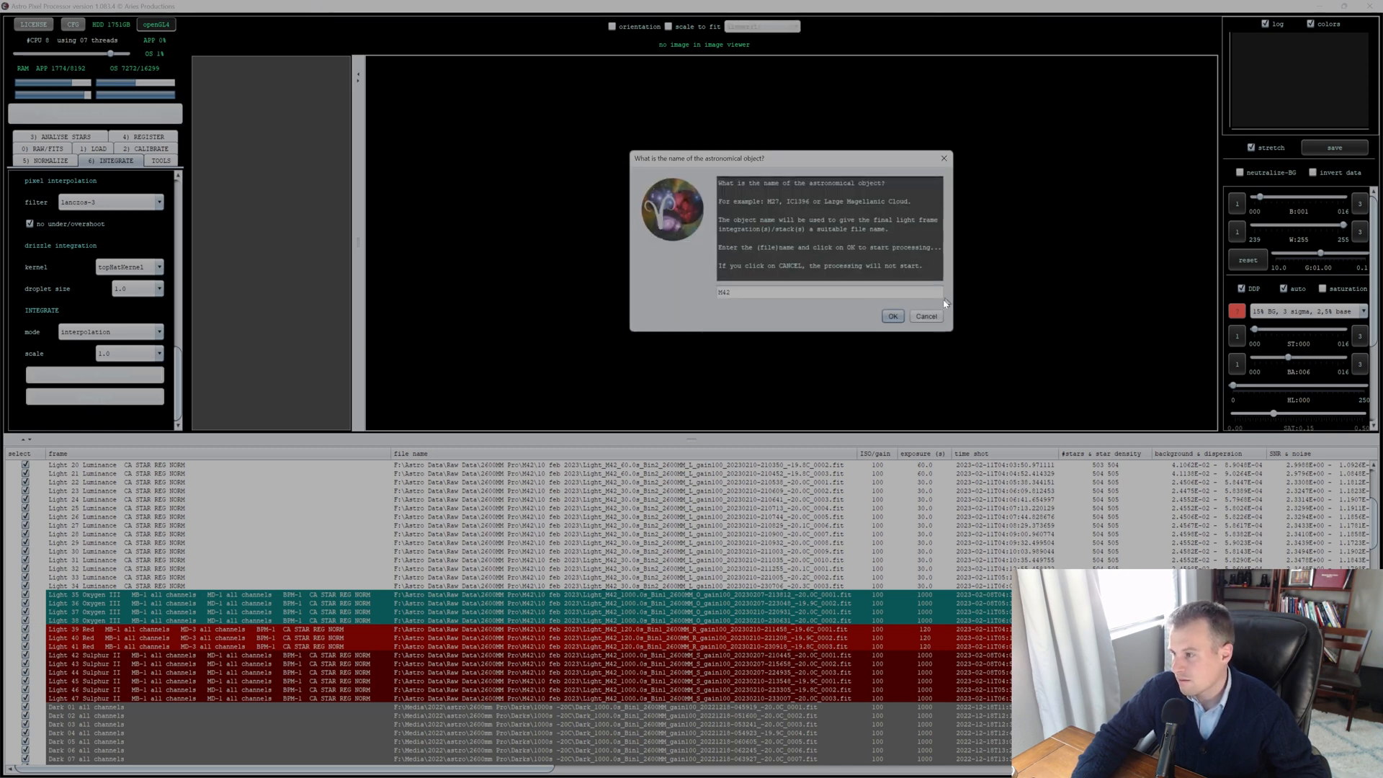
pyautogui.click(890, 315)
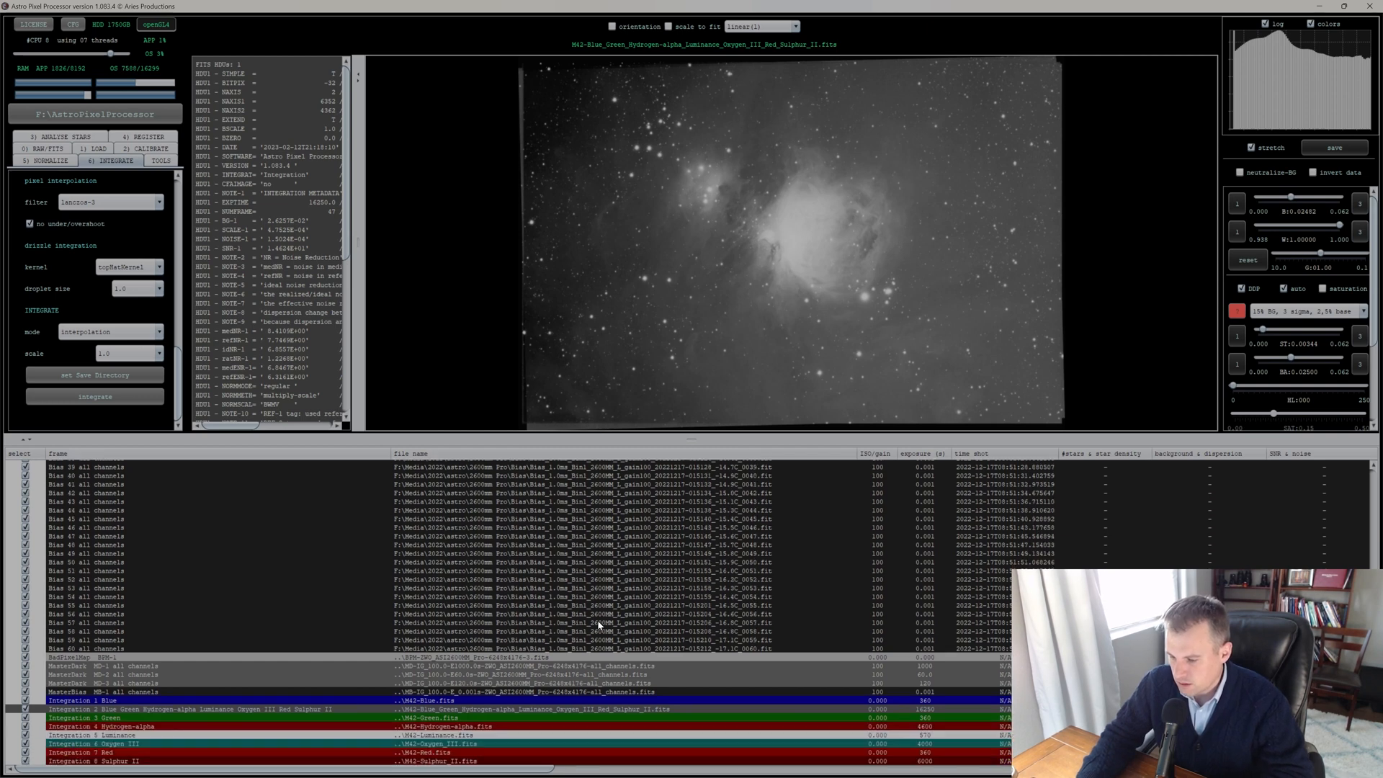
# Step: View the Blue, Luminance, Oxygen III and Red integration stacks in turn
pyautogui.click(142, 701)
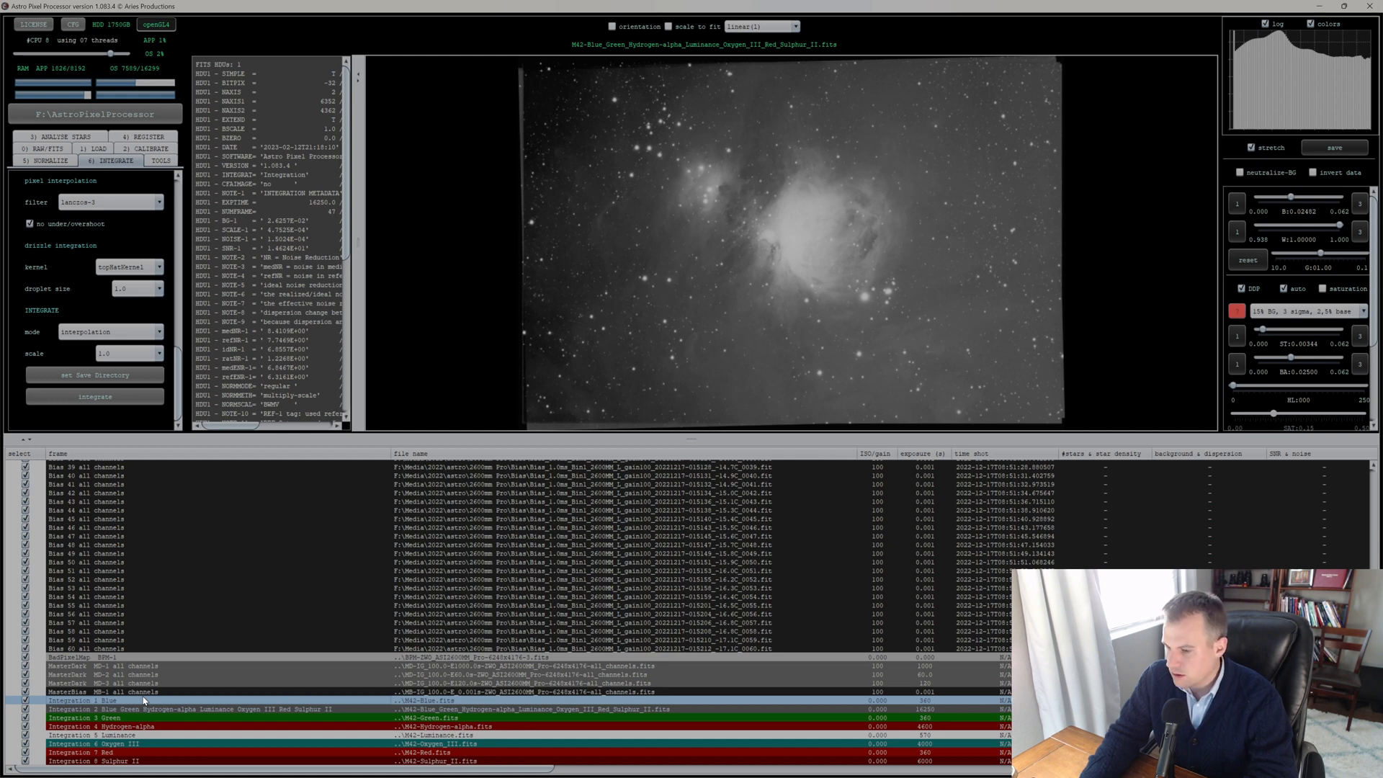
pyautogui.click(106, 700)
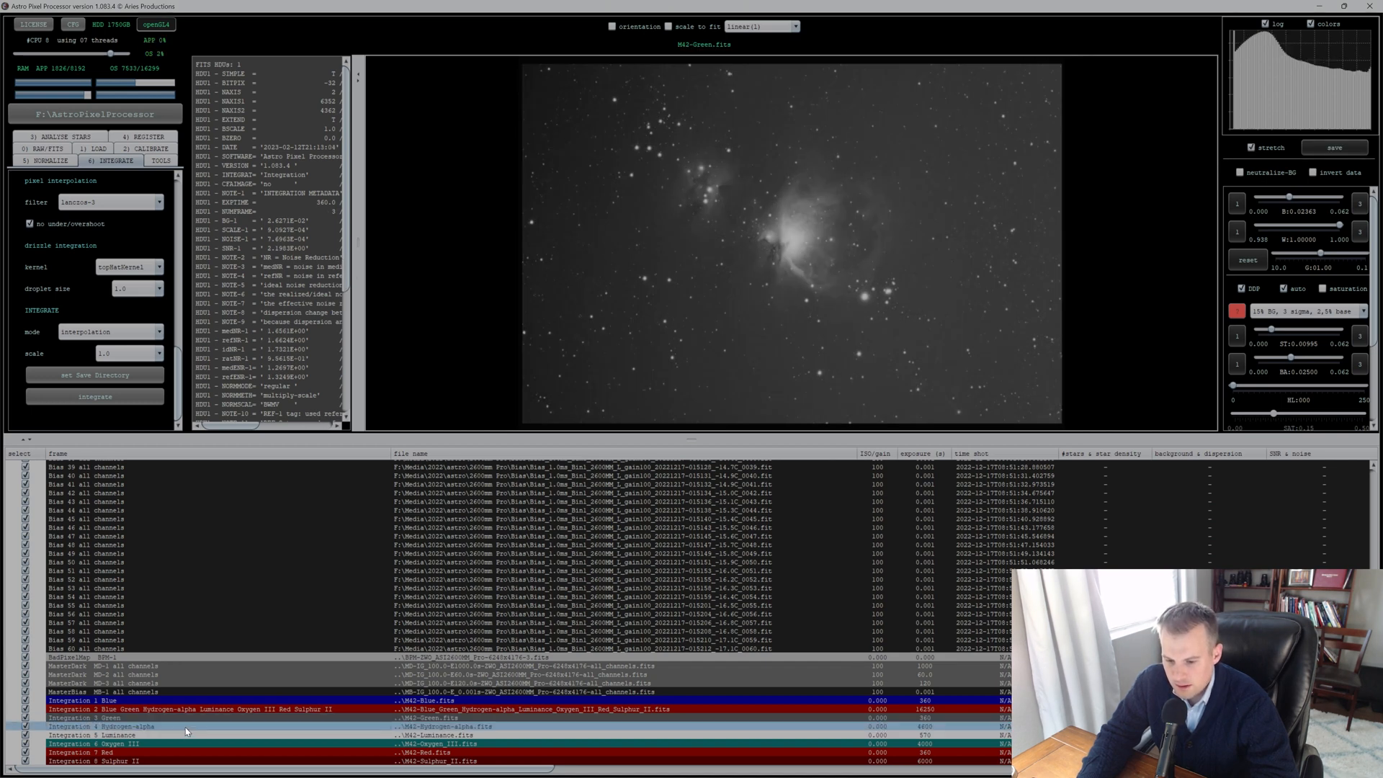
pyautogui.click(101, 726)
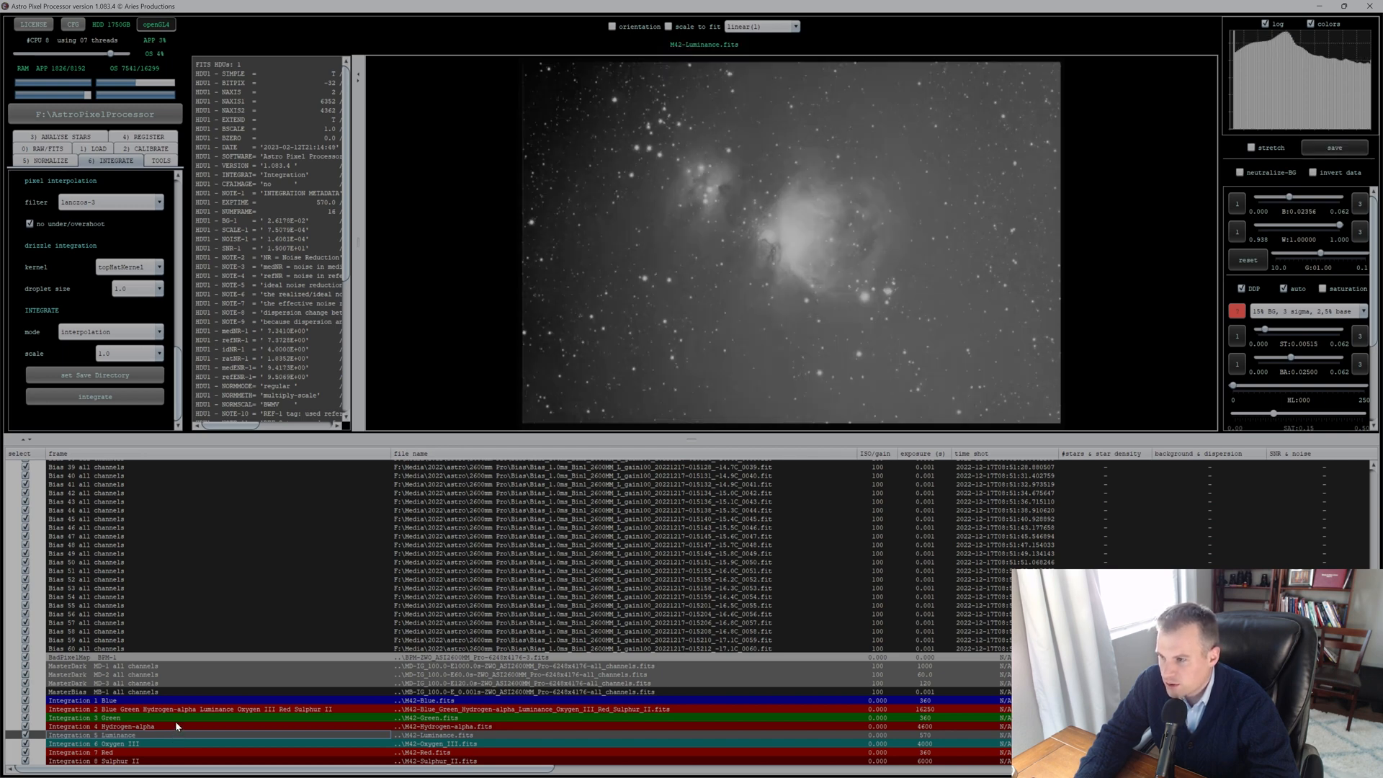
pyautogui.moveTo(163, 746)
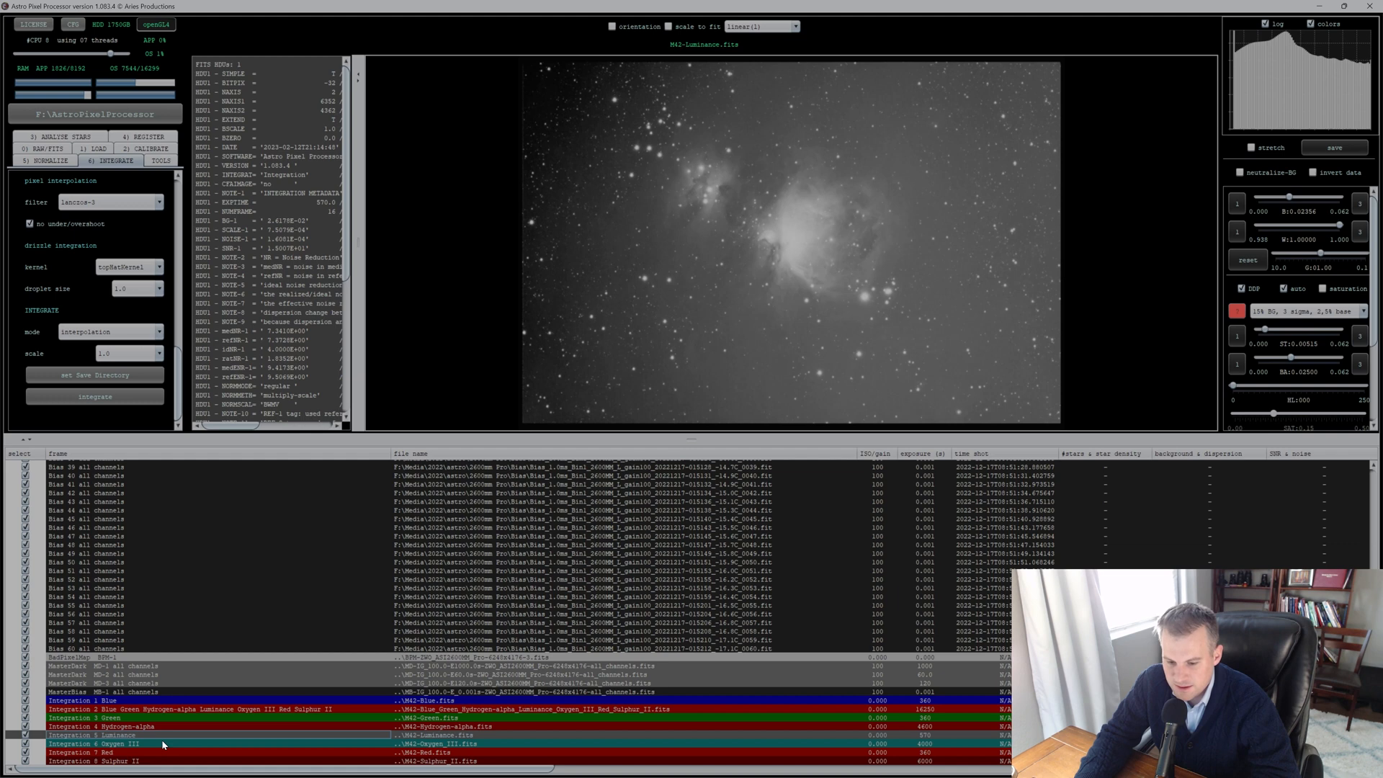
pyautogui.click(97, 743)
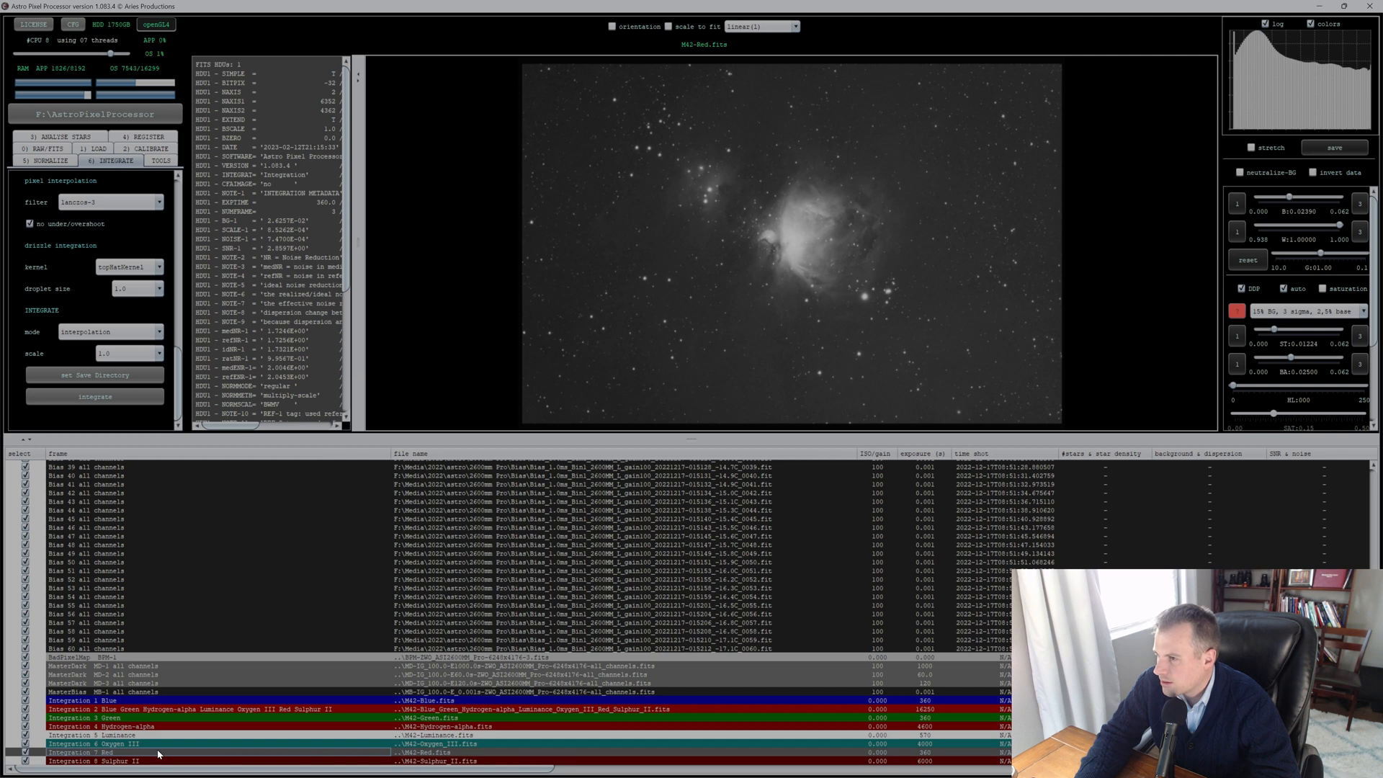
pyautogui.click(105, 761)
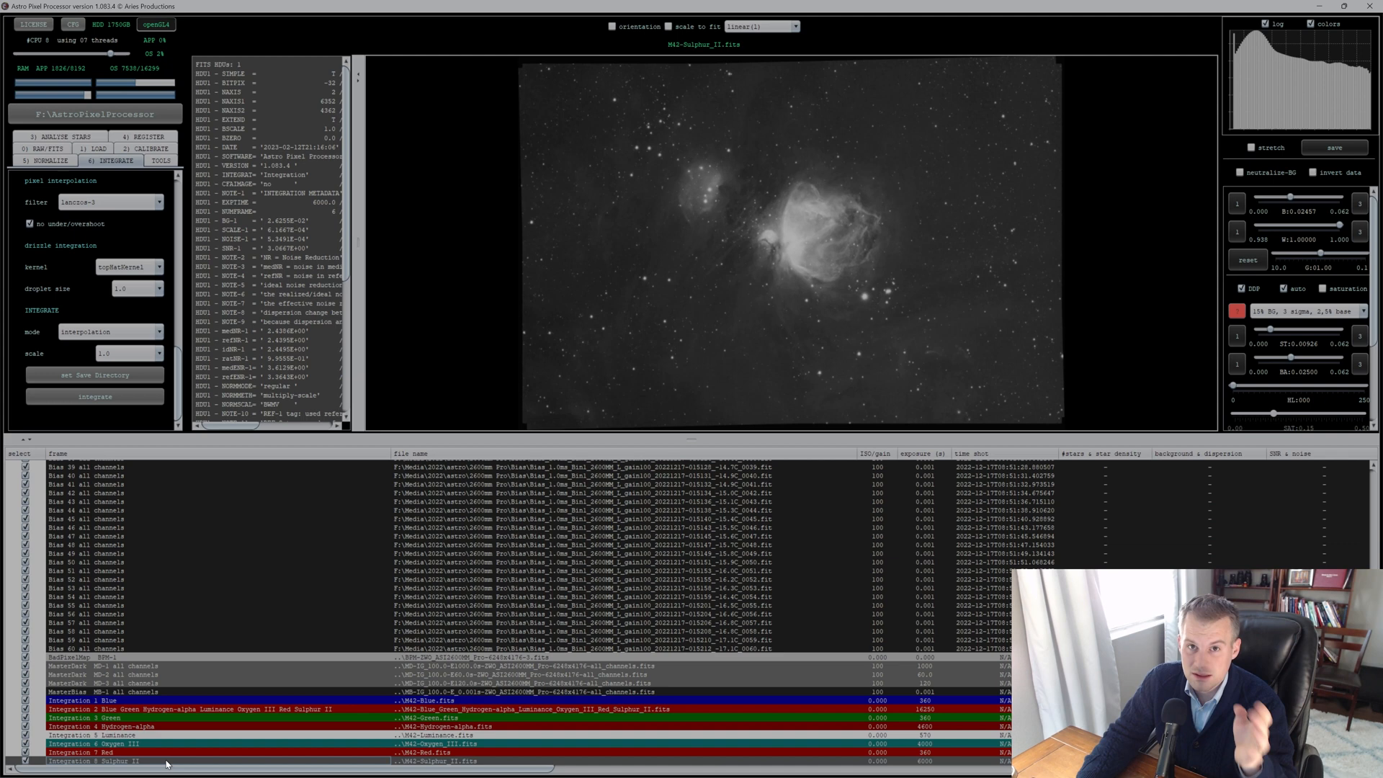
pyautogui.moveTo(869, 249)
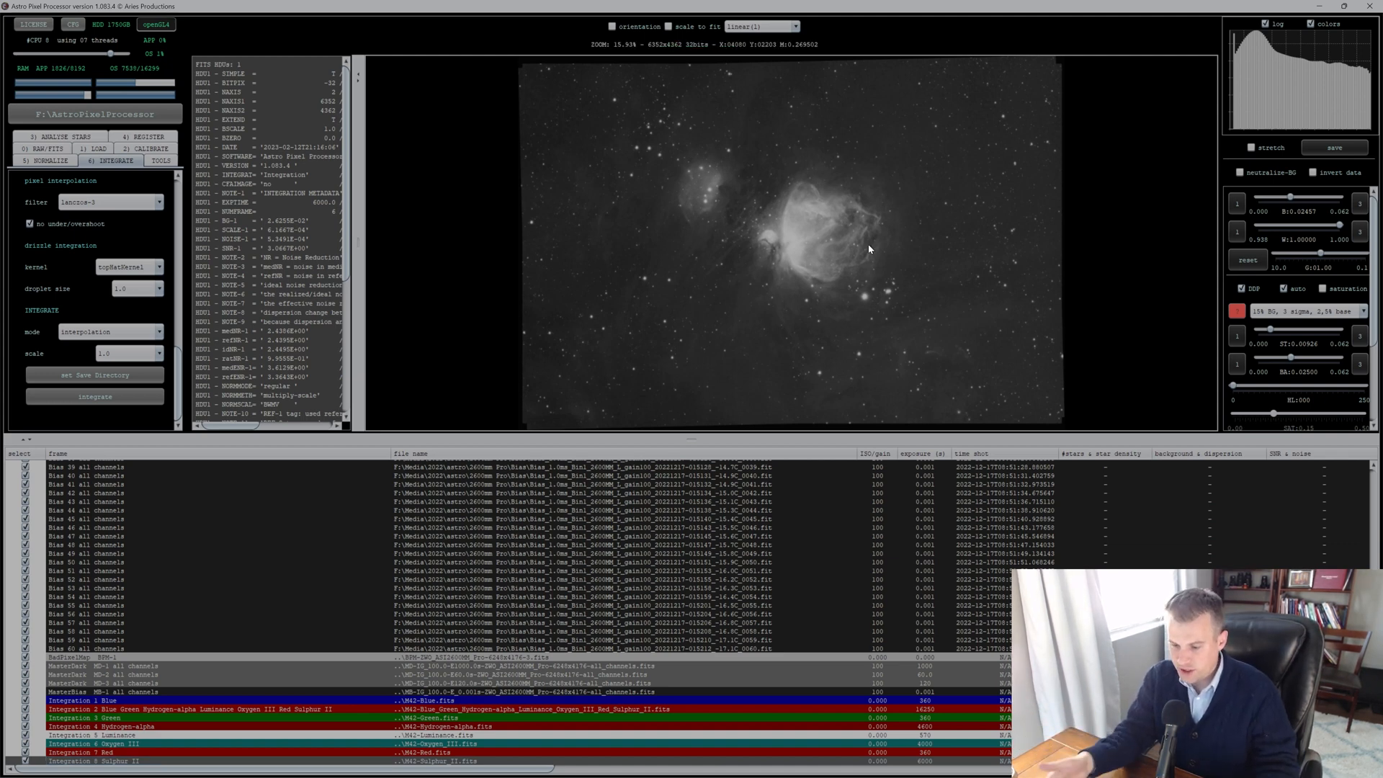
pyautogui.moveTo(1023, 269)
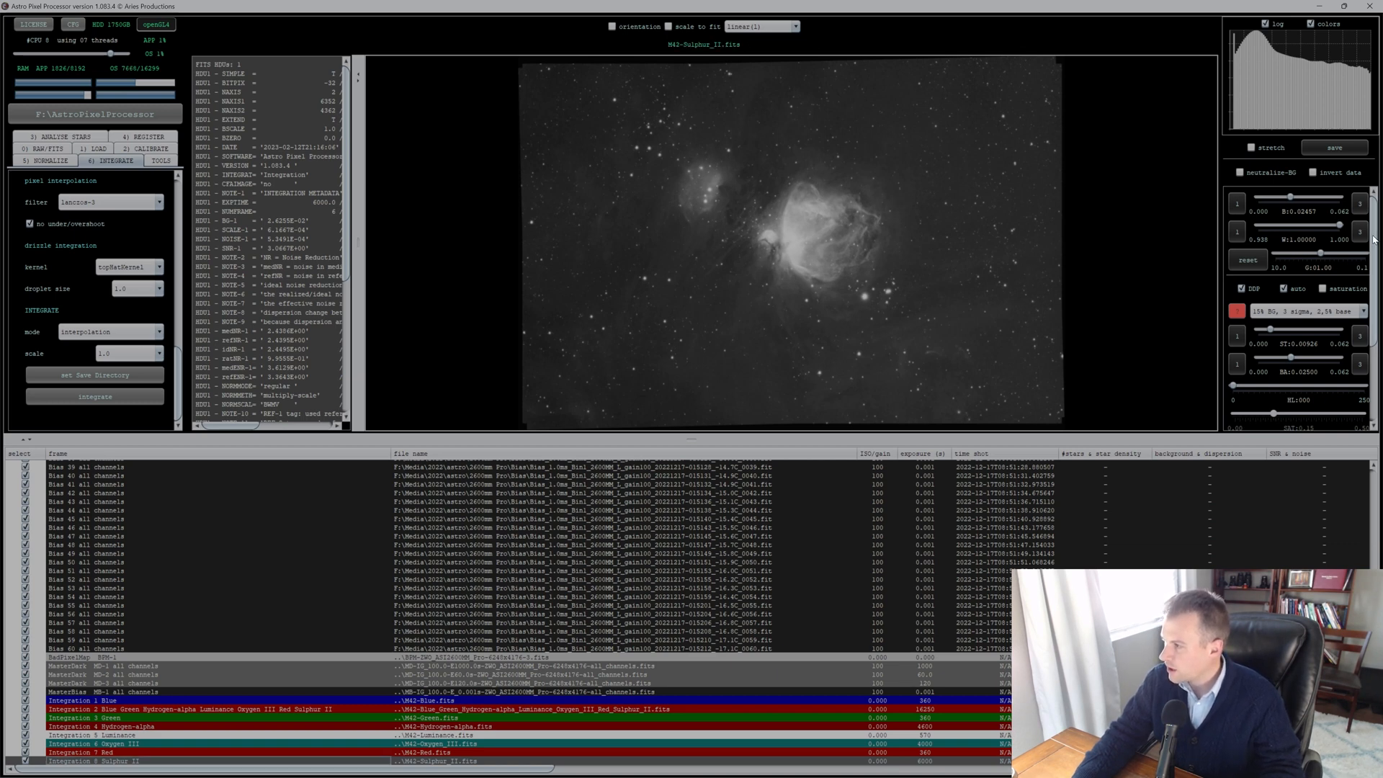
pyautogui.scroll(-3)
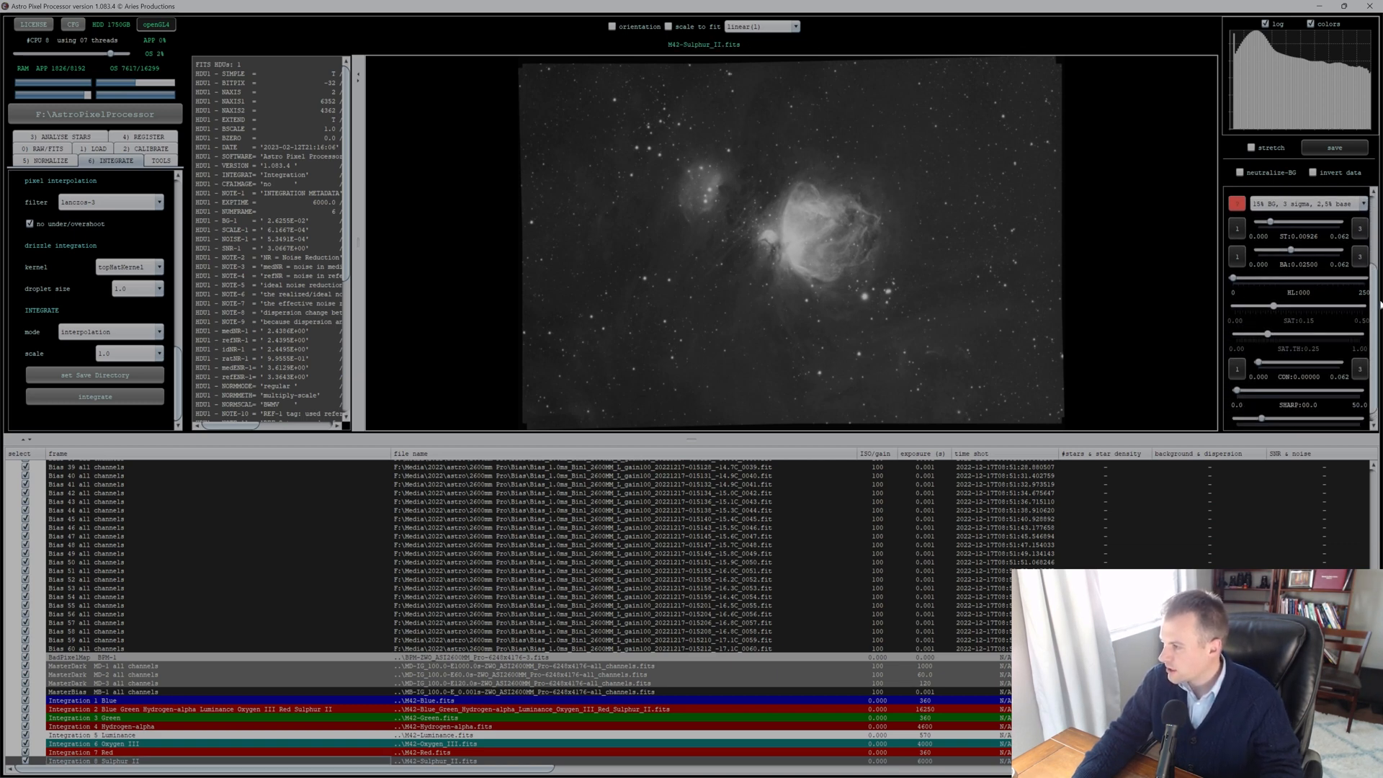
pyautogui.click(1253, 147)
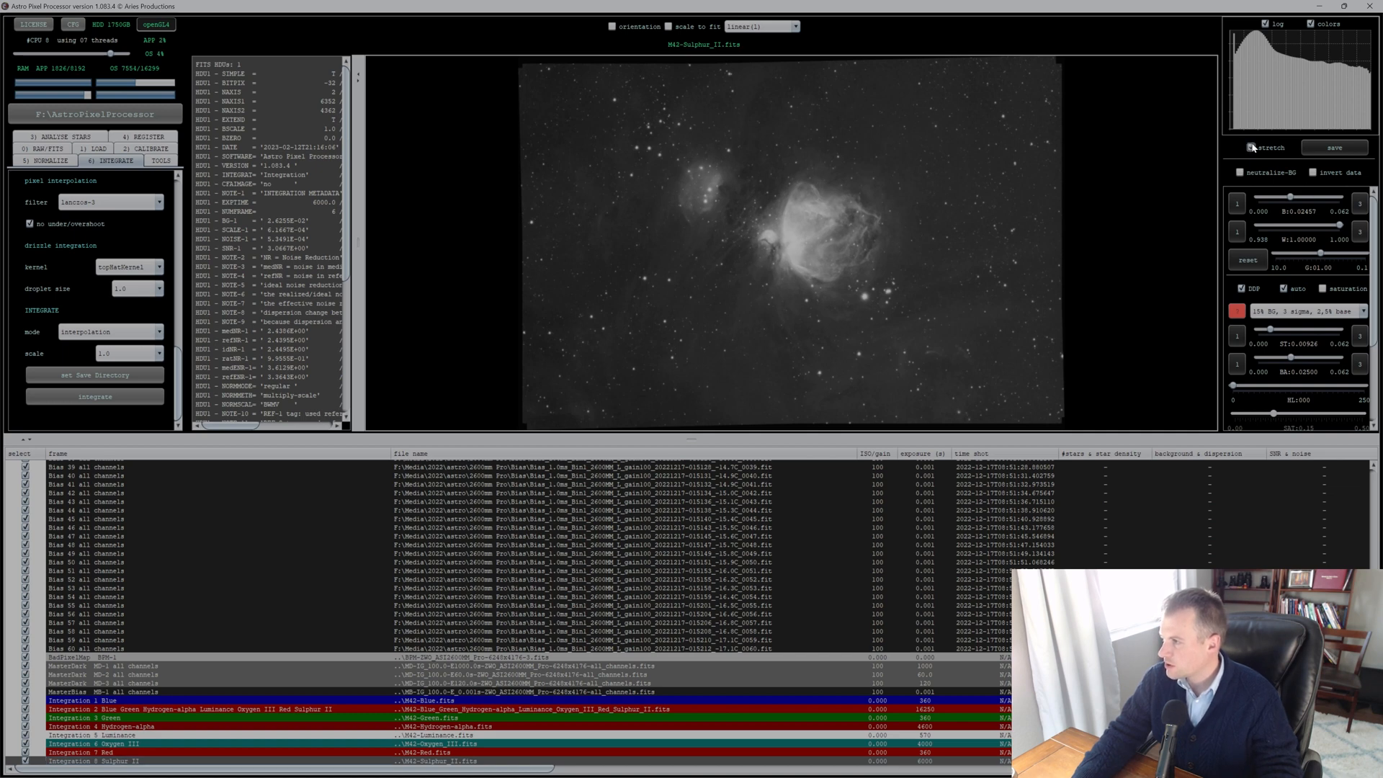
pyautogui.click(1251, 147)
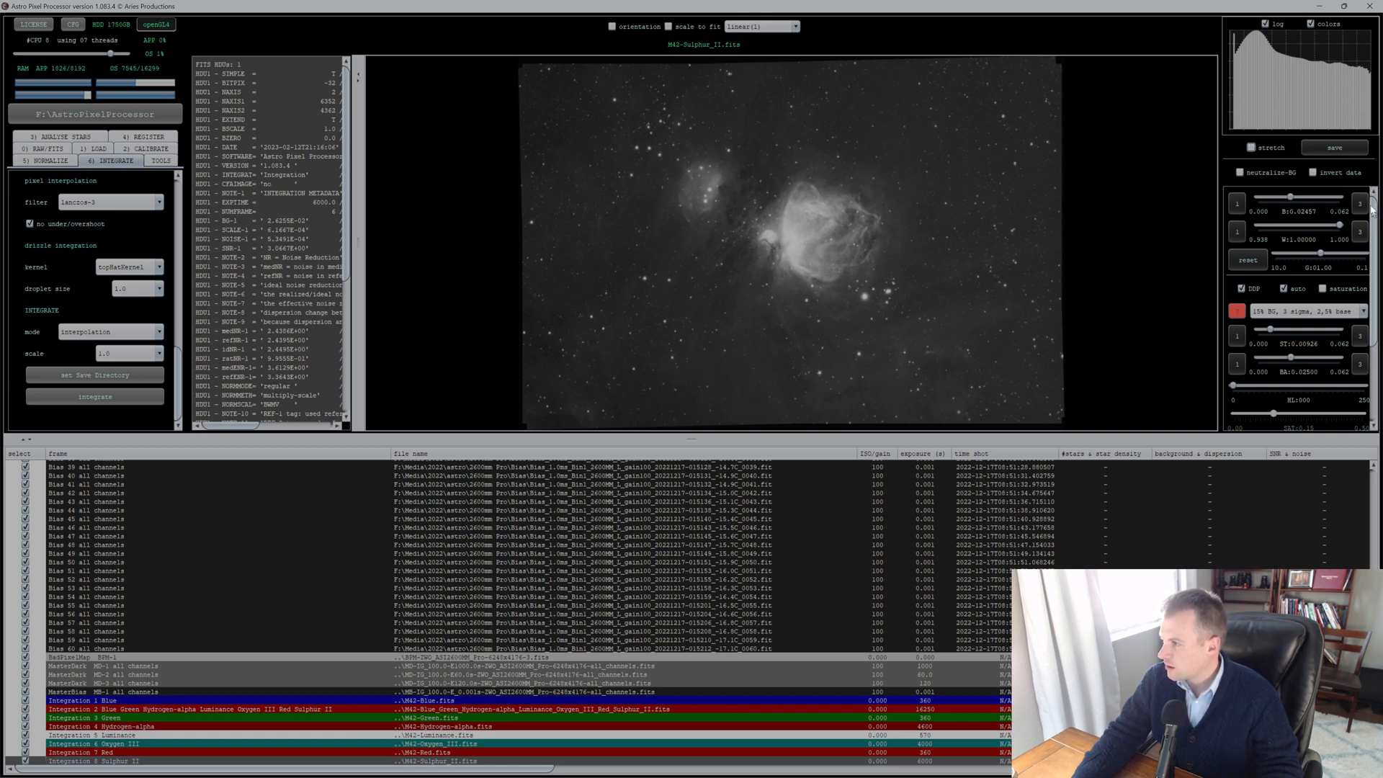
pyautogui.click(1314, 172)
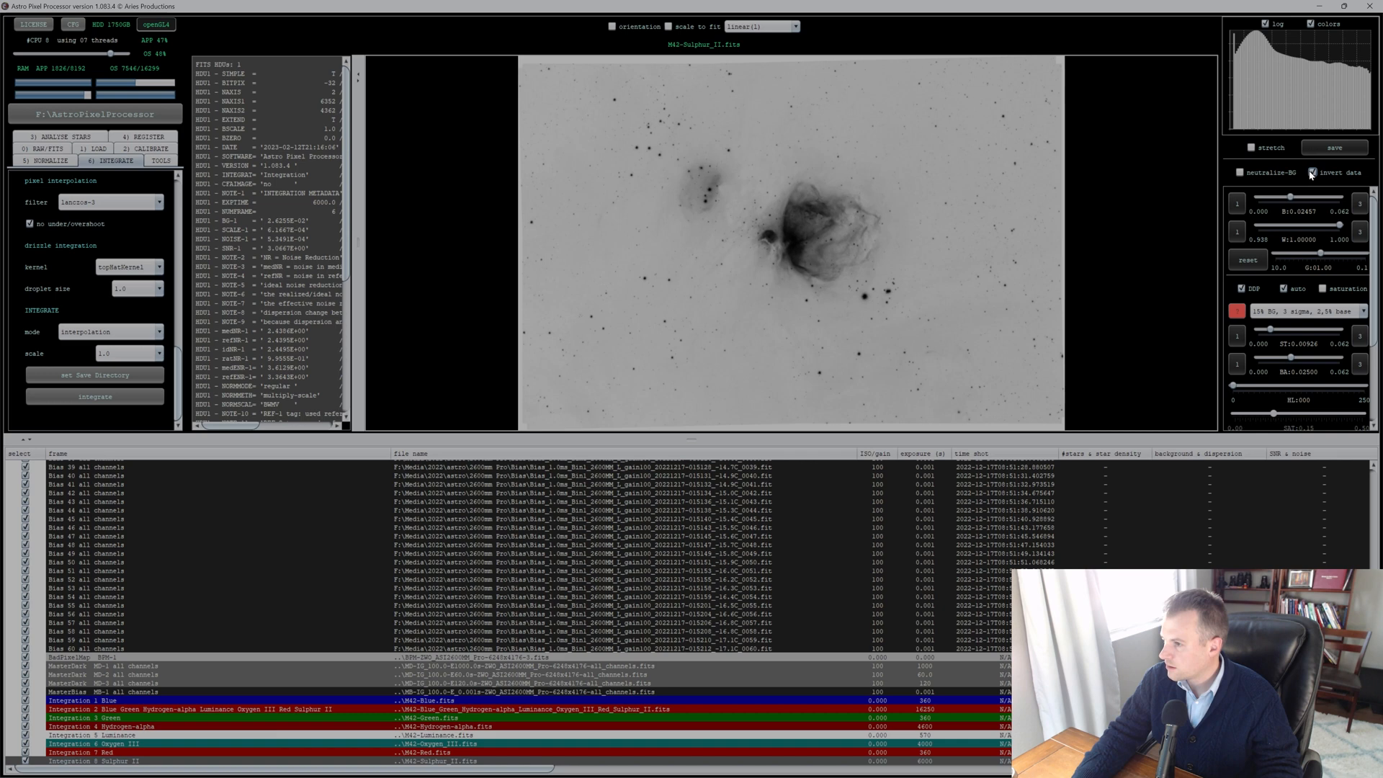
pyautogui.click(1314, 171)
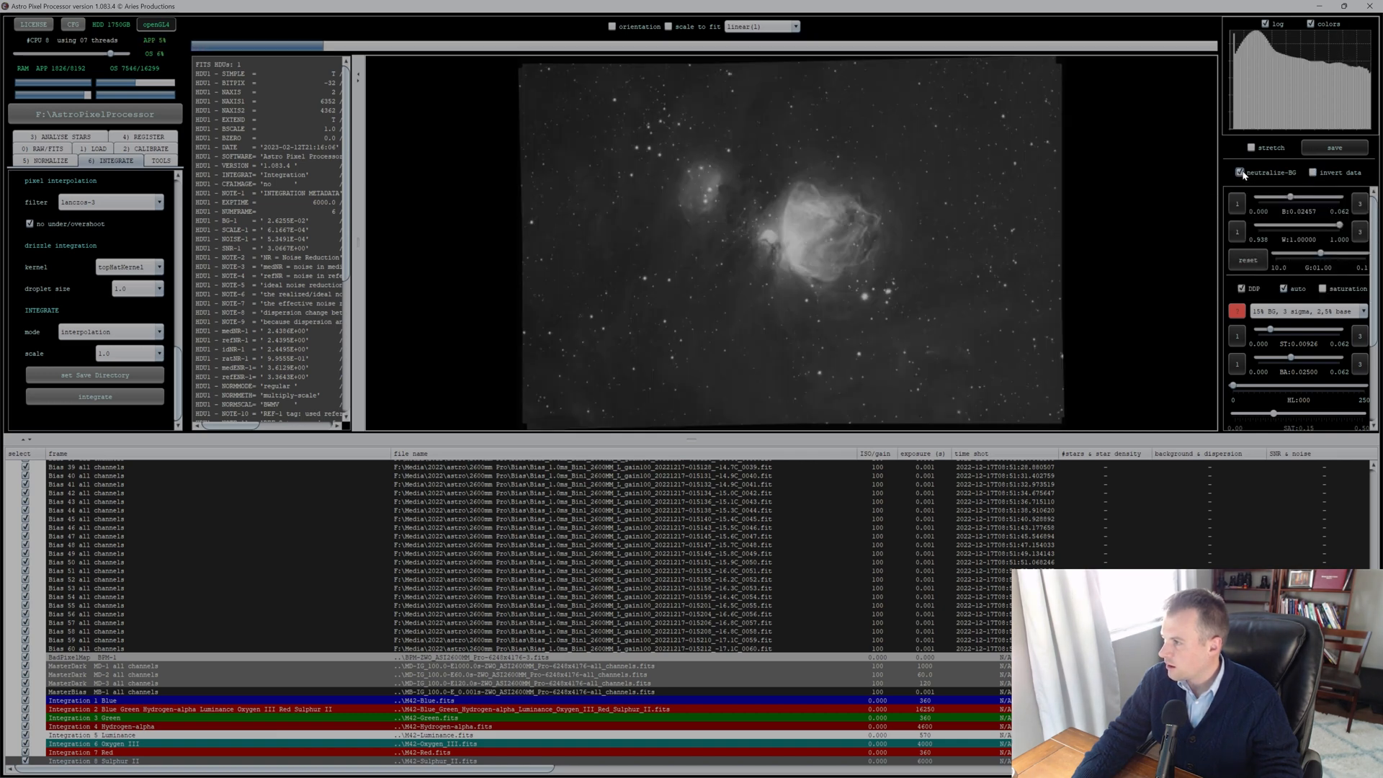
pyautogui.click(1241, 172)
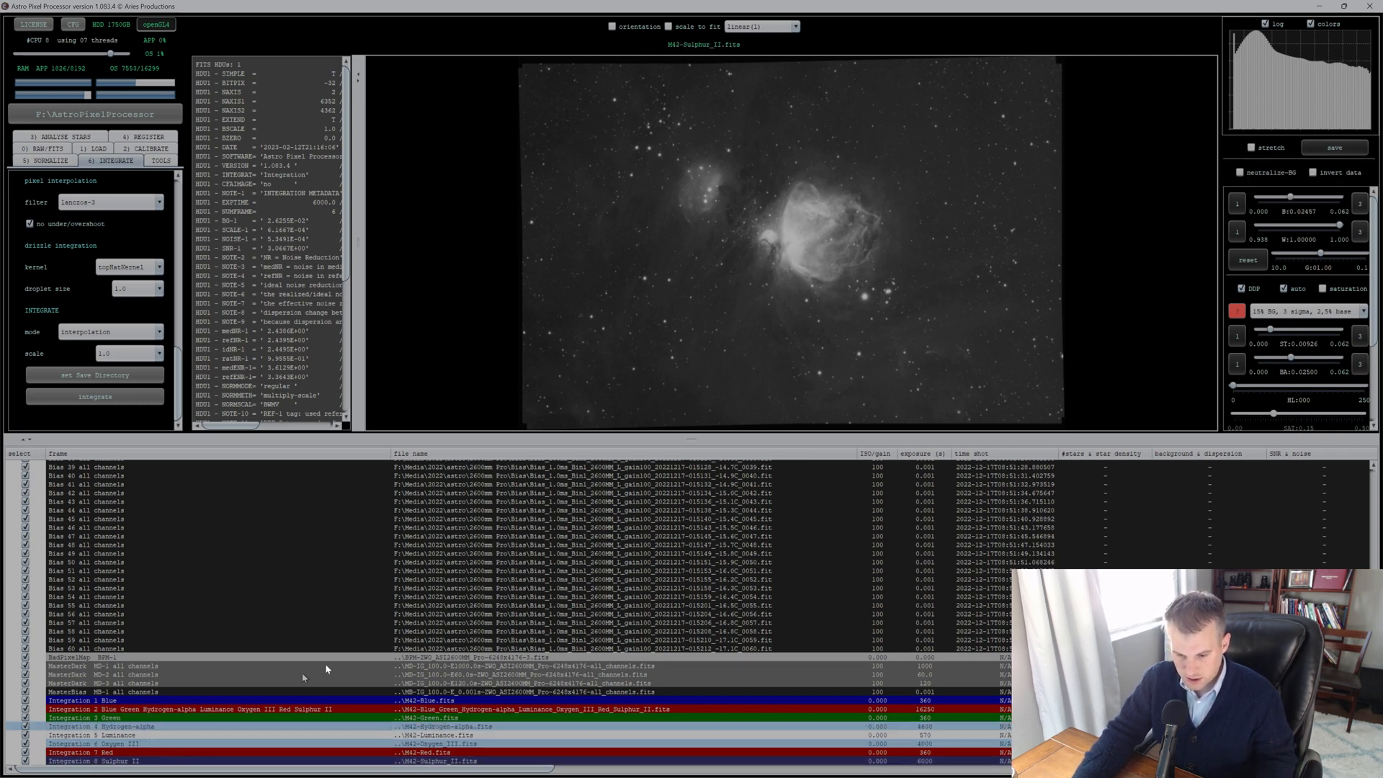
# Step: Save the Sulphur II and Oxygen III stacks as 32-bit float FITS files
pyautogui.click(1334, 147)
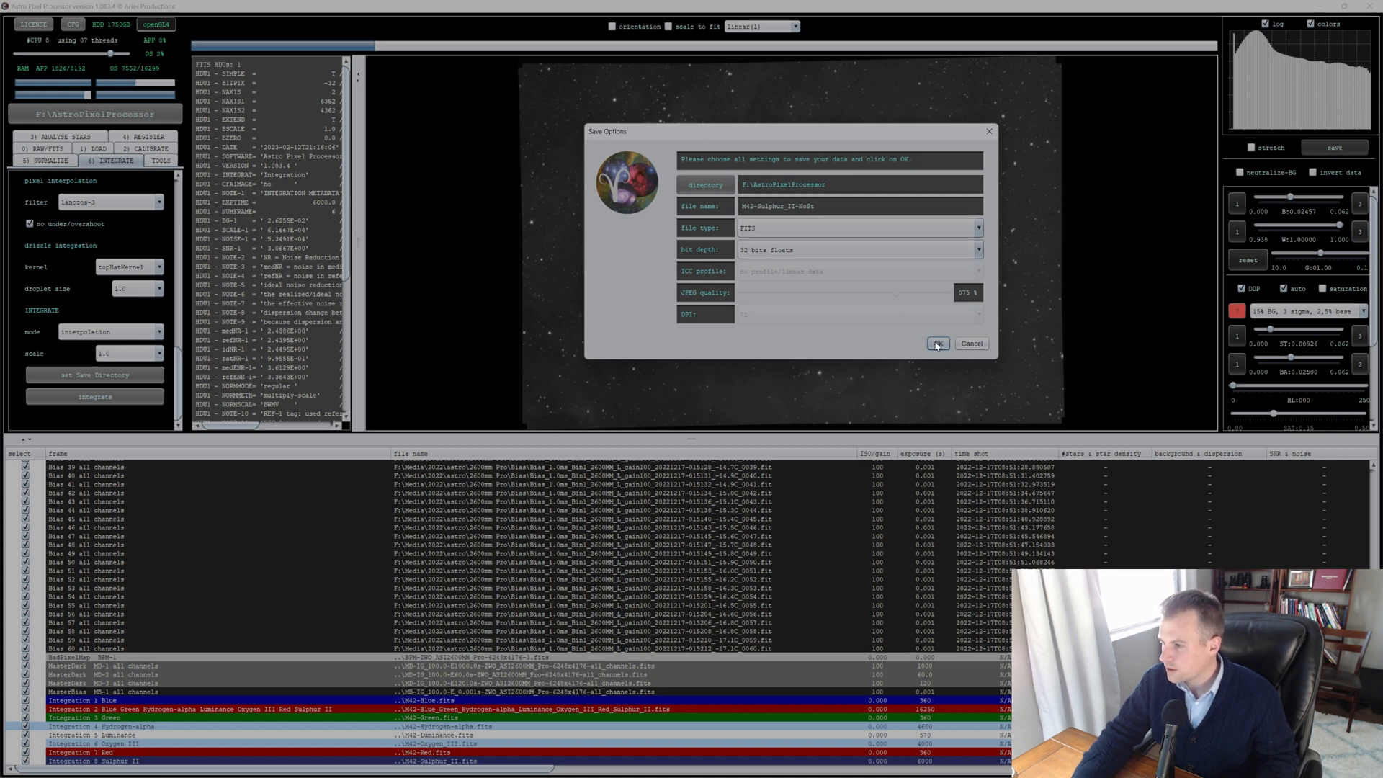
pyautogui.click(938, 343)
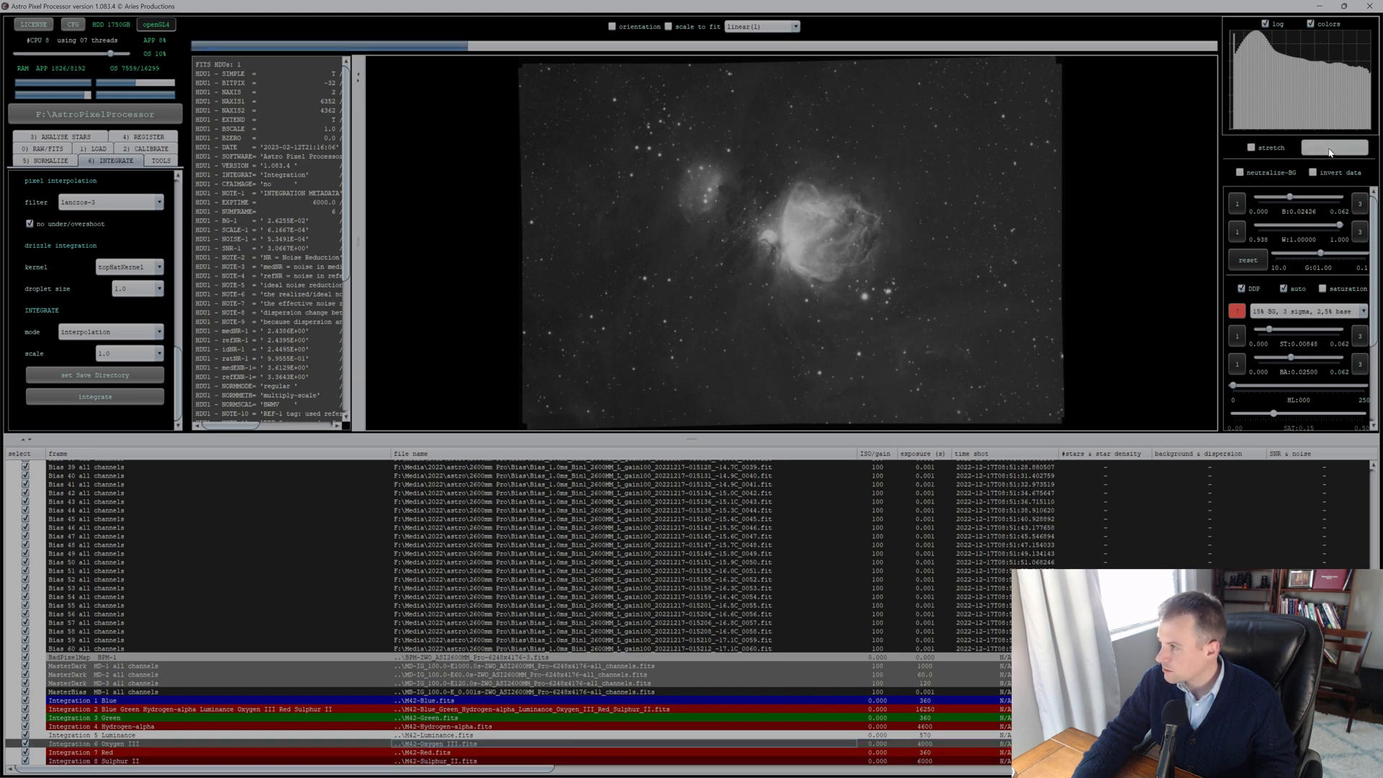
pyautogui.click(1335, 147)
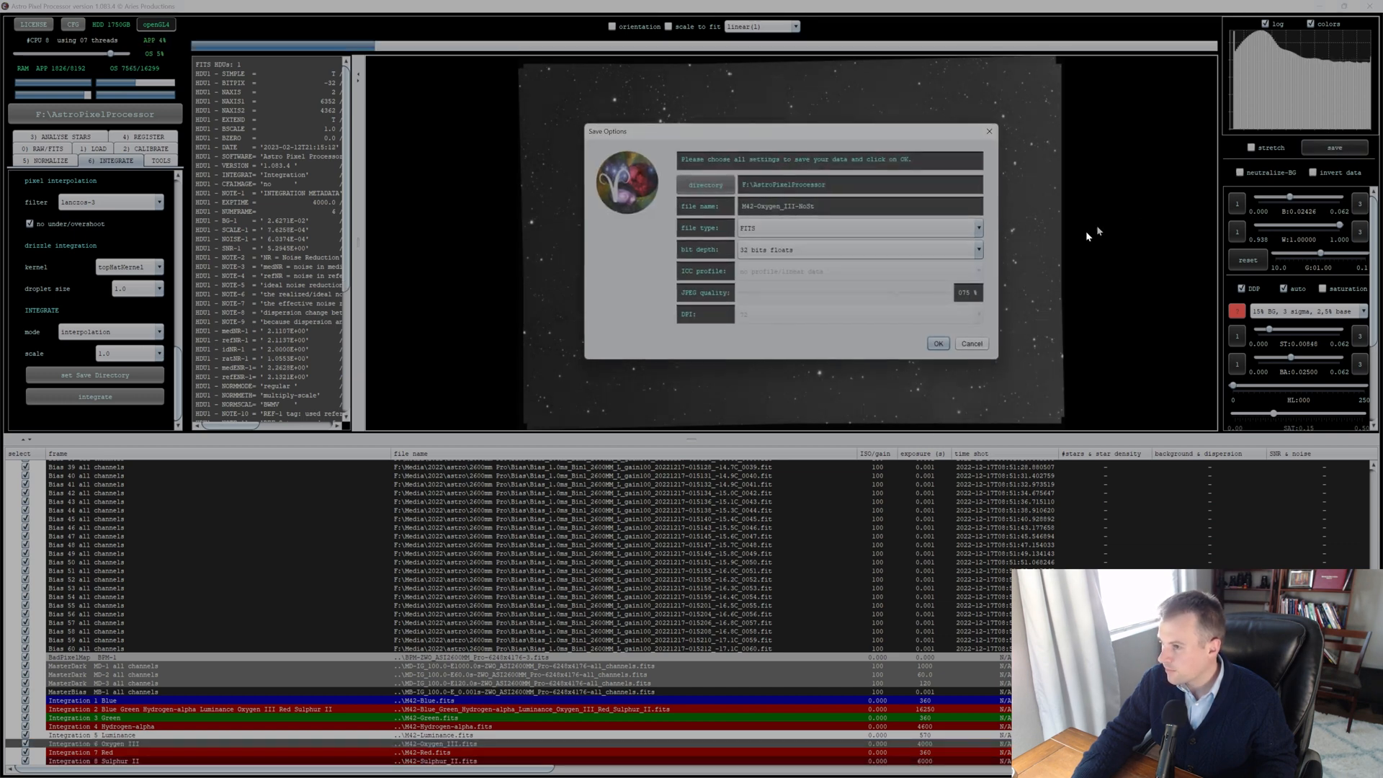
pyautogui.click(938, 343)
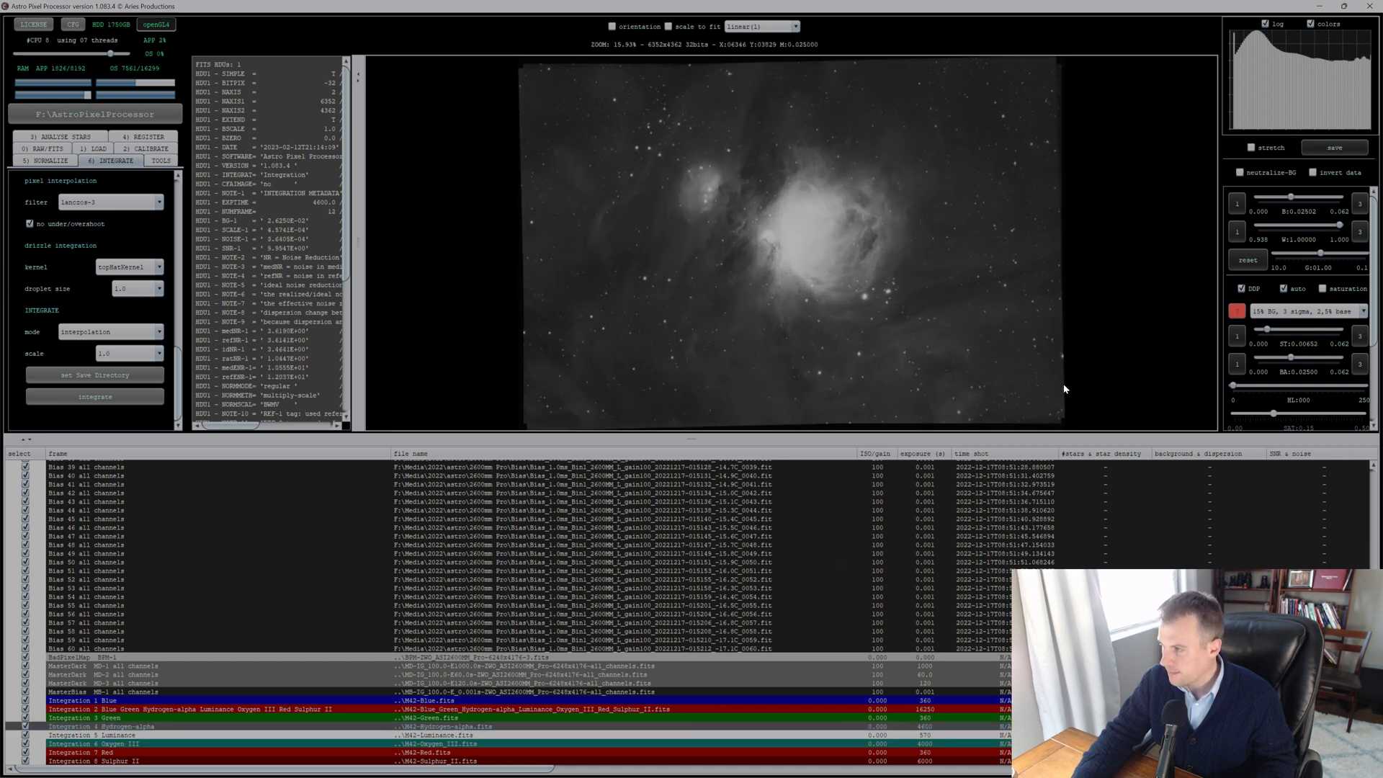
pyautogui.click(106, 761)
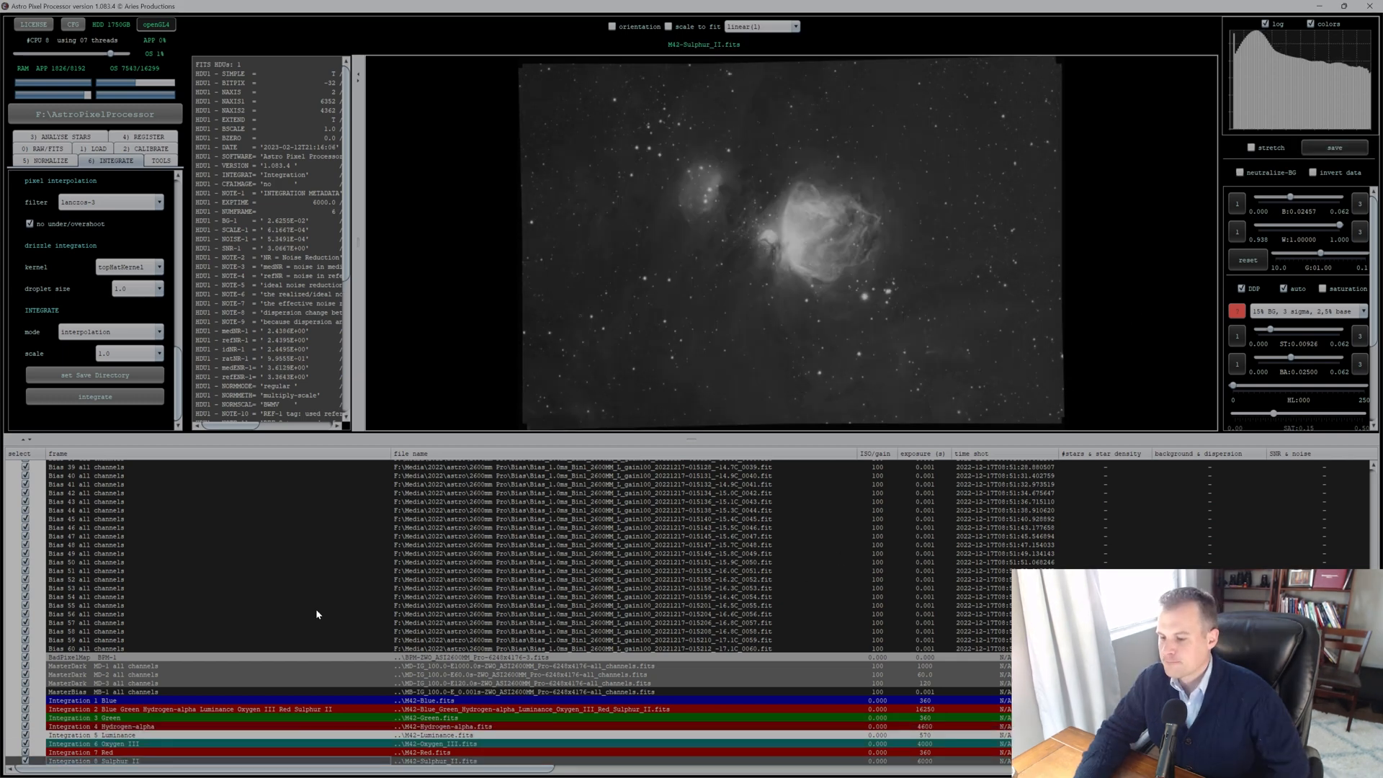